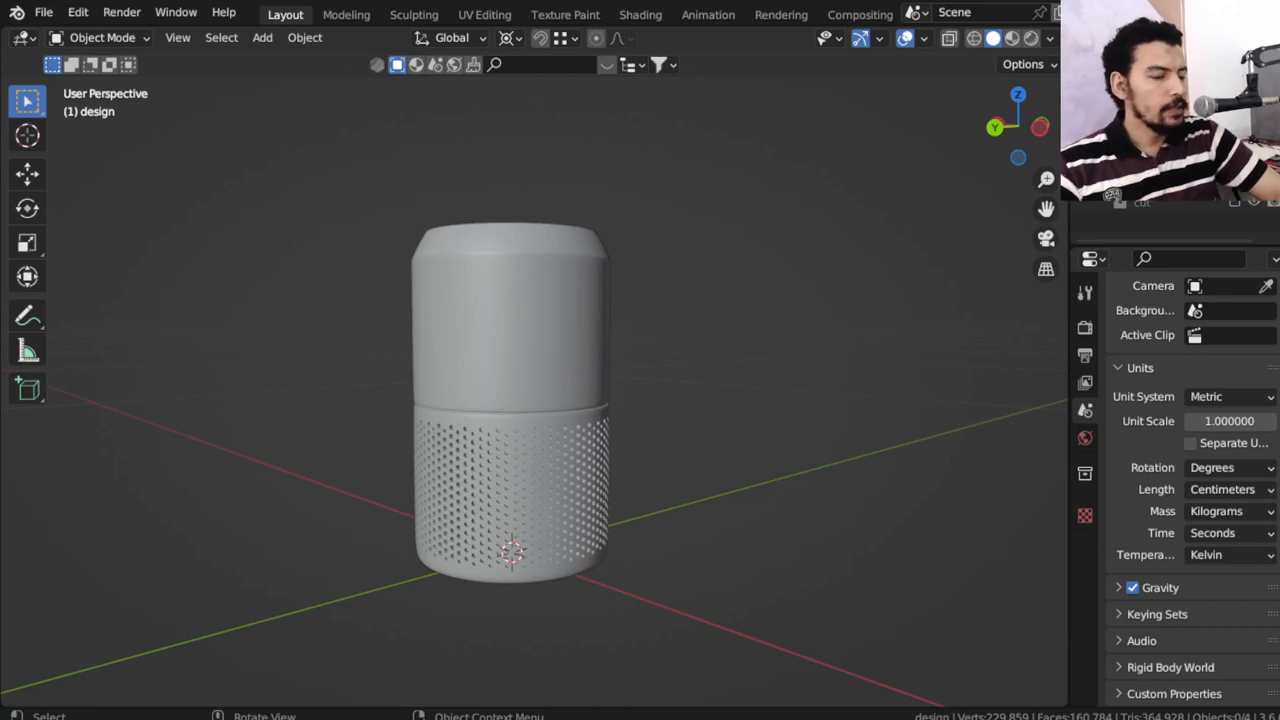
Inspect the purifier's grille and perforations, select the Circle body and open its empty material settings
{"action": "left_click_drag", "start_coordinate": [510, 400], "coordinate": [640, 414]}
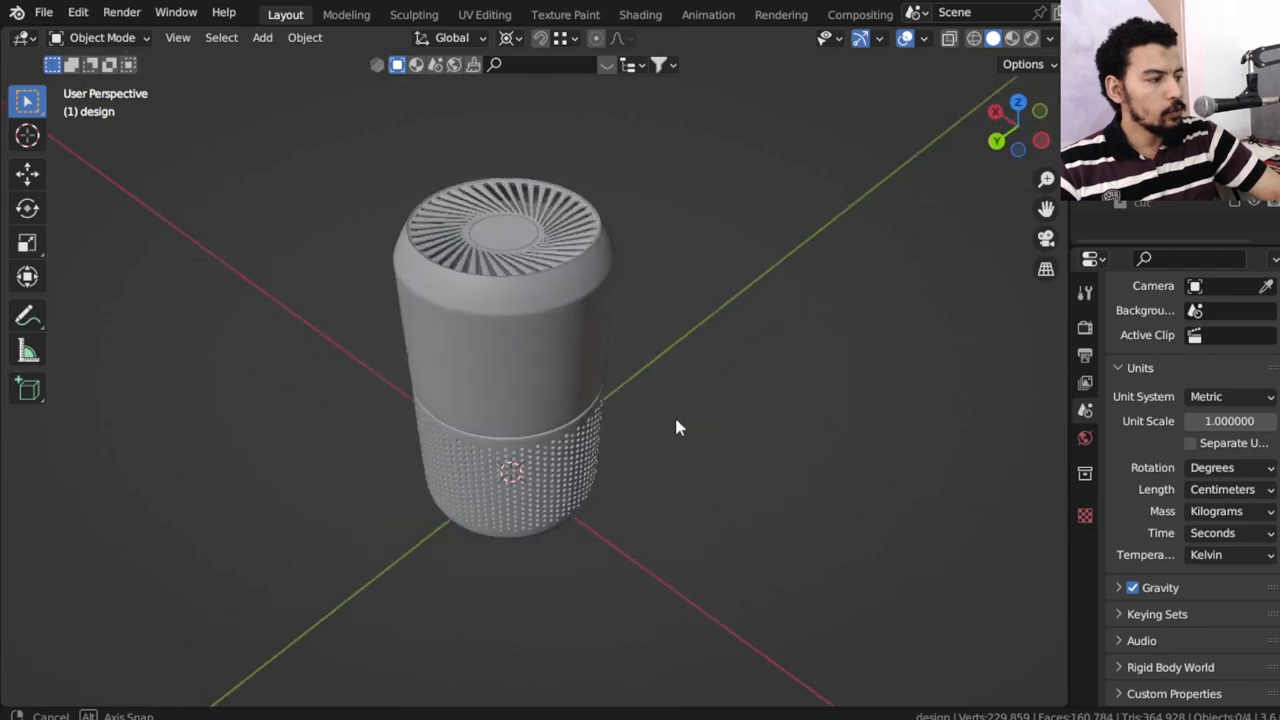
{"action": "left_click_drag", "start_coordinate": [678, 428], "coordinate": [697, 195]}
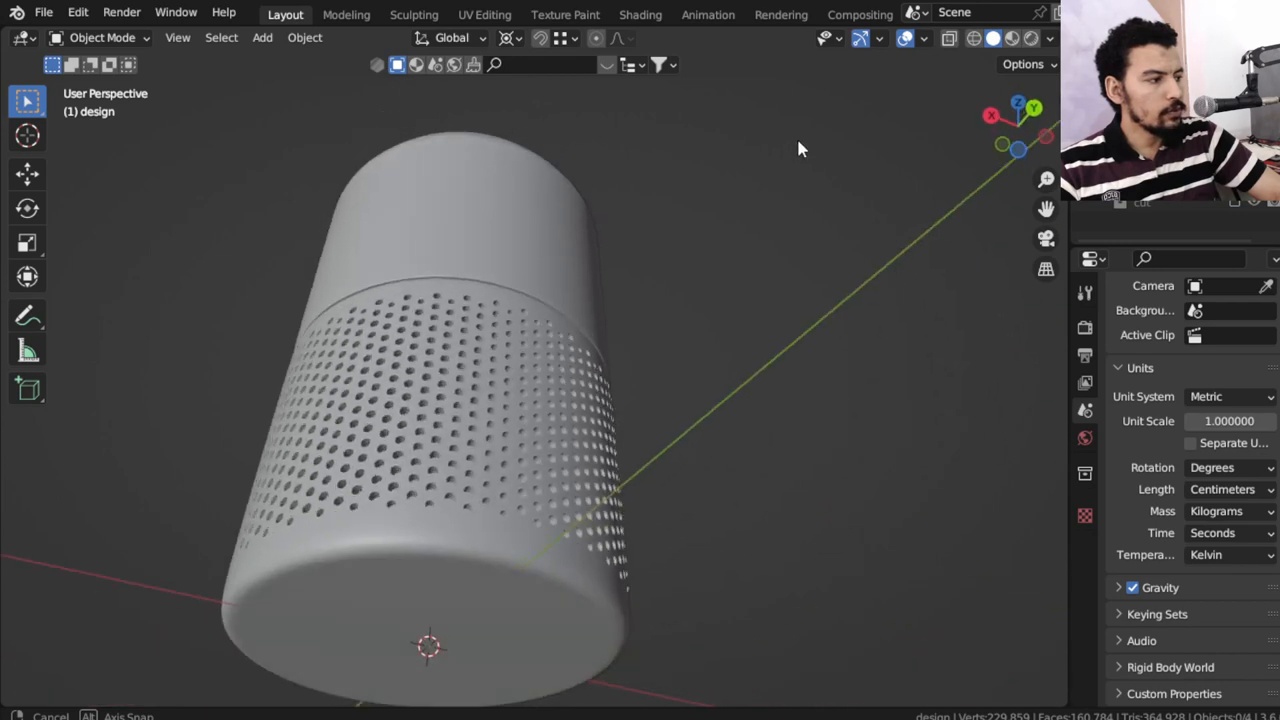
{"action": "left_click_drag", "start_coordinate": [800, 150], "coordinate": [475, 505]}
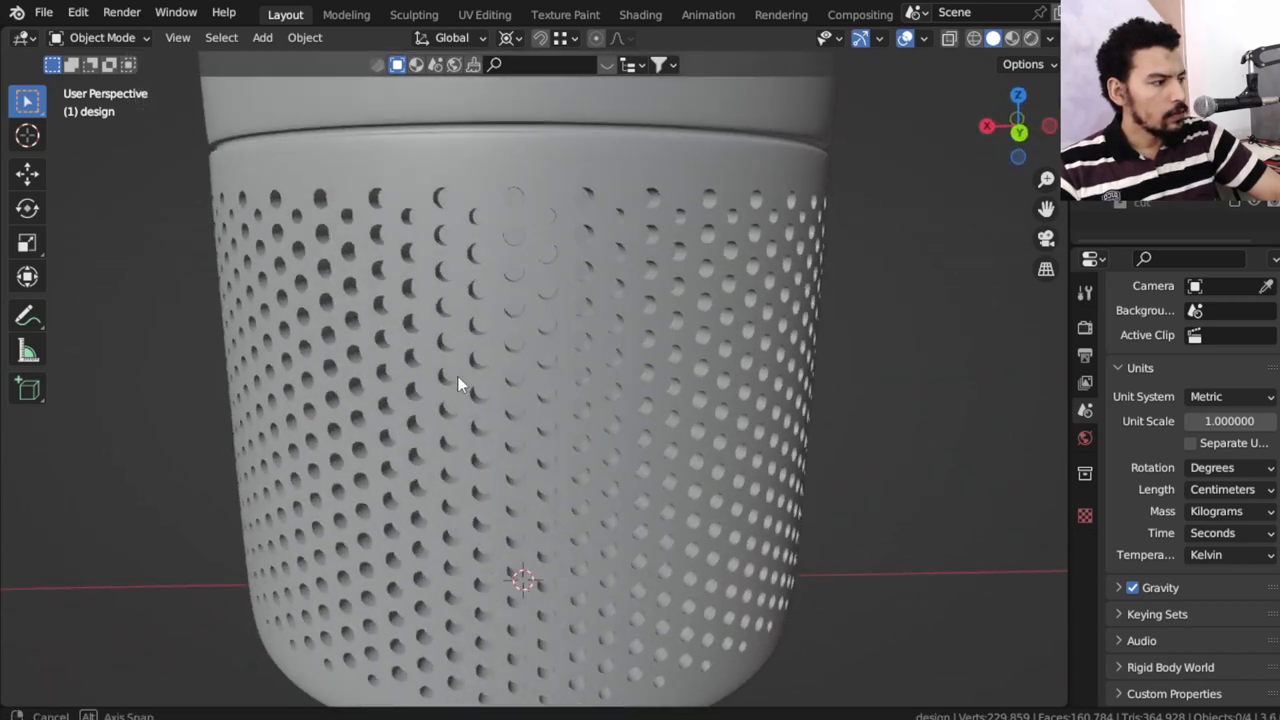
{"action": "left_click", "coordinate": [1085, 537]}
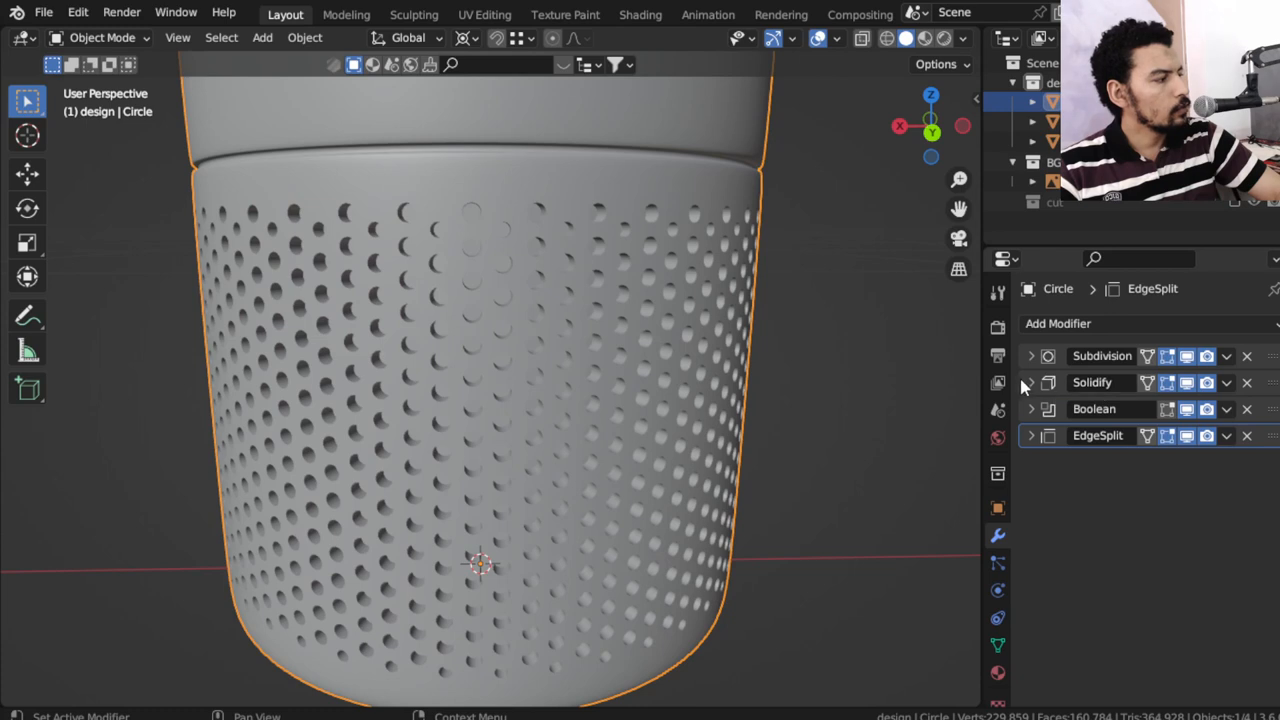
{"action": "left_click", "coordinate": [1031, 382]}
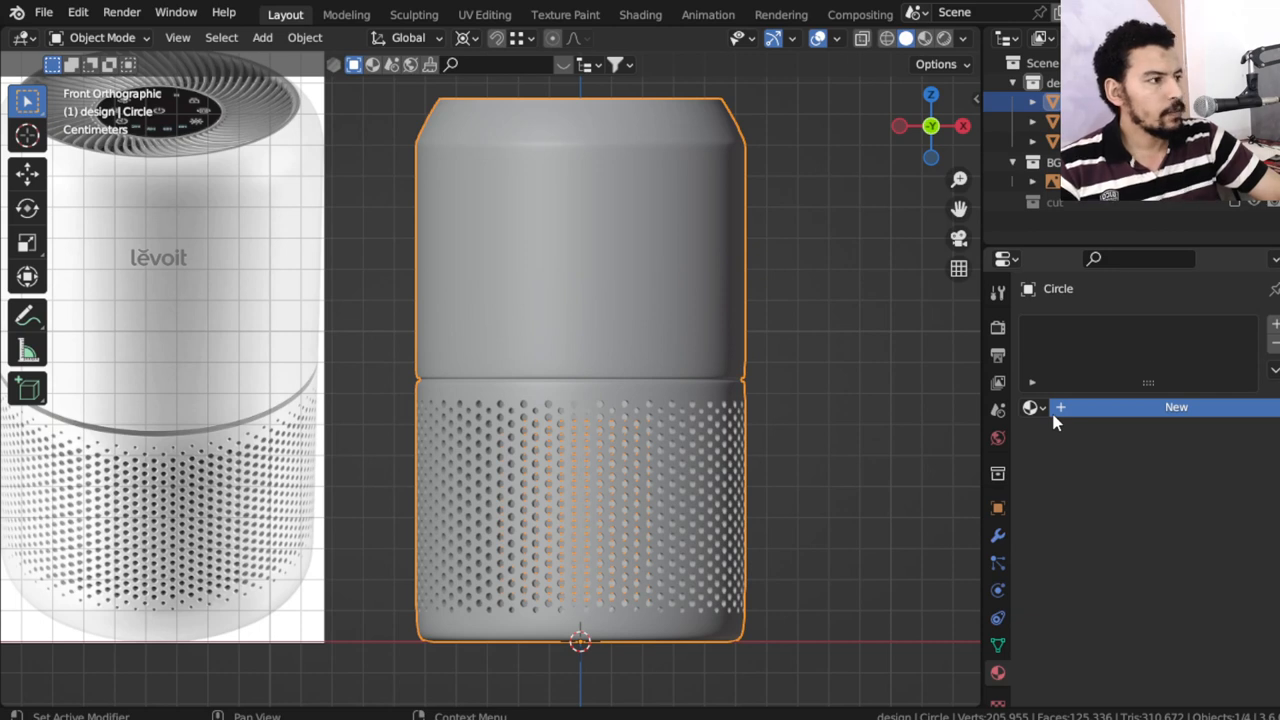
{"action": "mouse_move", "coordinate": [857, 421]}
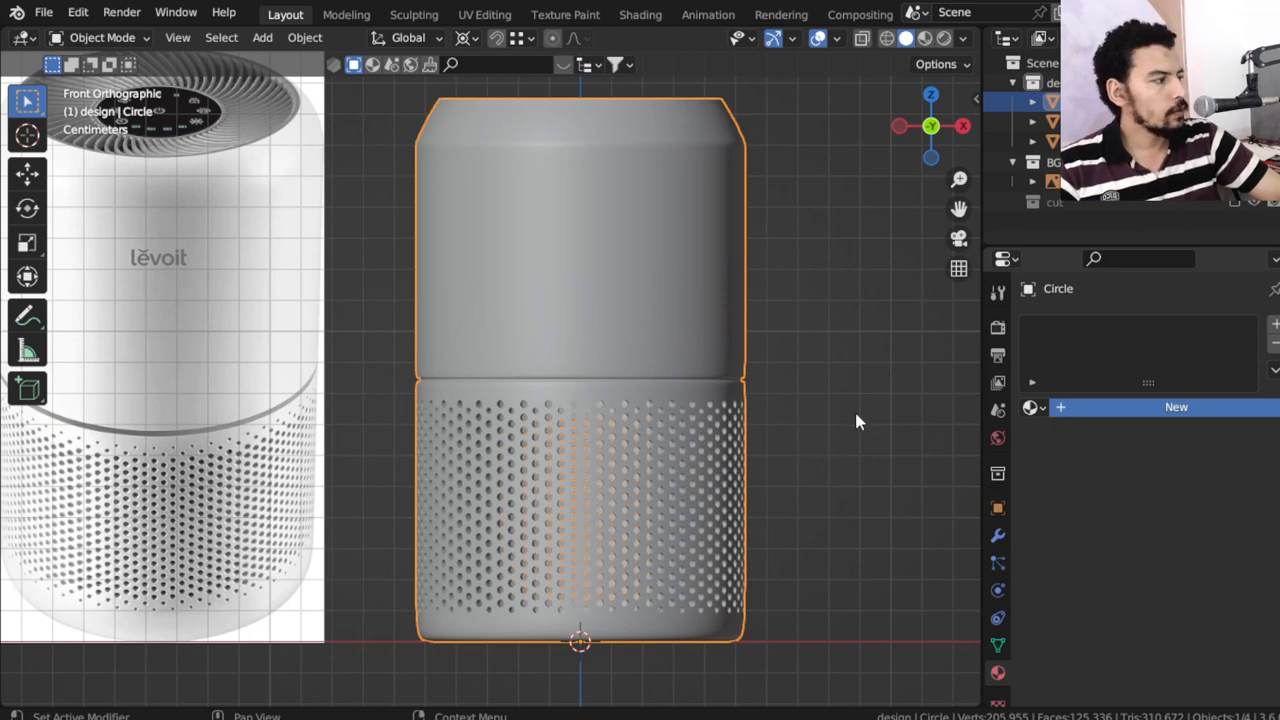
{"action": "mouse_move", "coordinate": [862, 413]}
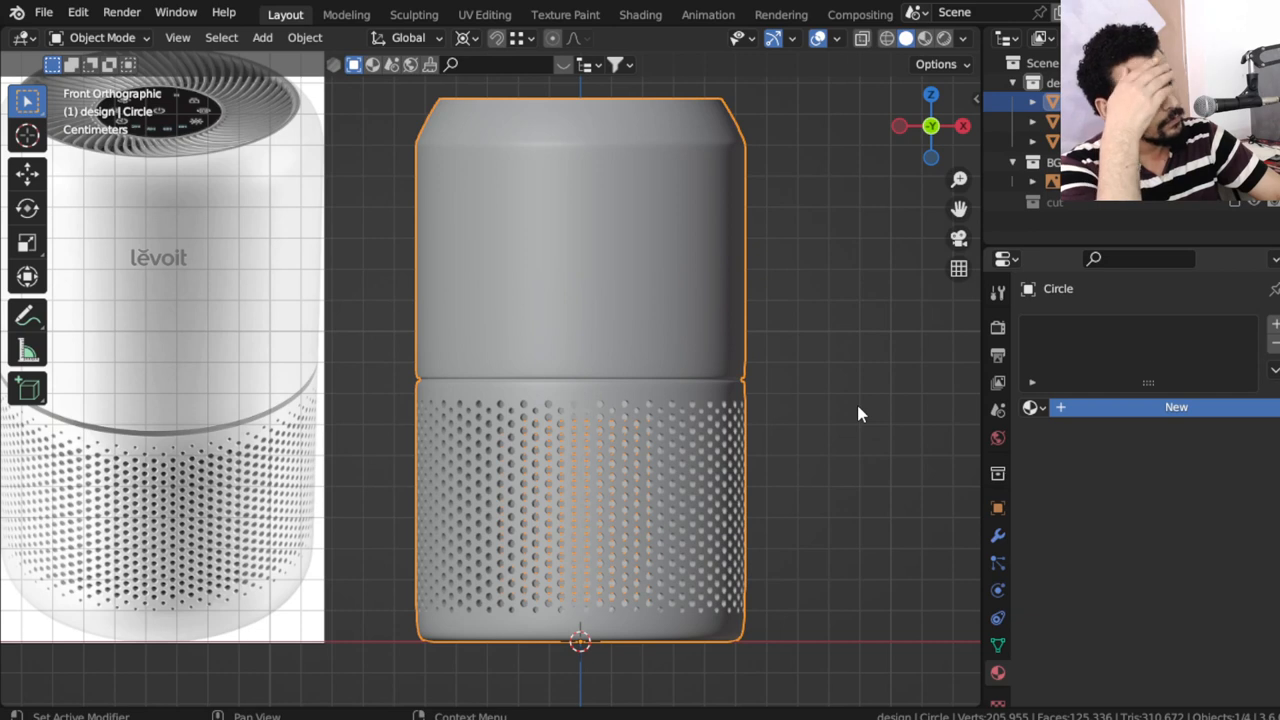
{"action": "mouse_move", "coordinate": [708, 412]}
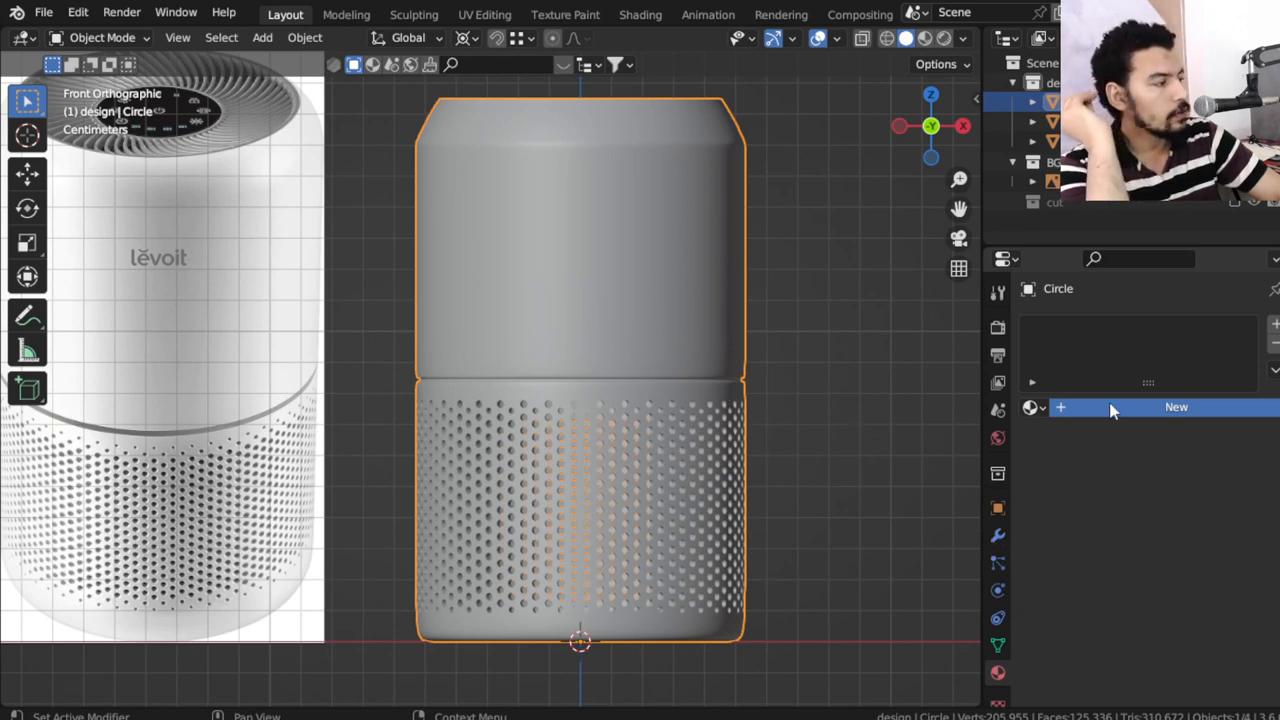
{"action": "mouse_move", "coordinate": [1005, 705]}
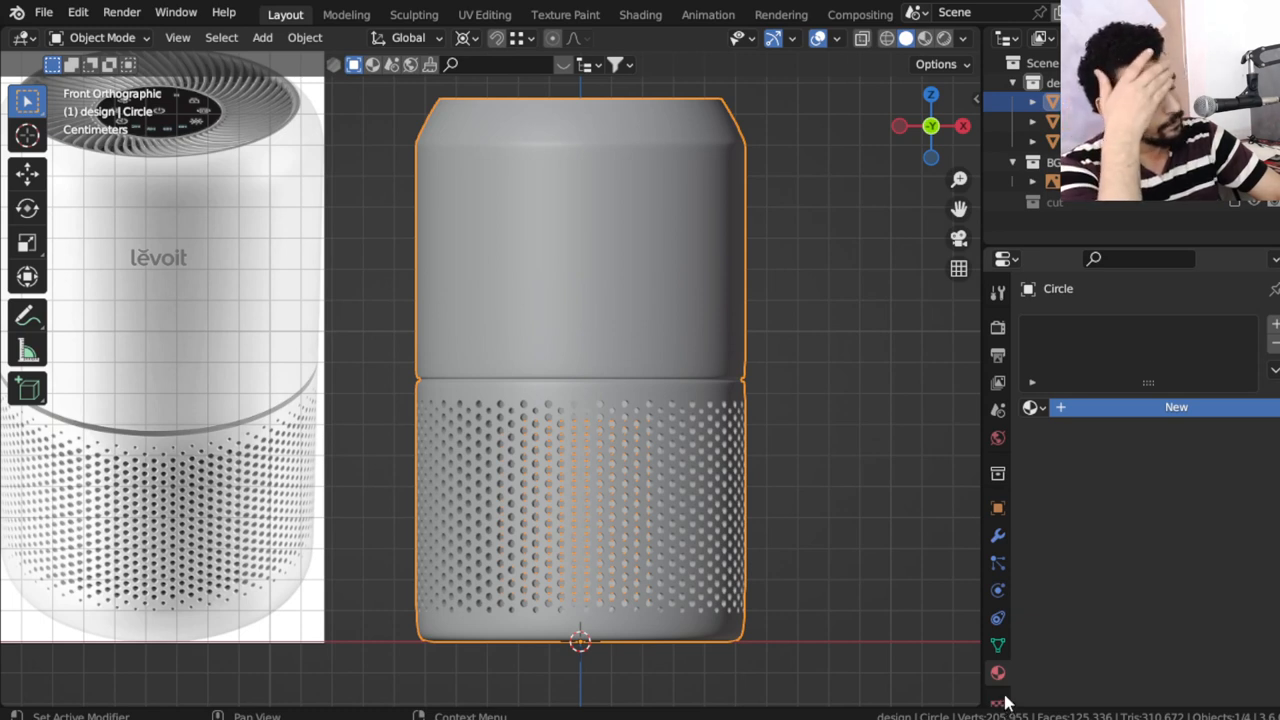
{"action": "mouse_move", "coordinate": [251, 415]}
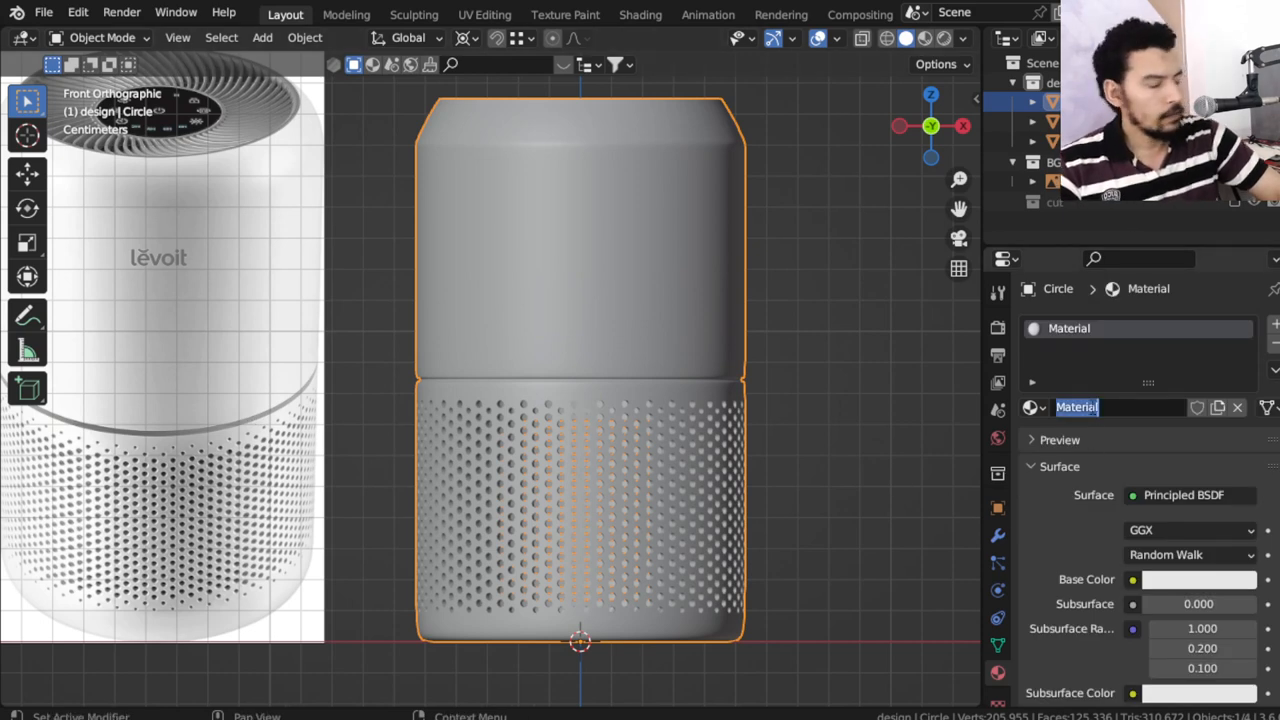
Create a 'plas…' material on the body with specular 0.4, roughness 0.22, base colour value 0.9
{"action": "type", "text": "plas"}
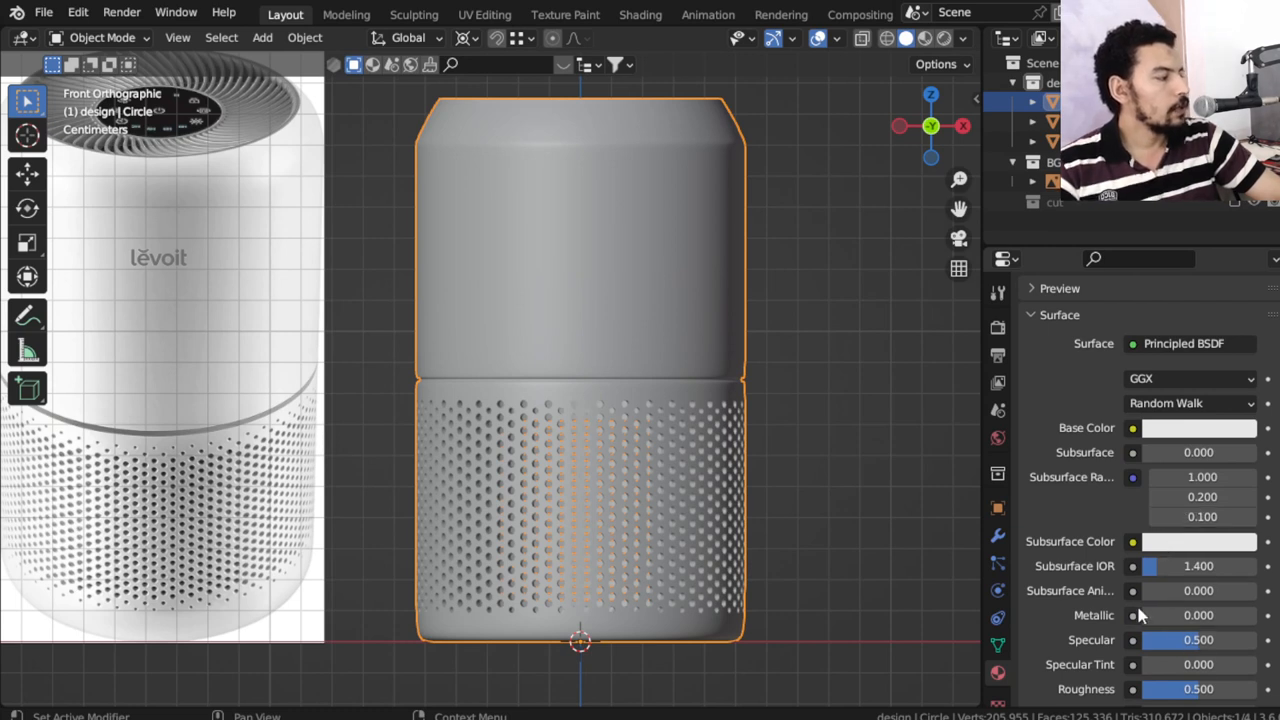
{"action": "double_click", "coordinate": [1198, 689]}
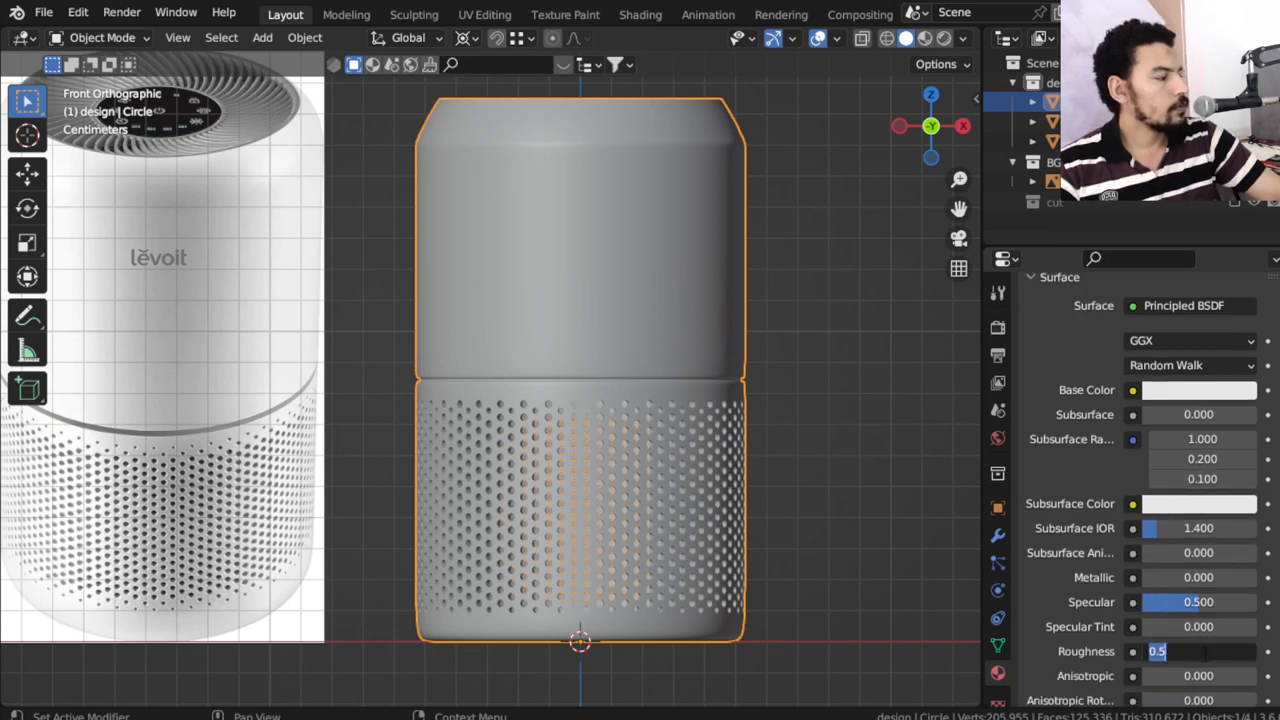
{"action": "type", "text": "0.220"}
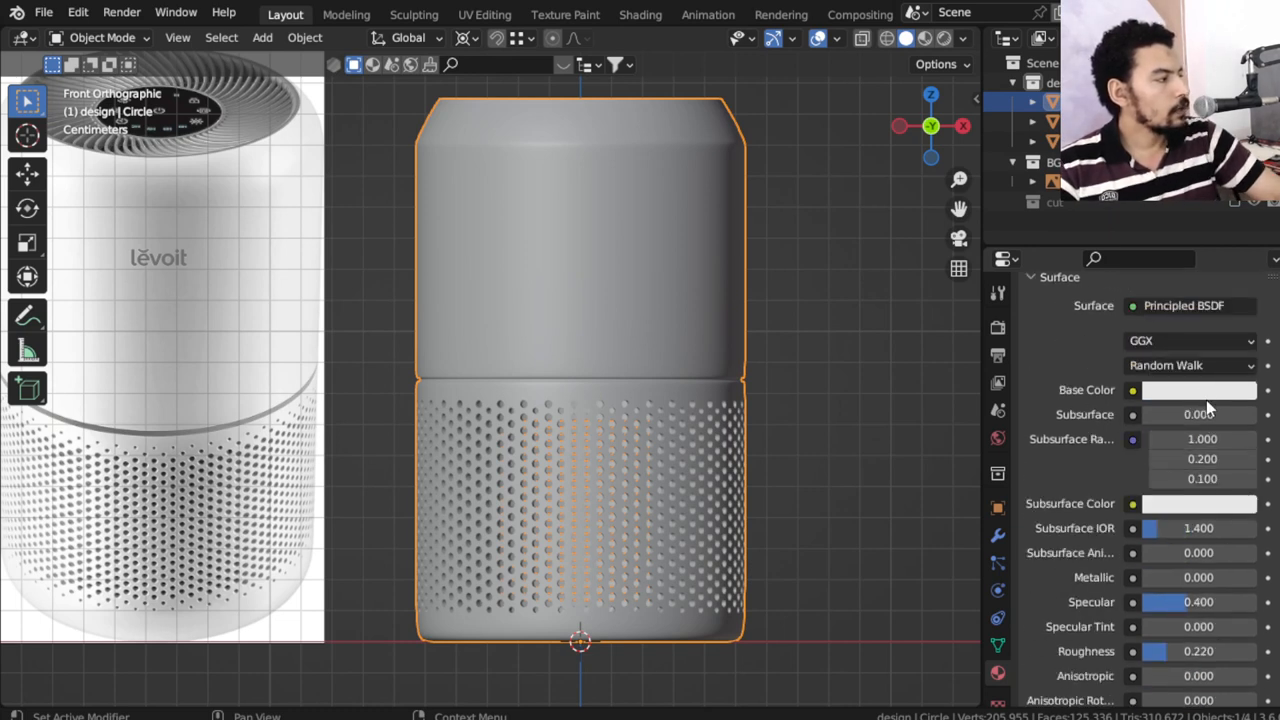
{"action": "left_click", "coordinate": [1199, 390]}
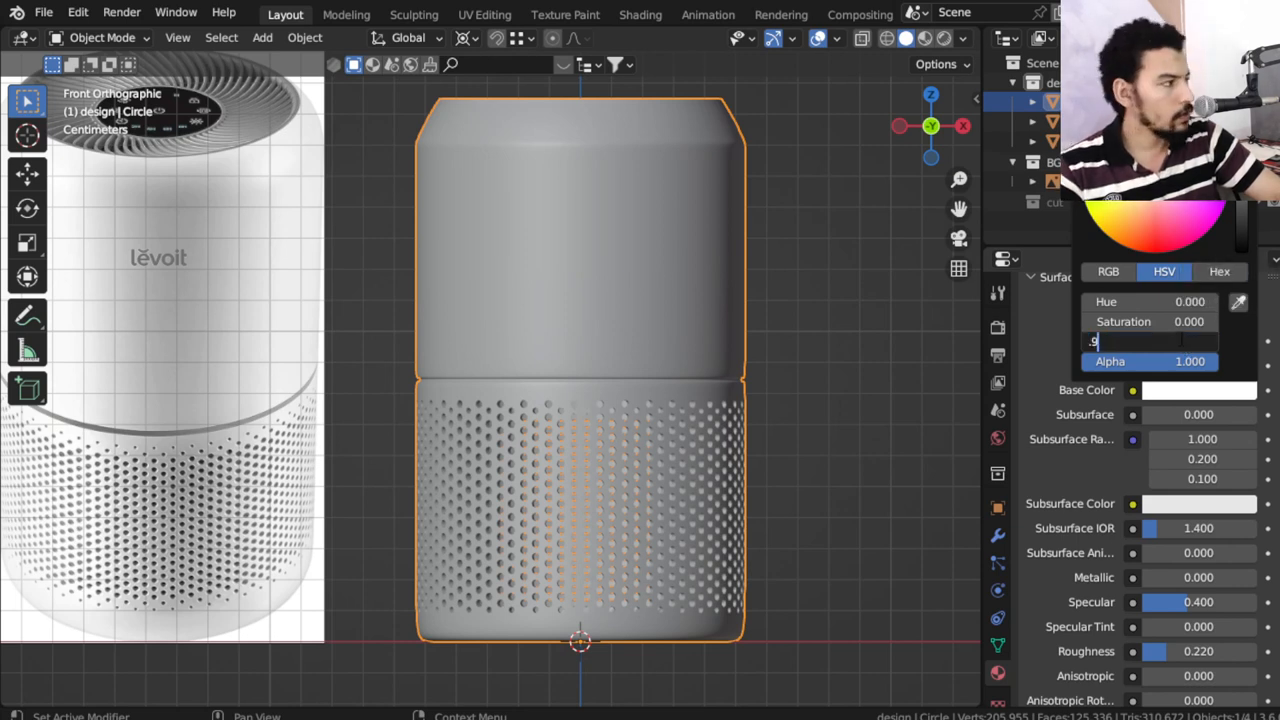
{"action": "type", "text": "0.9"}
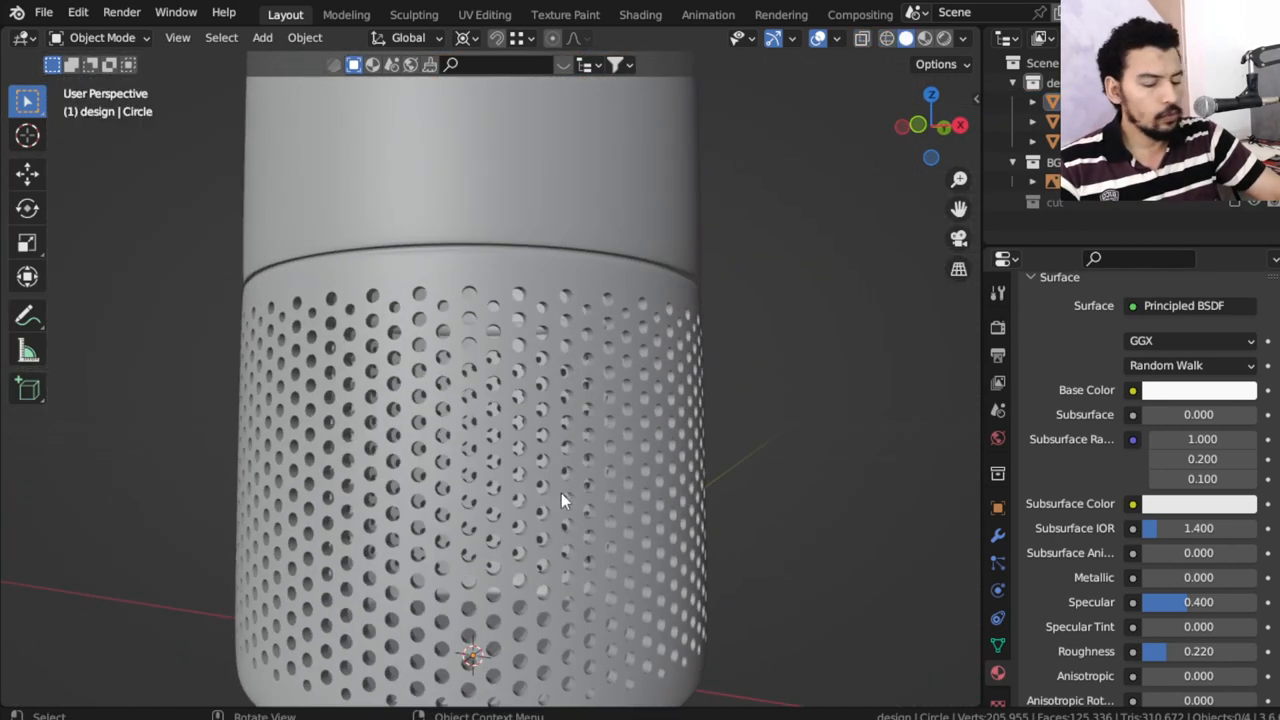
Size a new circle to the body, then extrude it up and scale it into a shoulder band
{"action": "key", "text": "KP_1"}
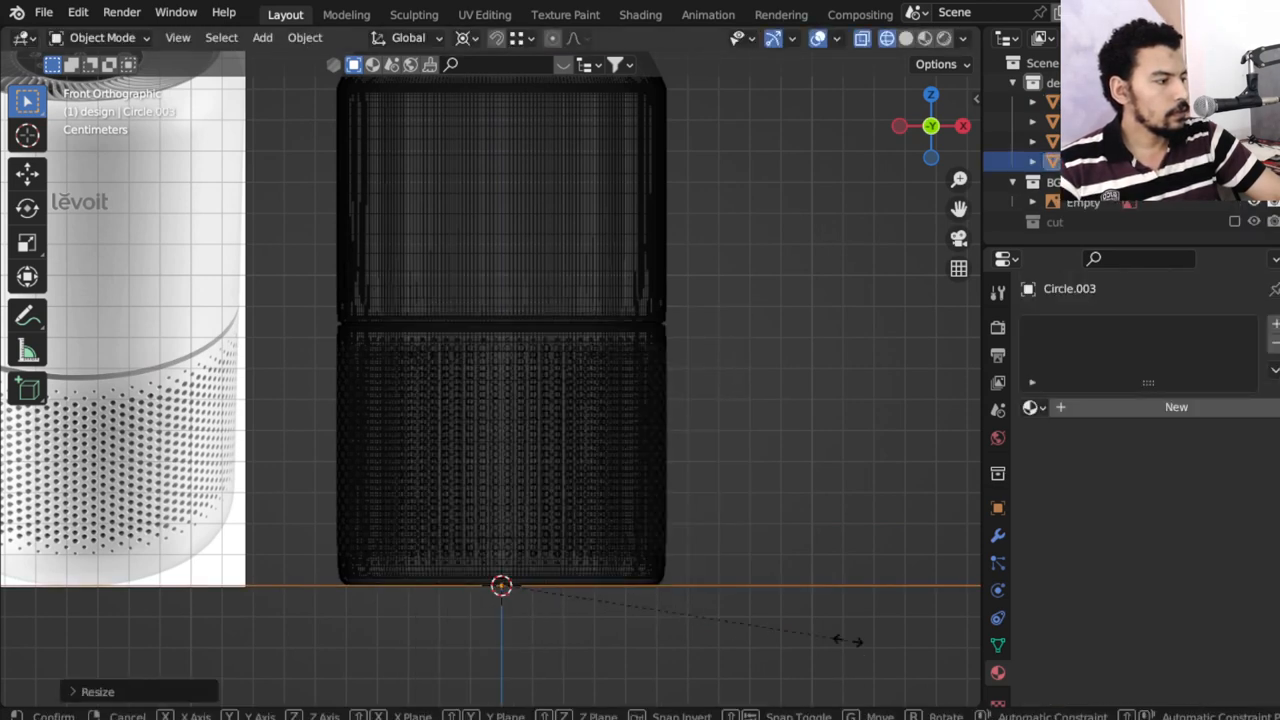
{"action": "key", "text": "Tab"}
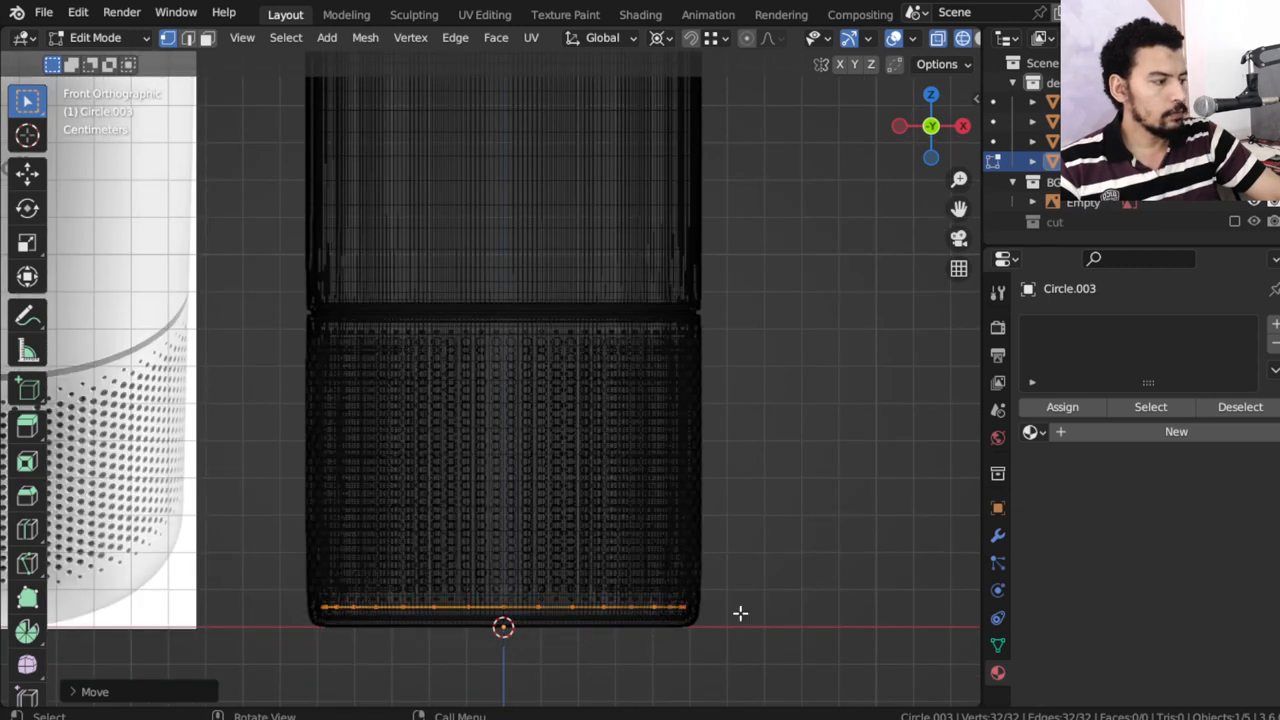
{"action": "key", "text": "E"}
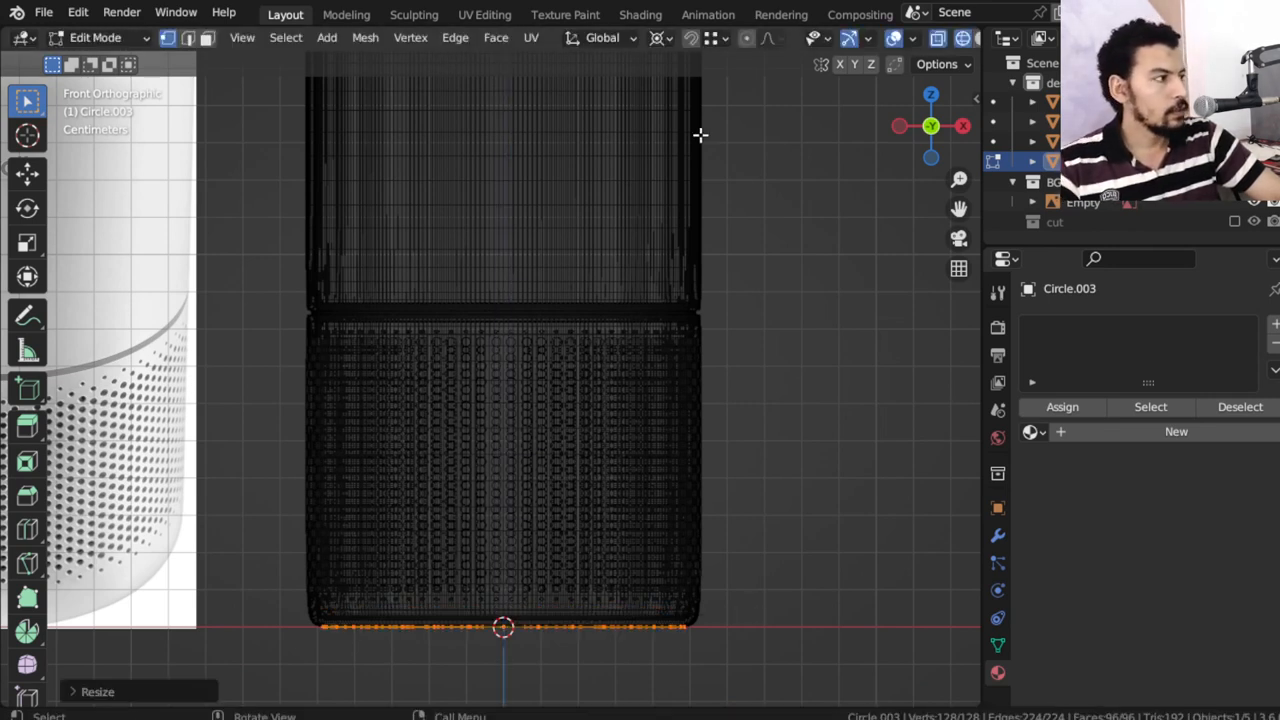
{"action": "key", "text": "g"}
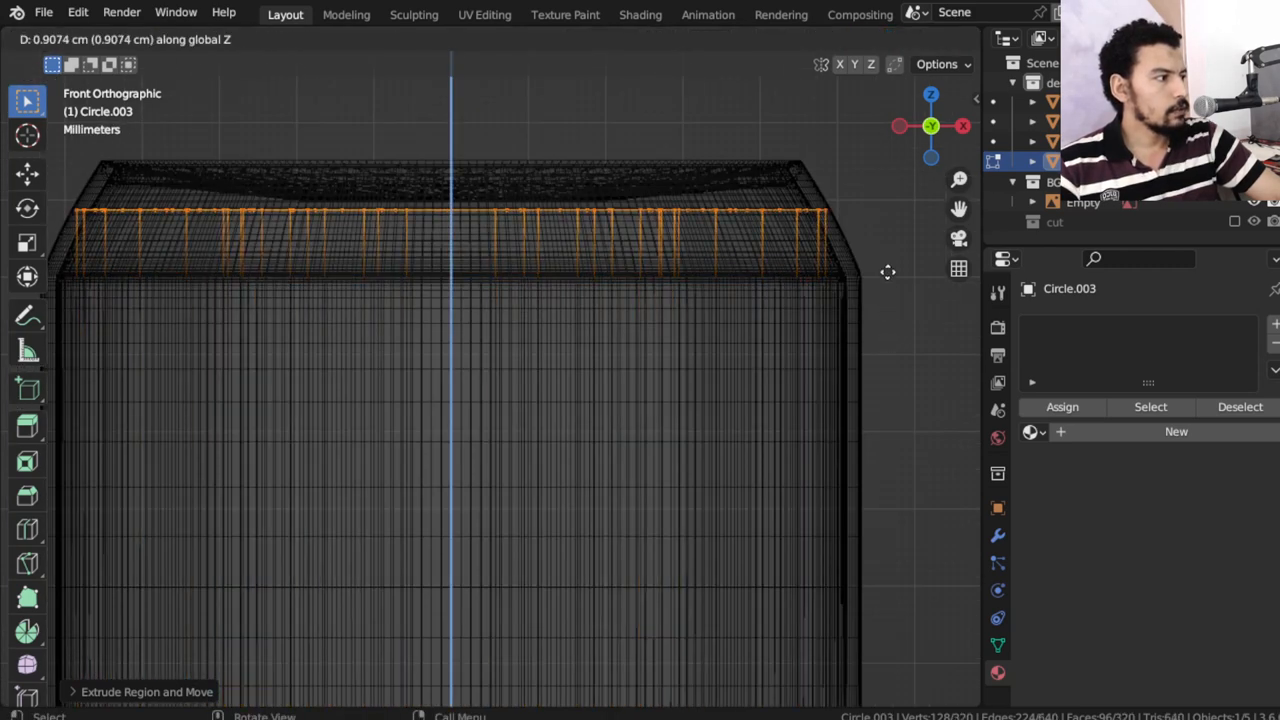
{"action": "key", "text": "s"}
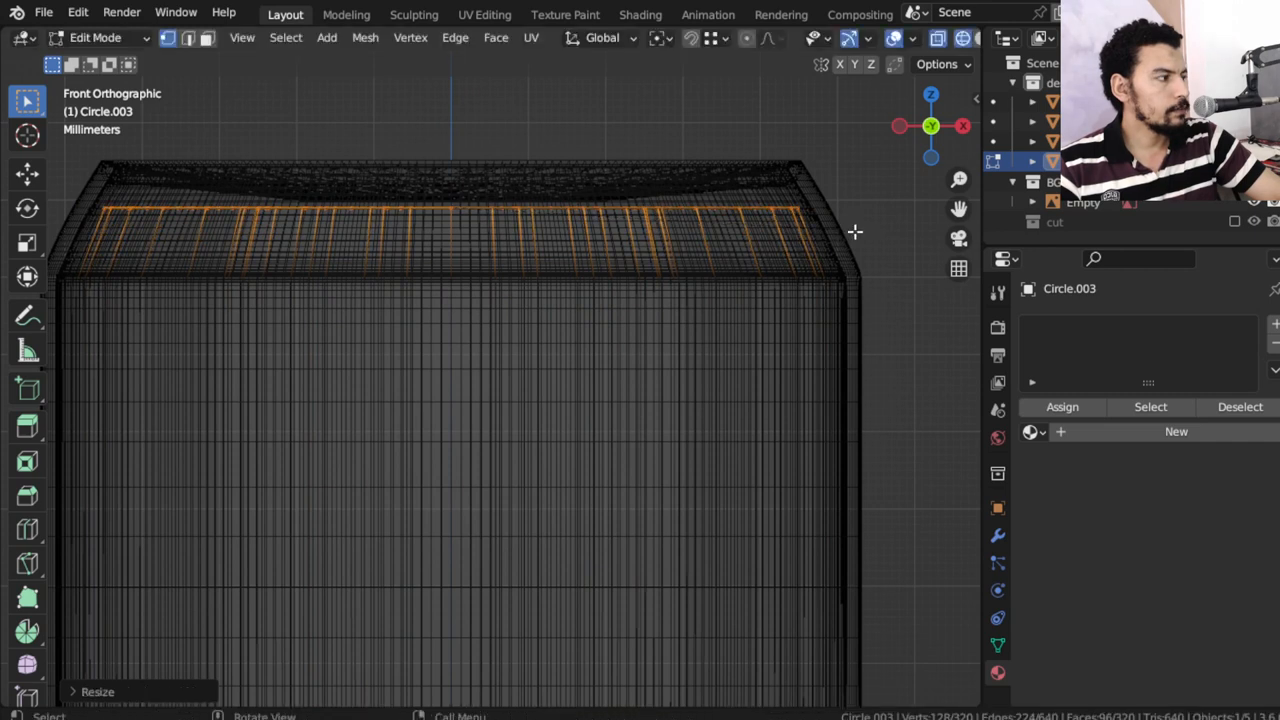
{"action": "key", "text": "Tab"}
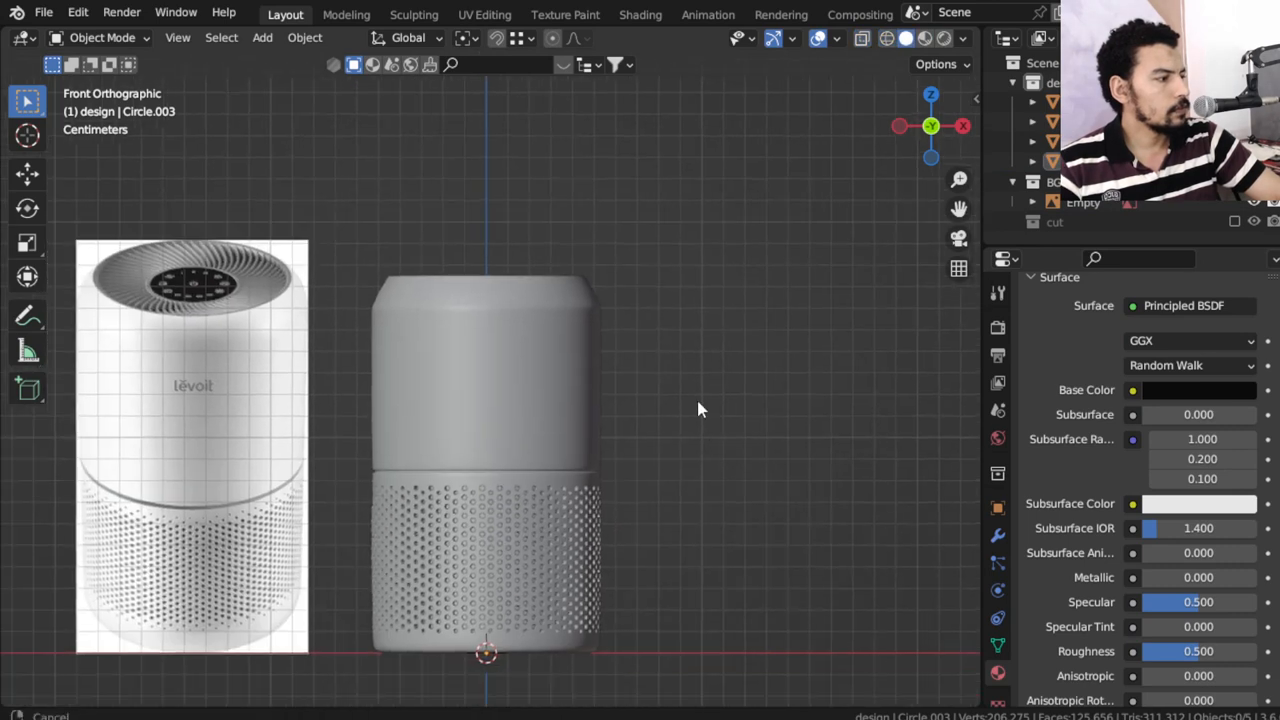
Assign a new Logo-front material slot to the upper section's front faces
{"action": "left_click", "coordinate": [485, 400]}
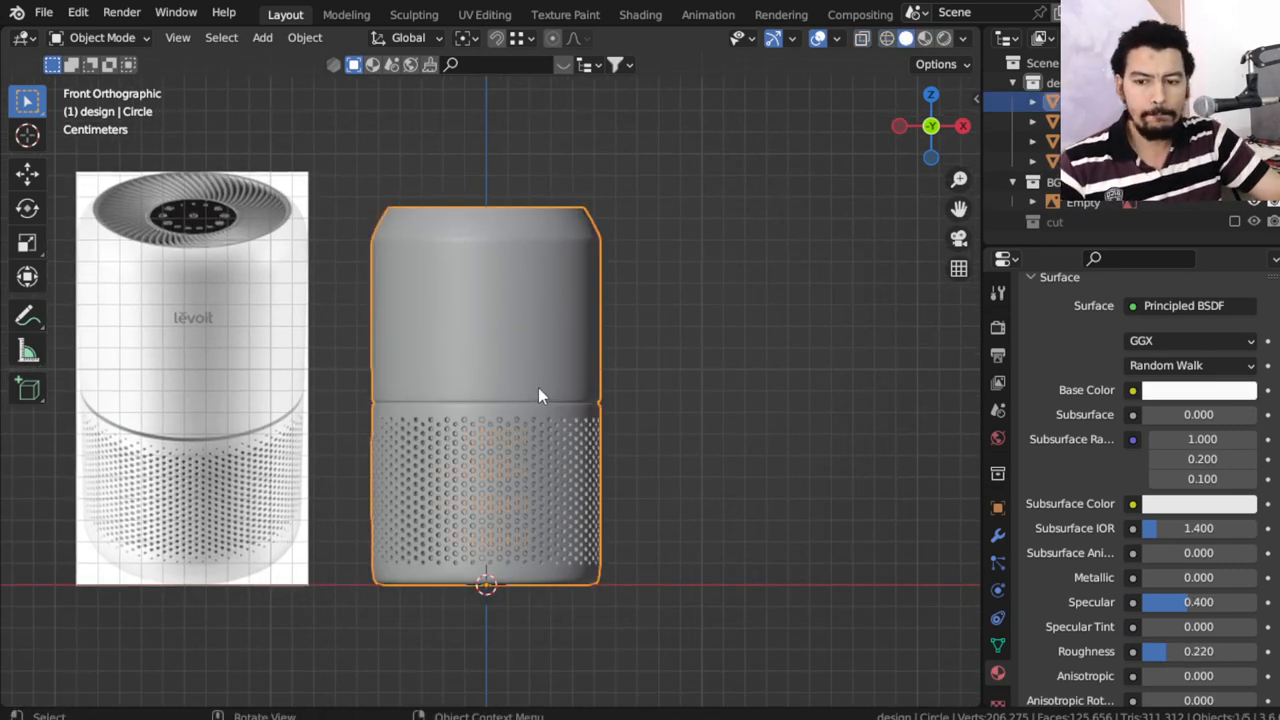
{"action": "key", "text": "Tab"}
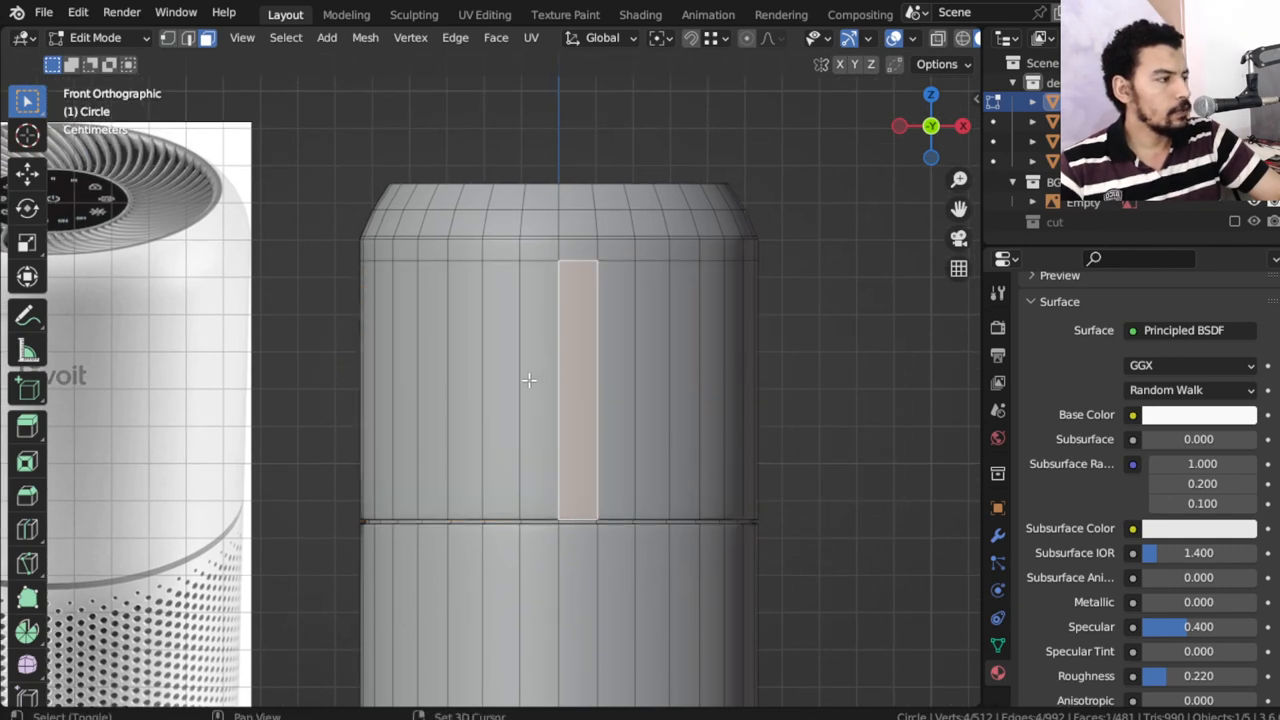
{"action": "left_click", "coordinate": [588, 395]}
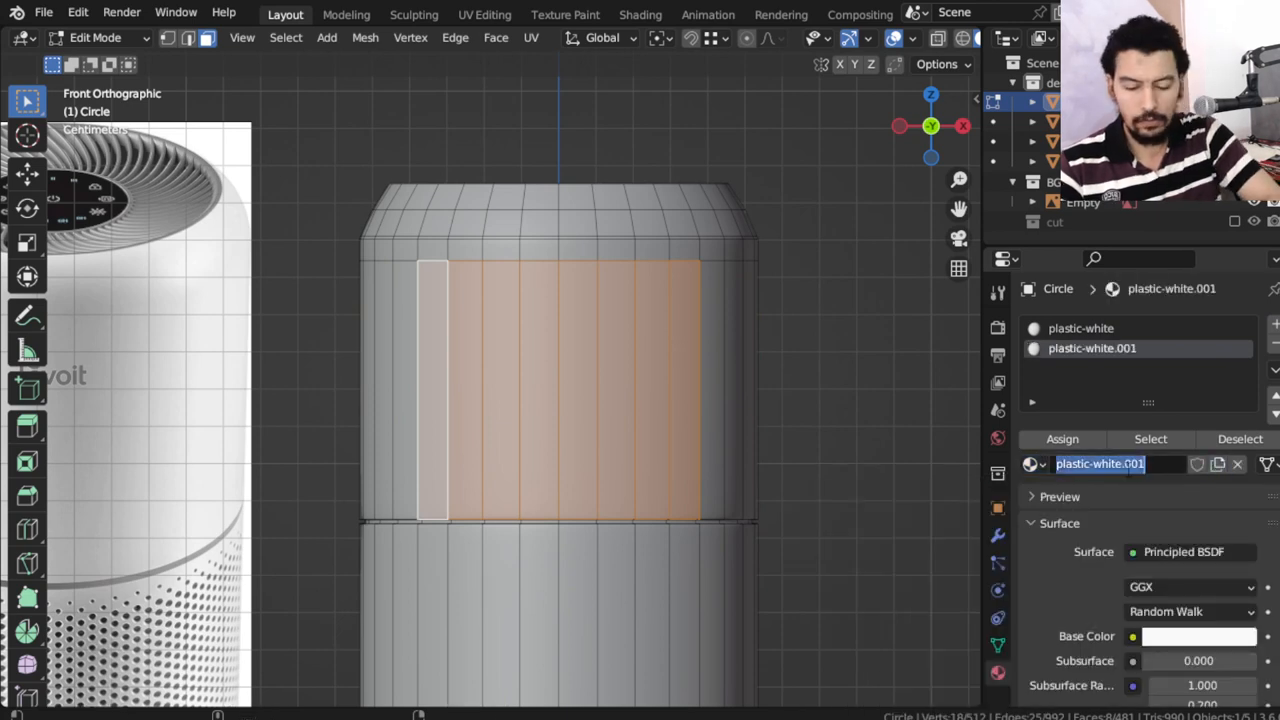
{"action": "type", "text": "Logo-front"}
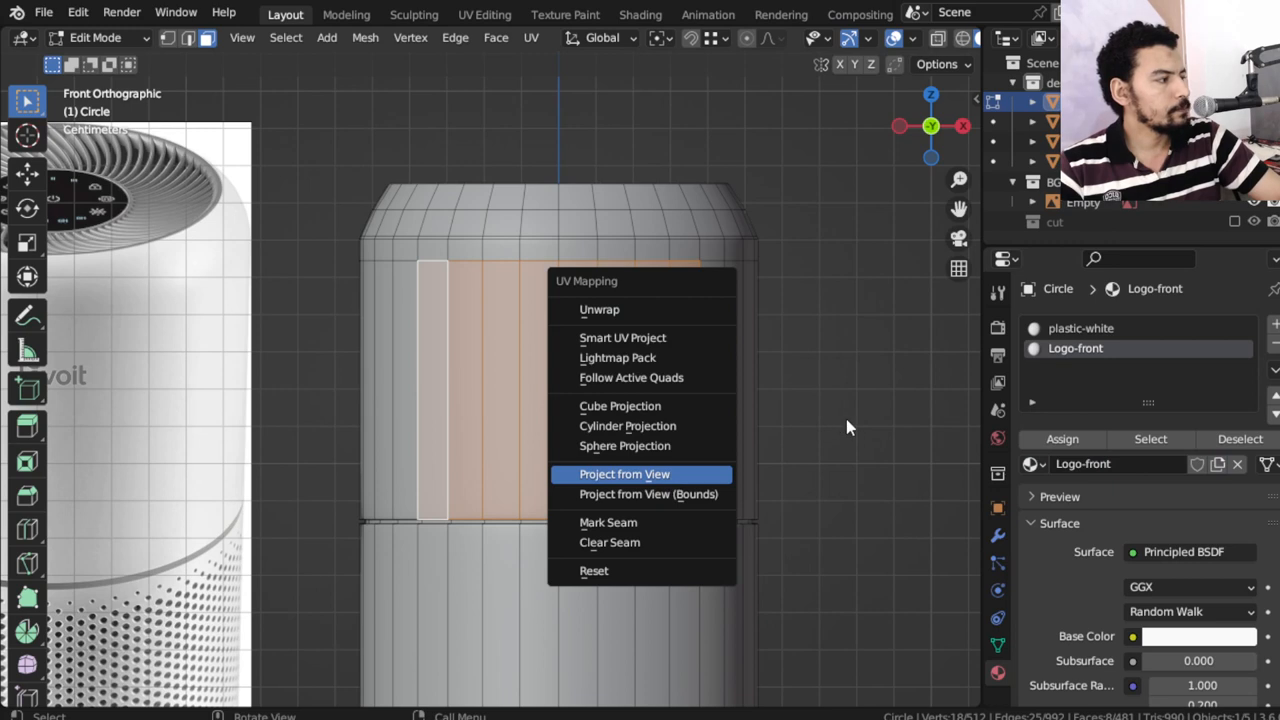
Project the front faces' UVs from the front view
{"action": "left_click", "coordinate": [624, 474]}
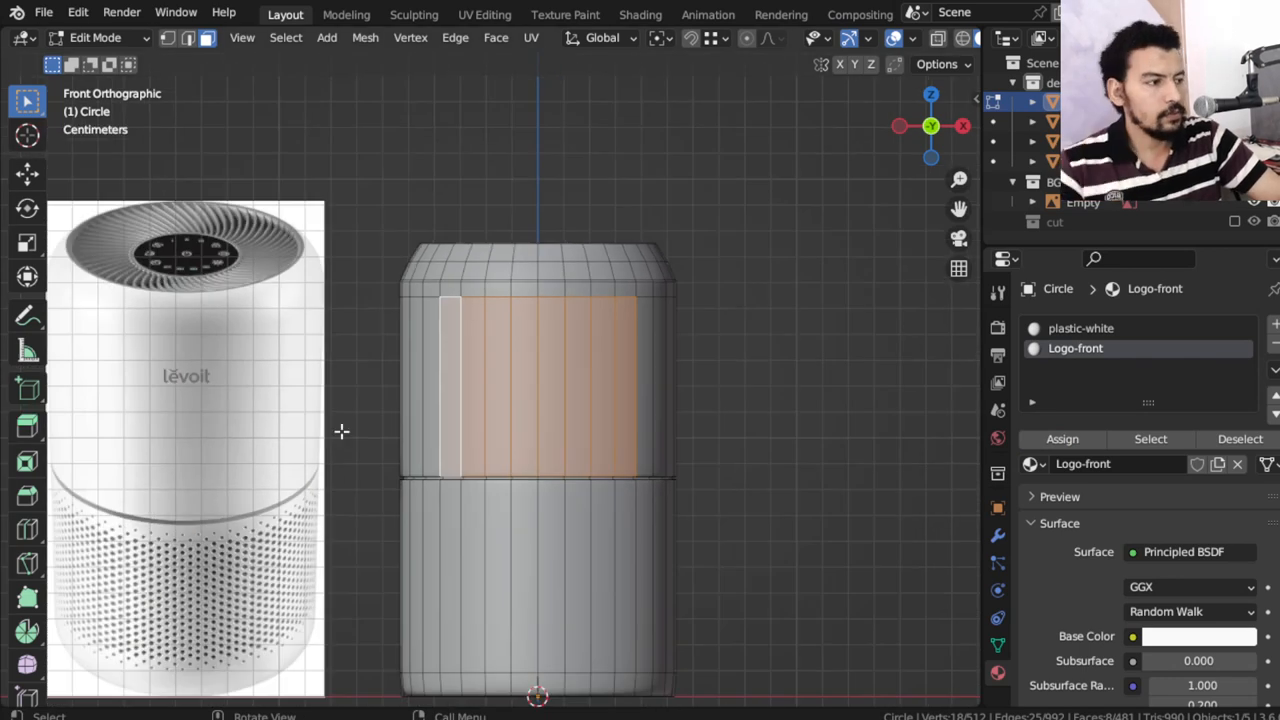
{"action": "scroll", "scroll_direction": "up", "scroll_amount": 3}
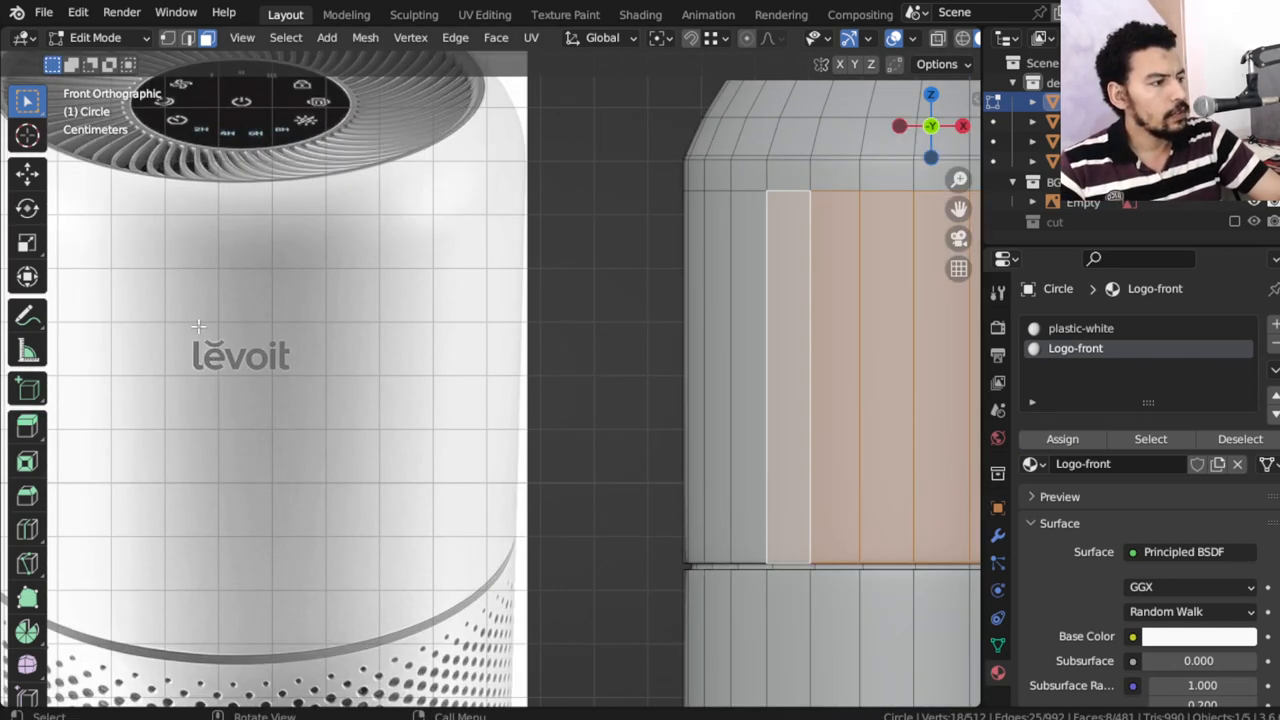
{"action": "mouse_move", "coordinate": [330, 361]}
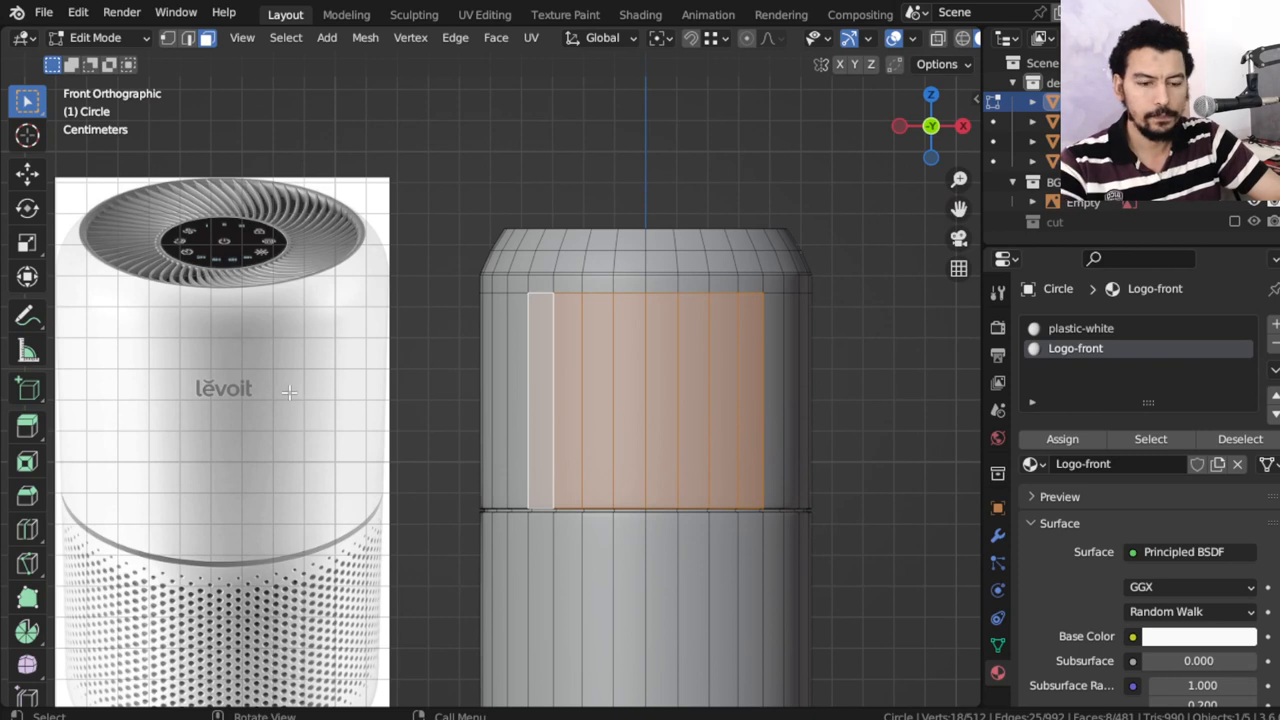
{"action": "left_click", "coordinate": [560, 377]}
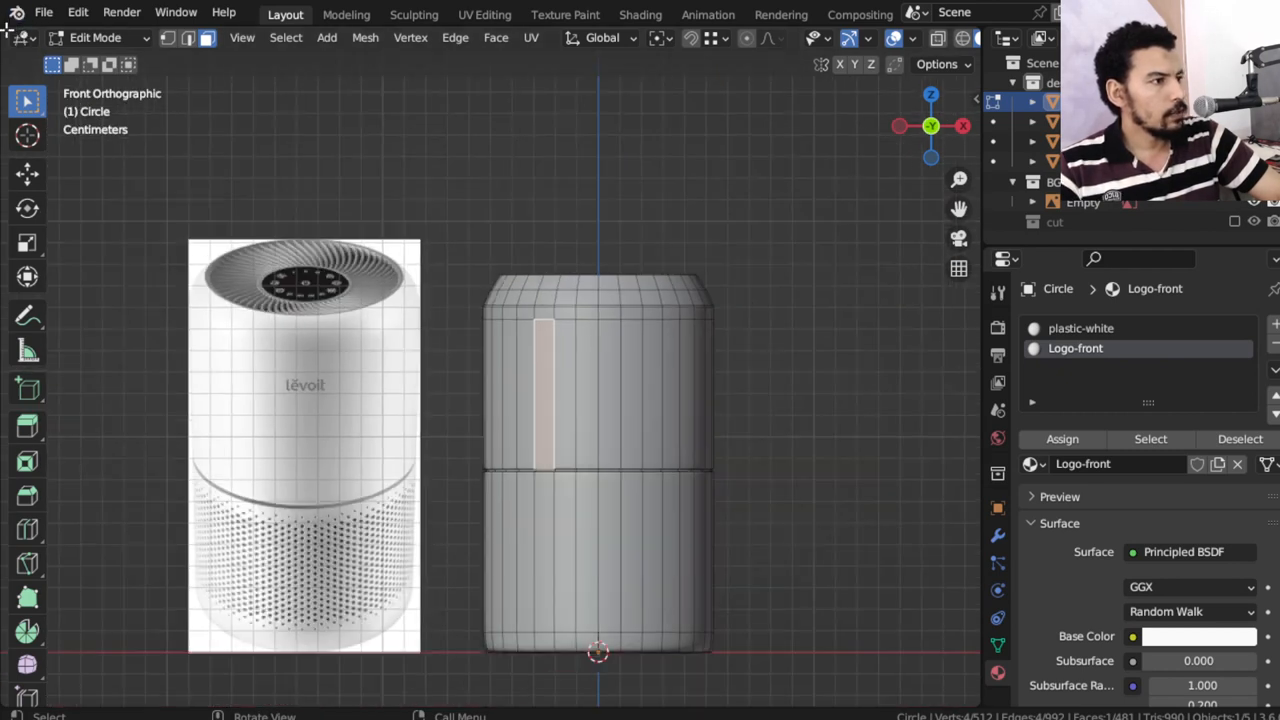
In a Shader Editor, add a second Principled BSDF, Mix Shader and Image Texture, alpha driving Fac
{"action": "left_click", "coordinate": [22, 37]}
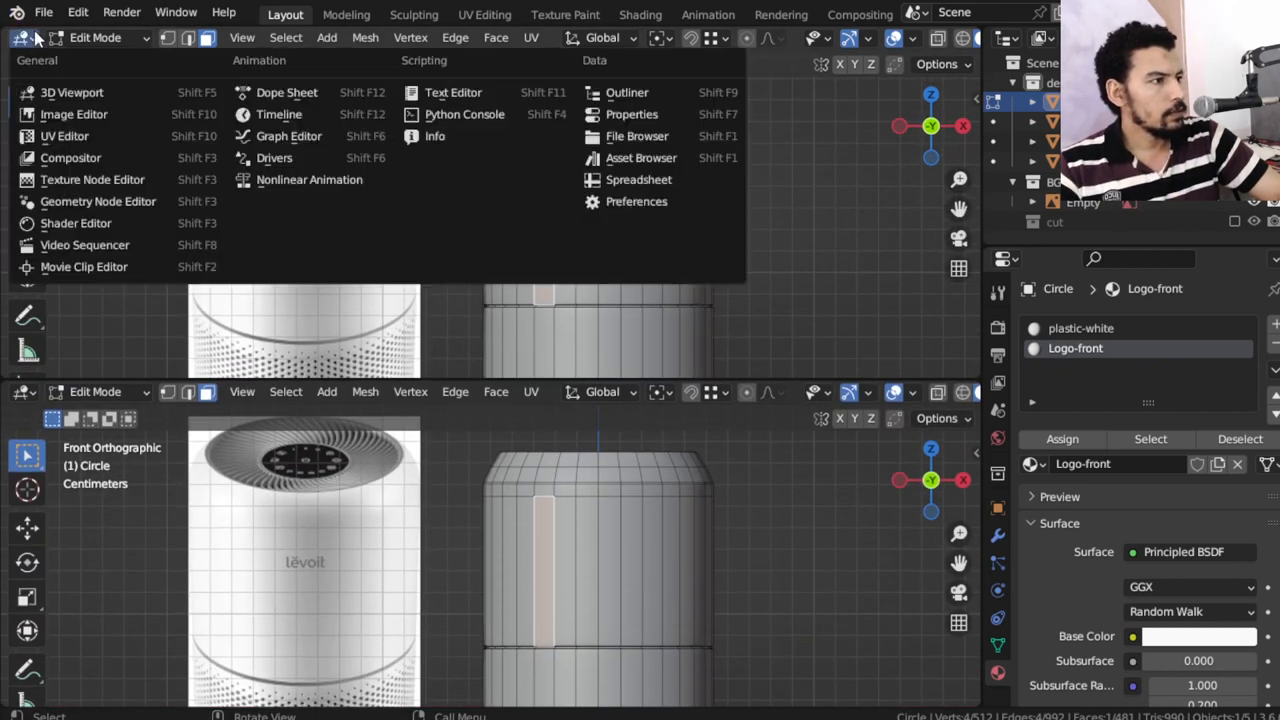
{"action": "left_click", "coordinate": [75, 223]}
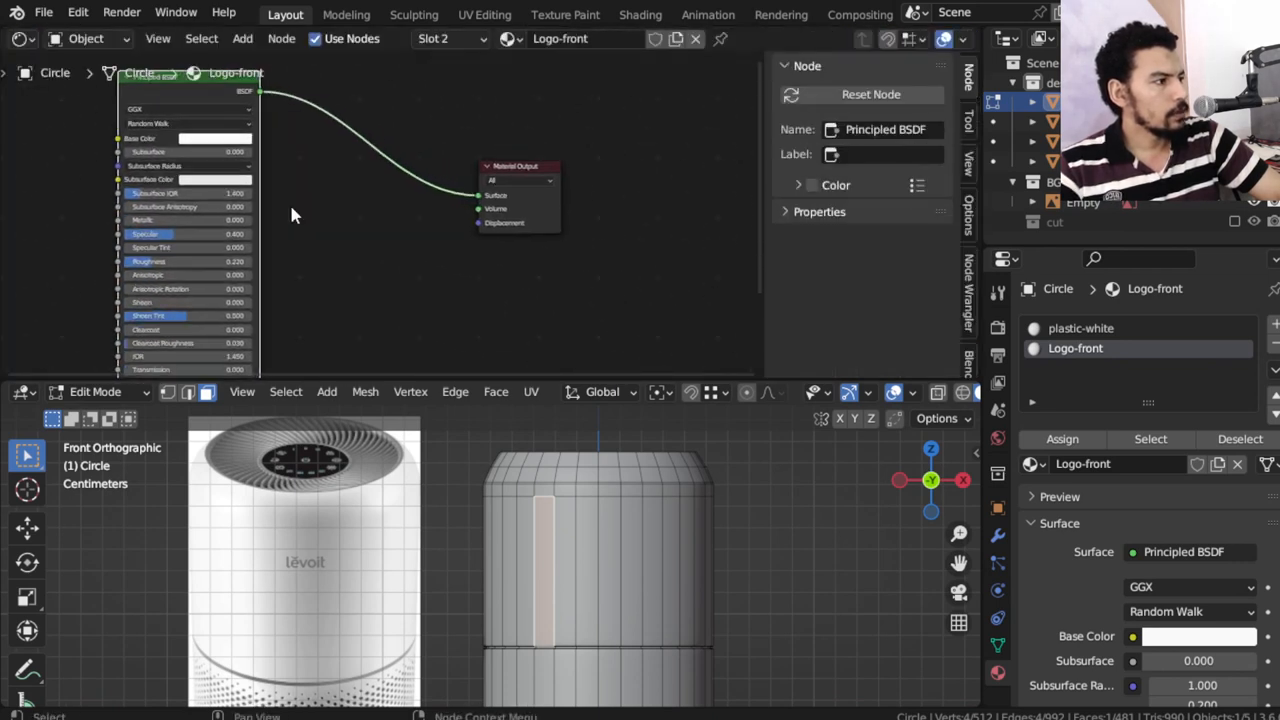
{"action": "type", "text": "cub"}
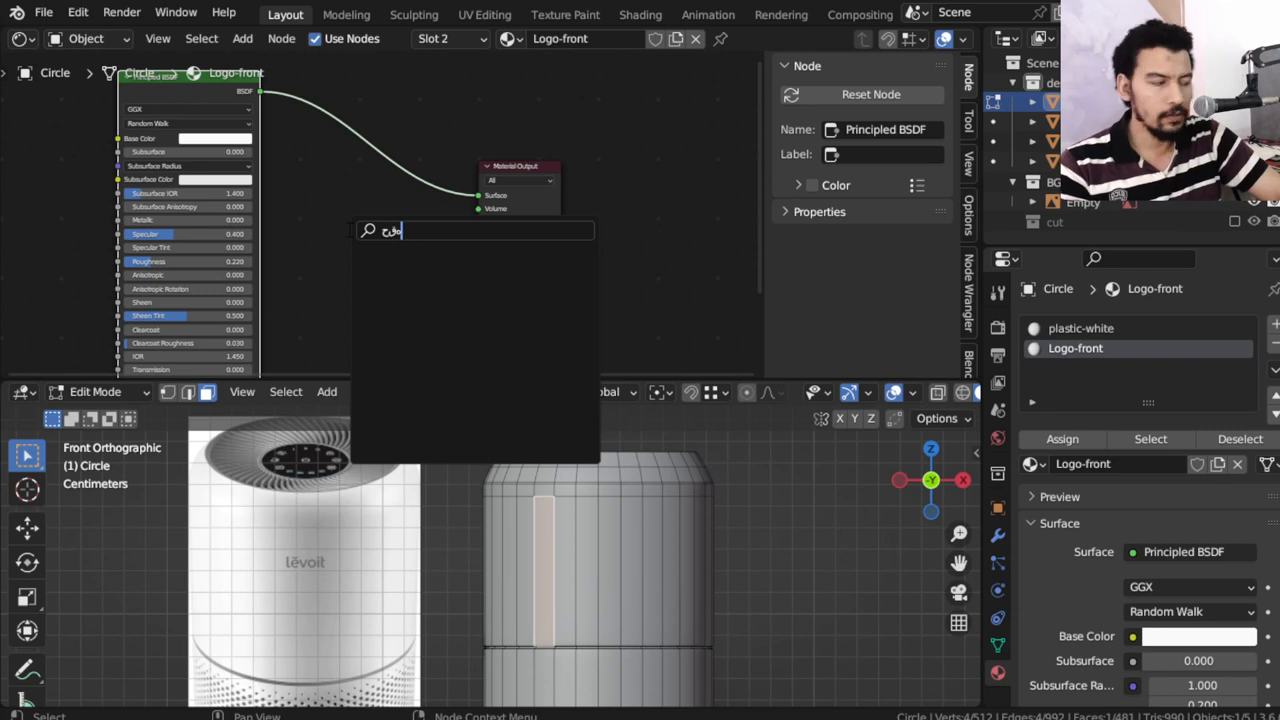
{"action": "type", "text": "pr"}
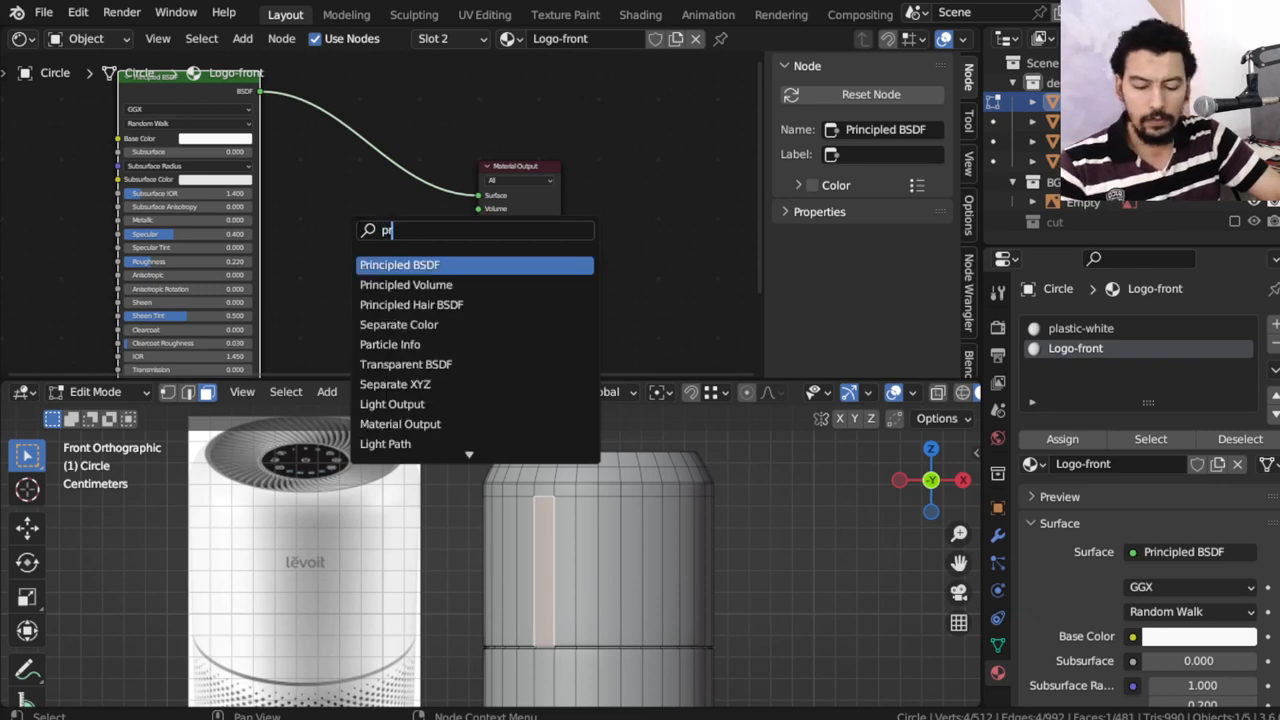
{"action": "left_click", "coordinate": [399, 264]}
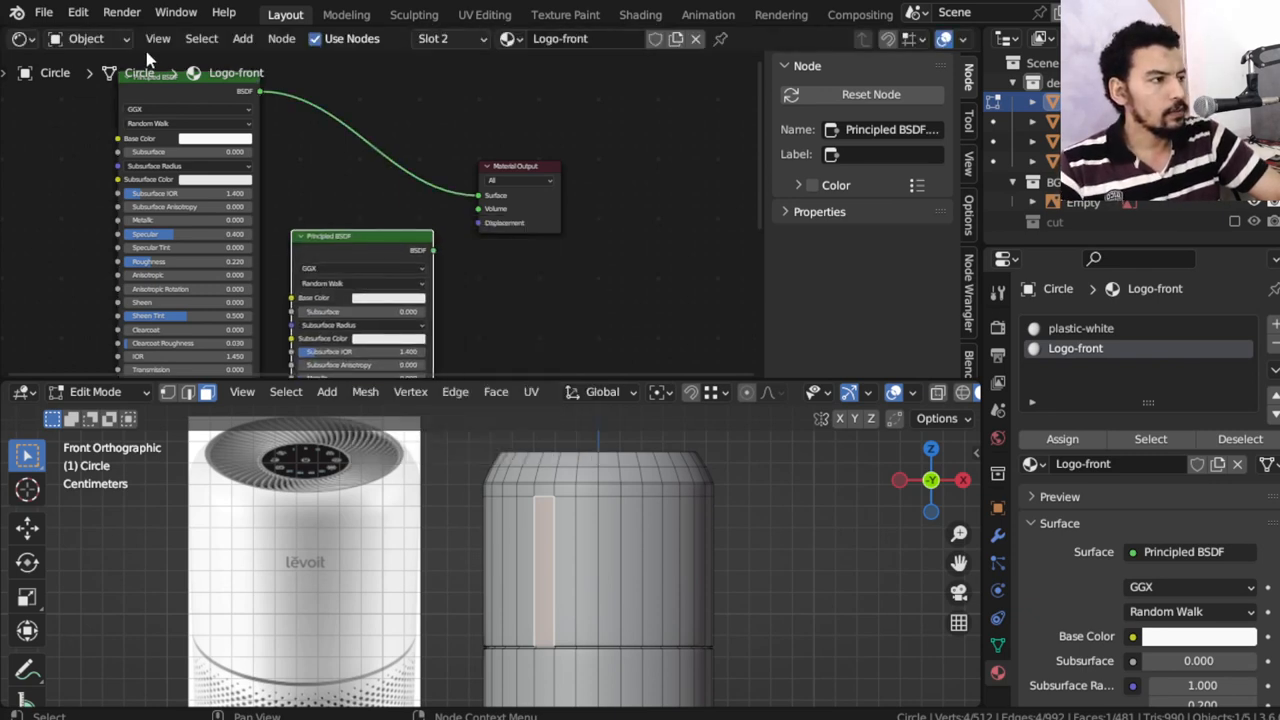
{"action": "left_click", "coordinate": [360, 237]}
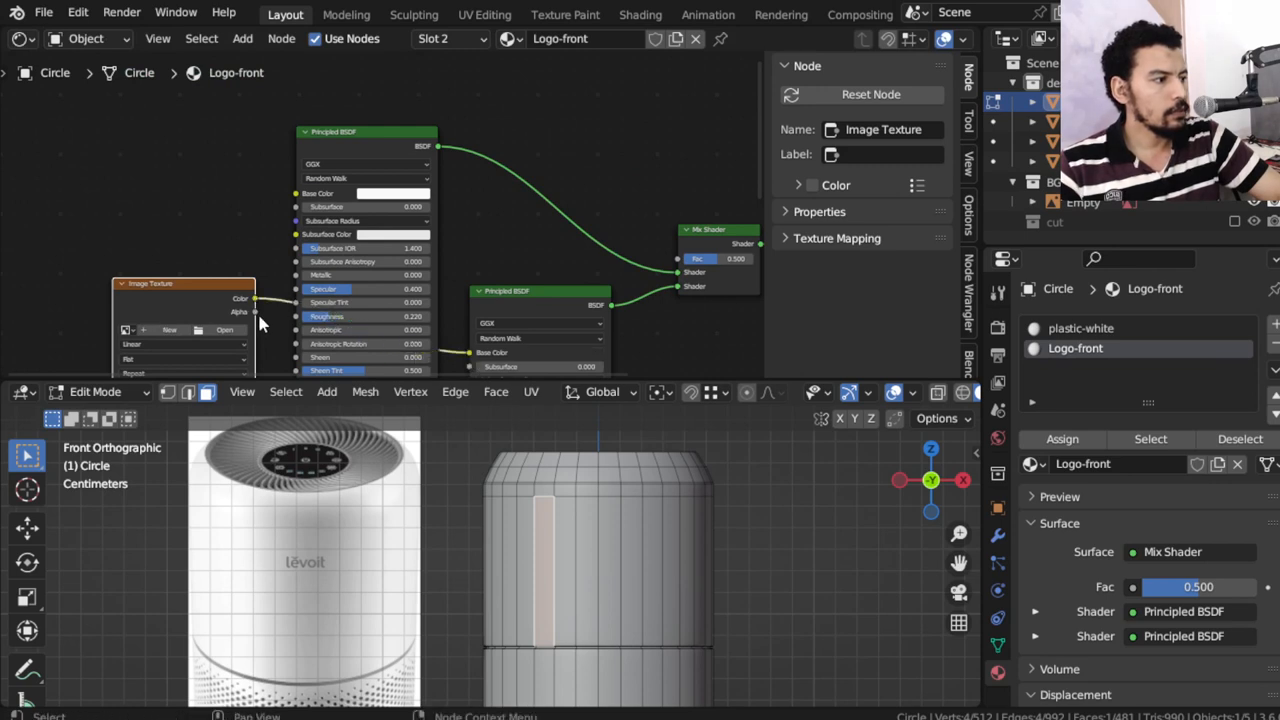
{"action": "left_click_drag", "start_coordinate": [255, 299], "coordinate": [680, 259]}
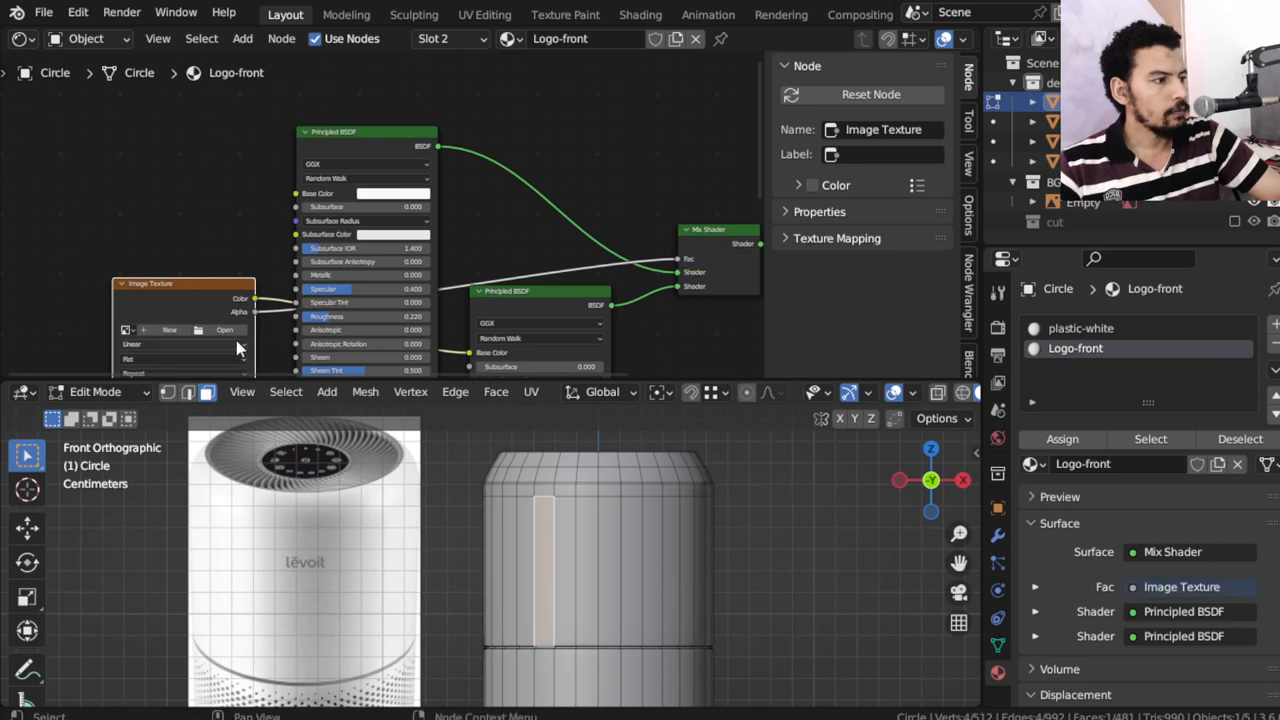
Load import.png from the logo folder into the Image Texture node
{"action": "left_click", "coordinate": [224, 329]}
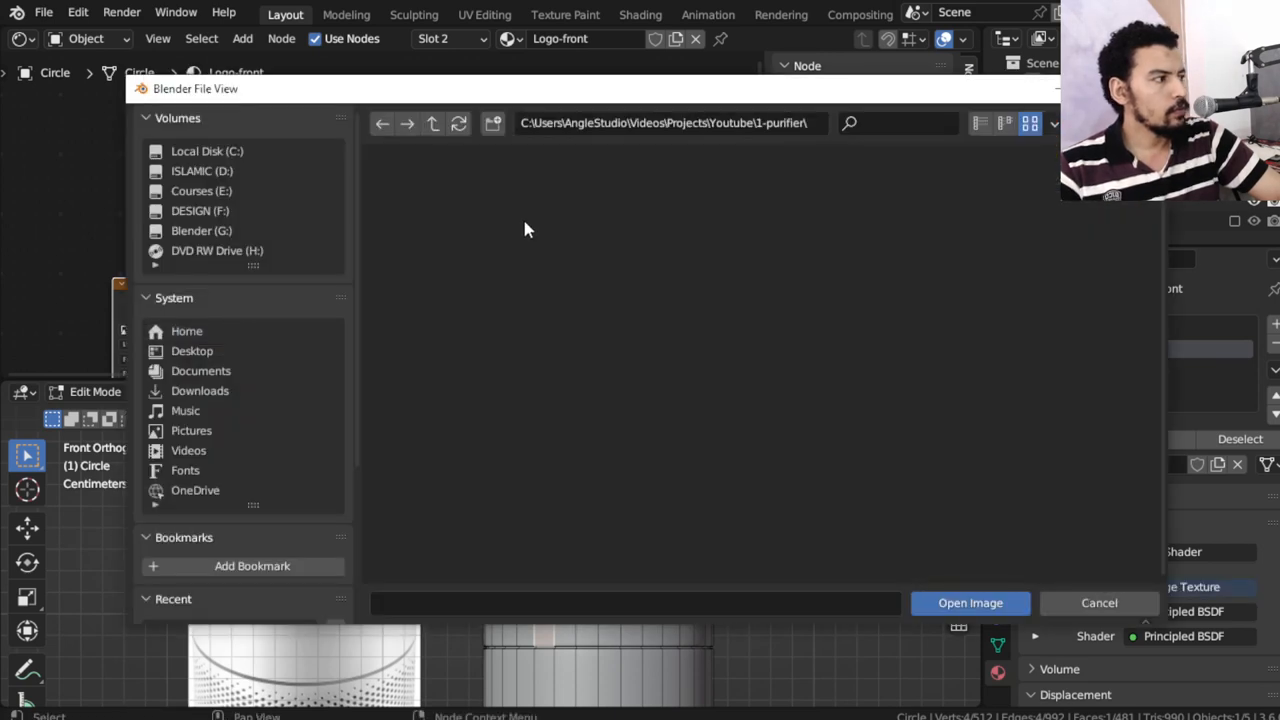
{"action": "left_click", "coordinate": [432, 123]}
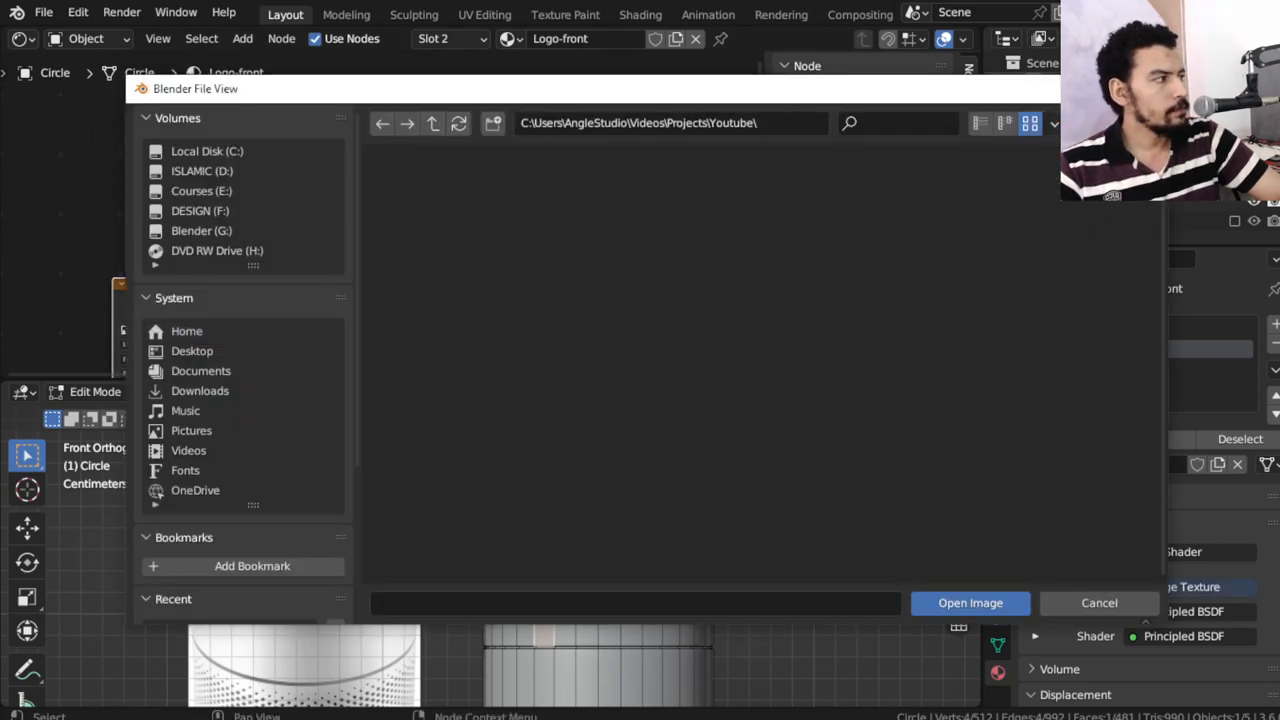
{"action": "double_click", "coordinate": [438, 220]}
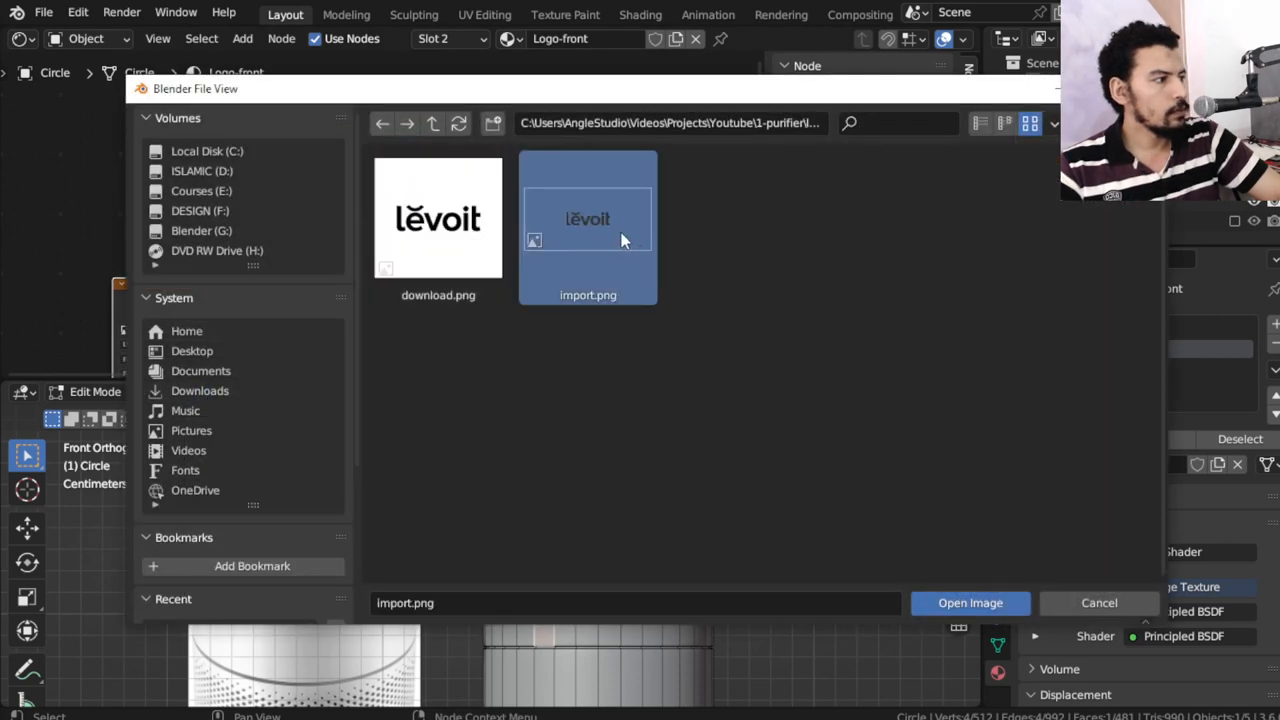
{"action": "left_click", "coordinate": [969, 602]}
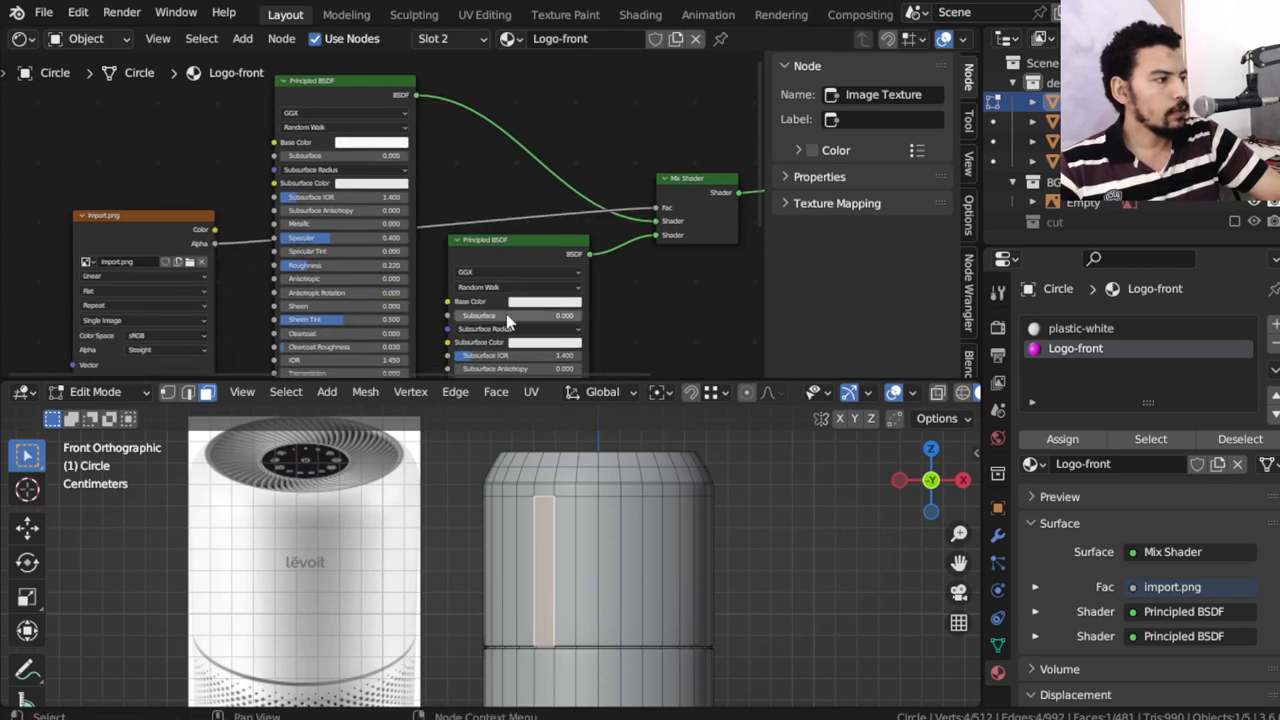
Make the logo shader's base colour red and adjust the front logo faces
{"action": "left_click", "coordinate": [545, 301]}
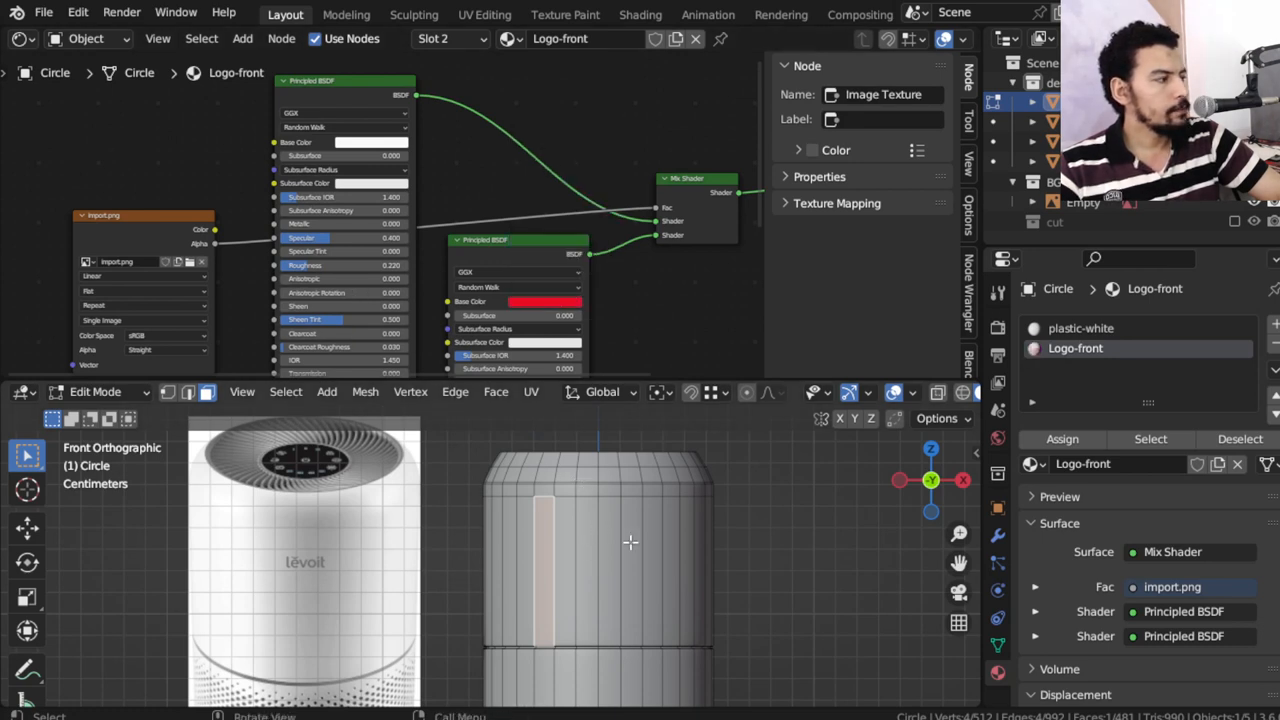
{"action": "left_click", "coordinate": [630, 543]}
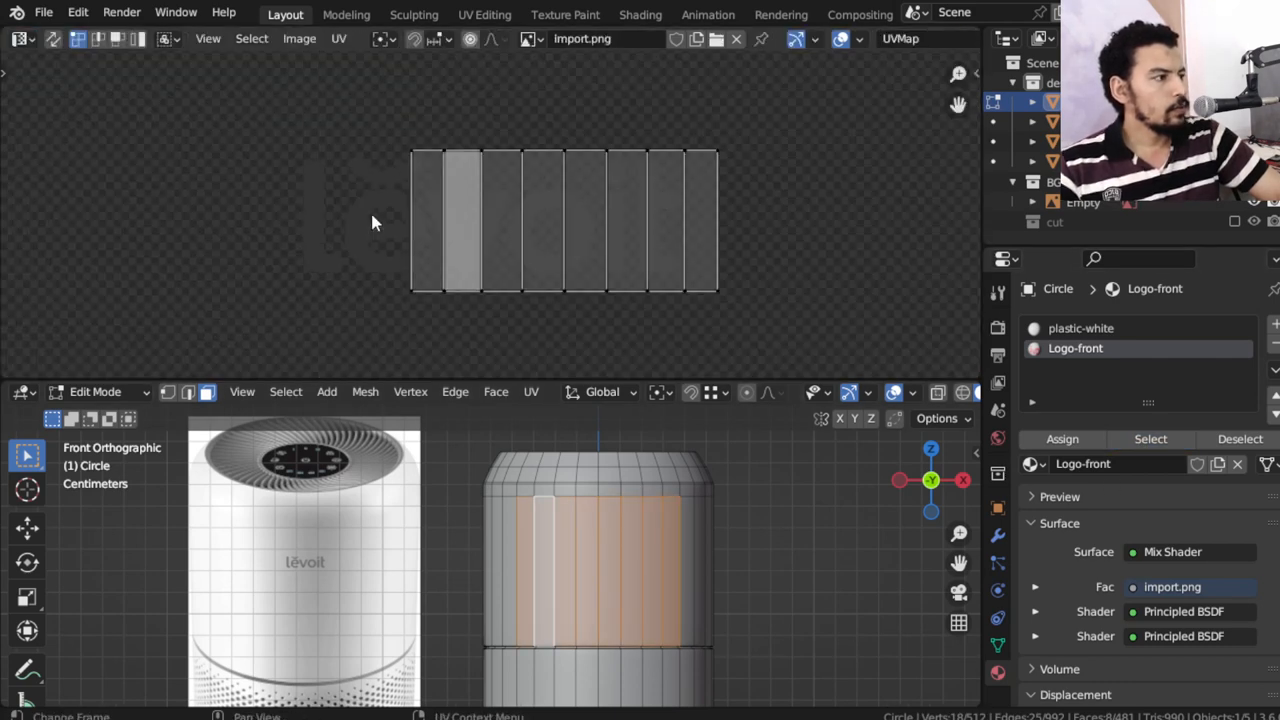
{"action": "key", "text": "s"}
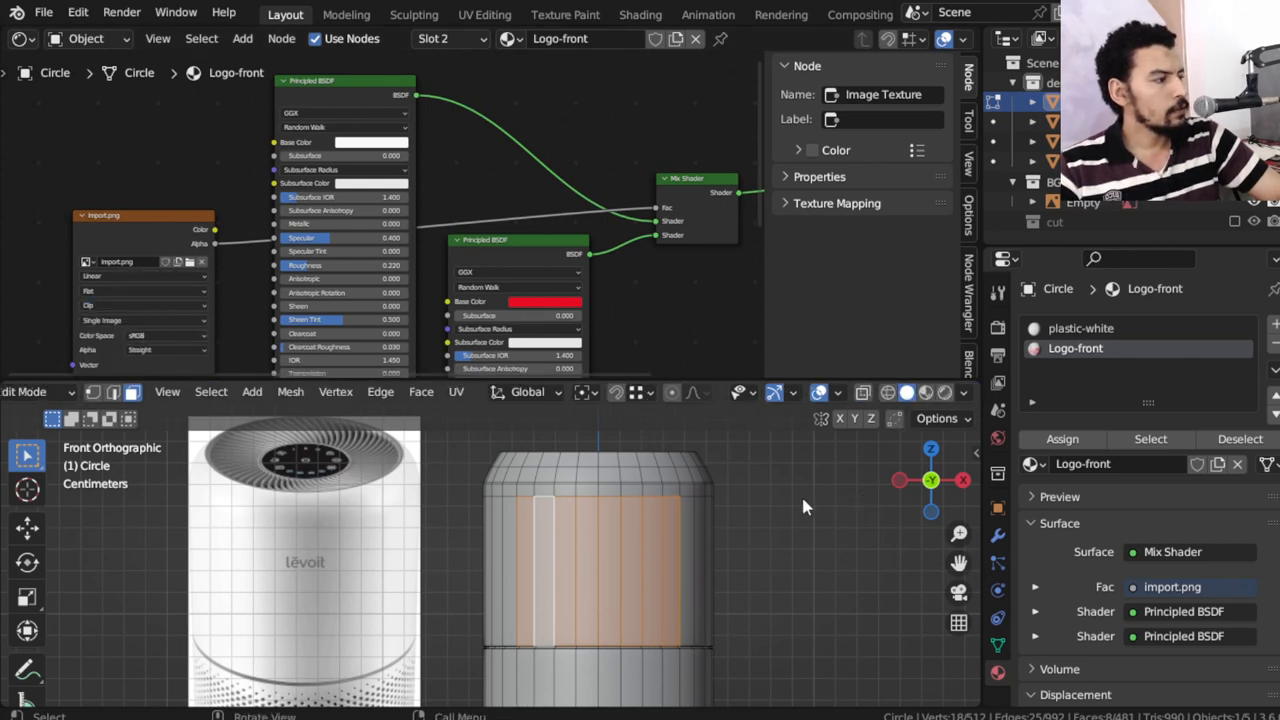
{"action": "mouse_move", "coordinate": [50, 405]}
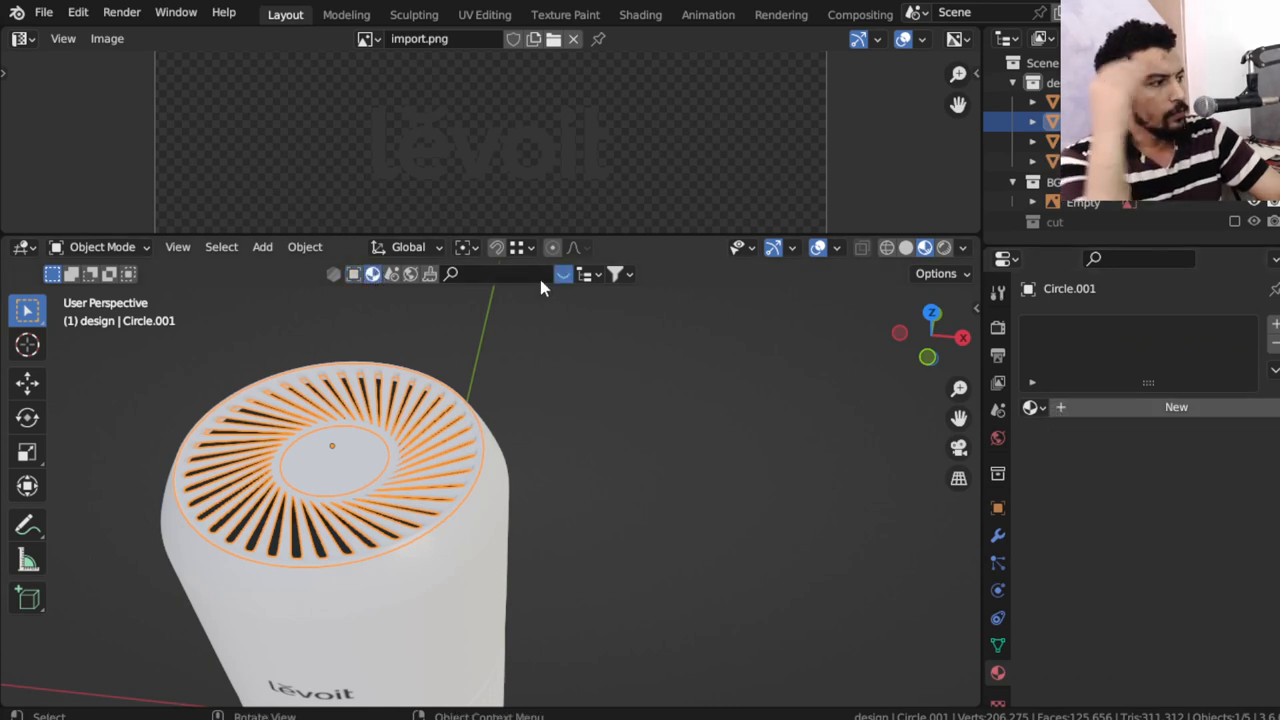
Apply the burnished polished metal material to the grille and add a scaled-down cube
{"action": "type", "text": "chrome"}
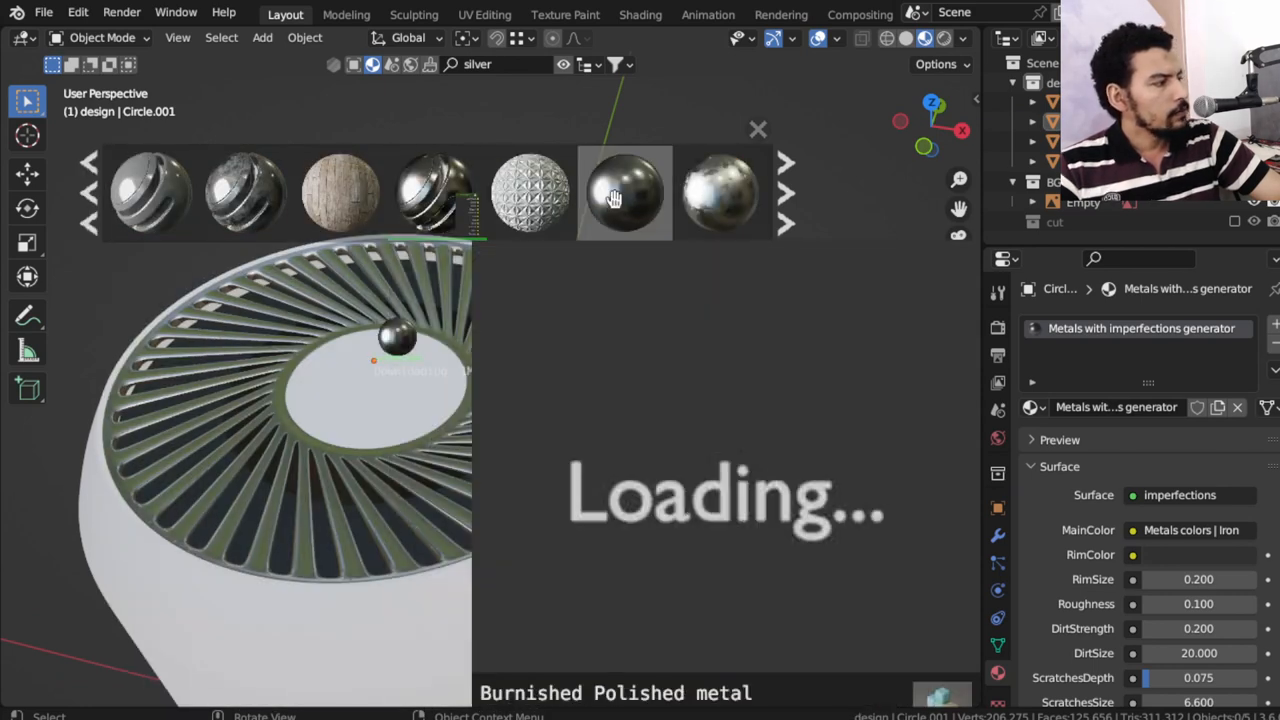
{"action": "left_click", "coordinate": [625, 192]}
{"action": "type", "text": ".1"}
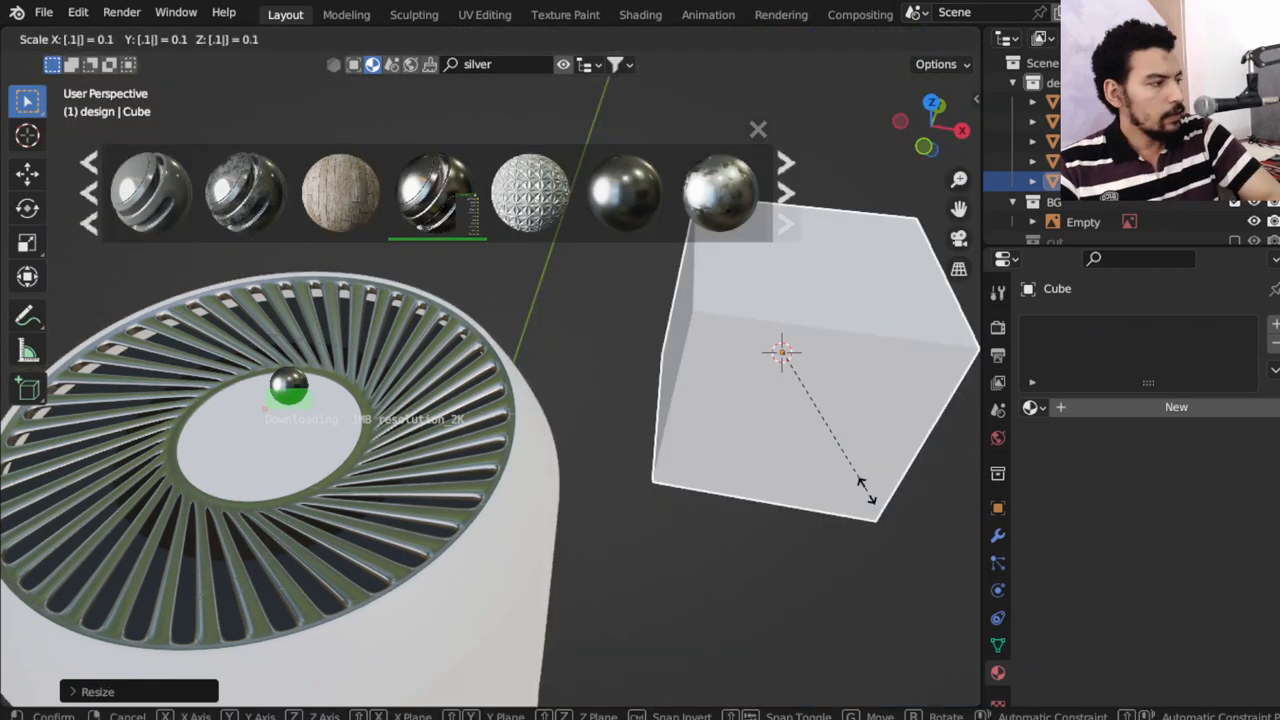
{"action": "left_click", "coordinate": [315, 448]}
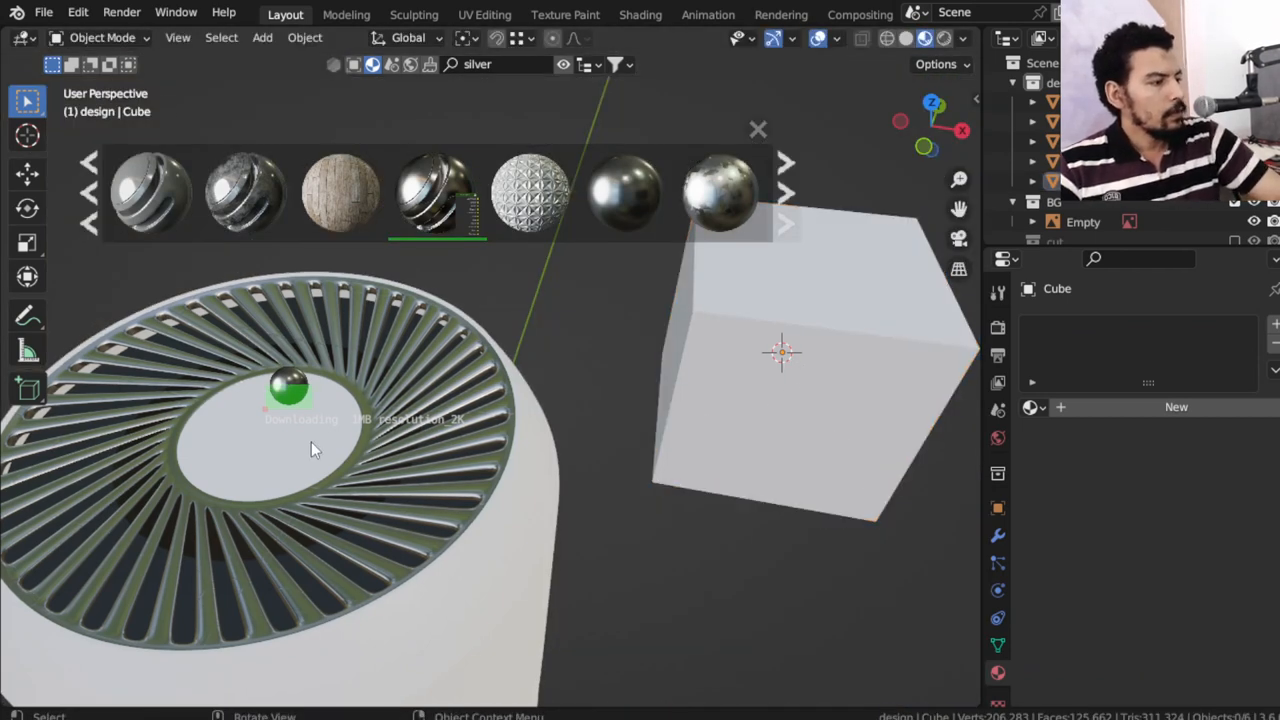
Project the Circle.002 centre disc's UVs from the top view
{"action": "key", "text": "Tab"}
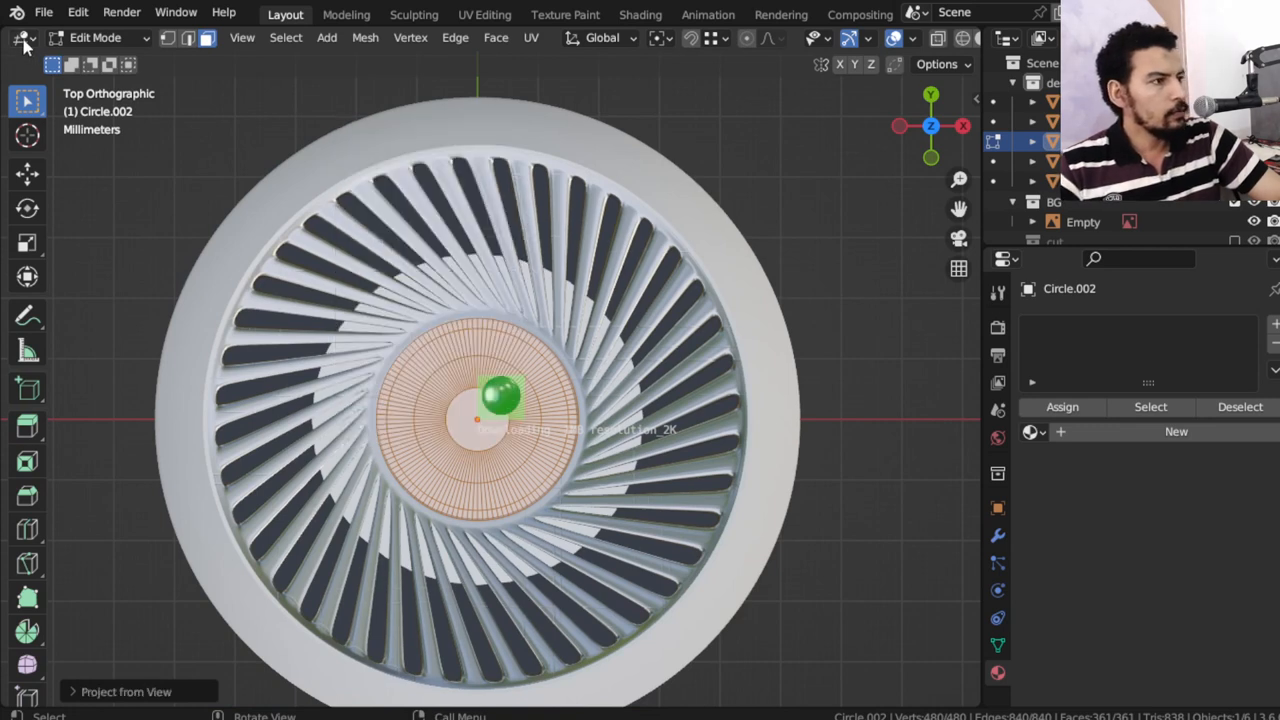
{"action": "key", "text": "s"}
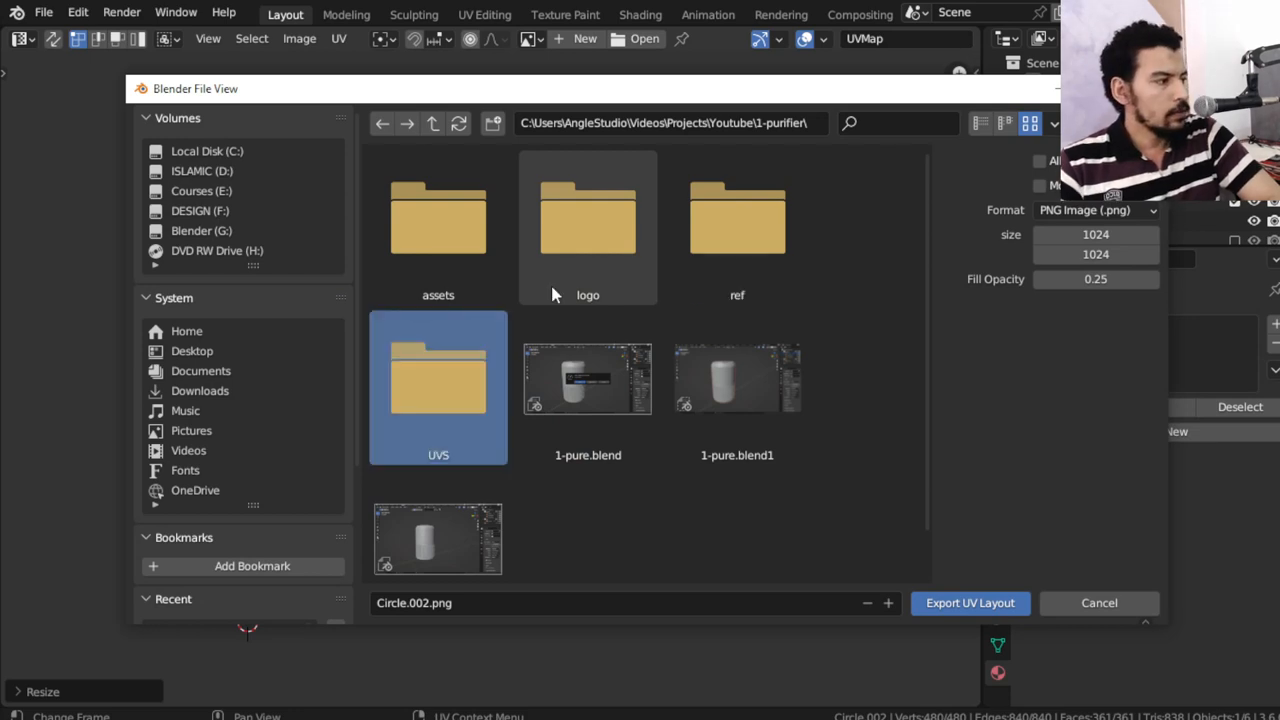
Export the disc's UV layout to the UVS folder as UVS-top.png at 2048×2048
{"action": "double_click", "coordinate": [438, 388]}
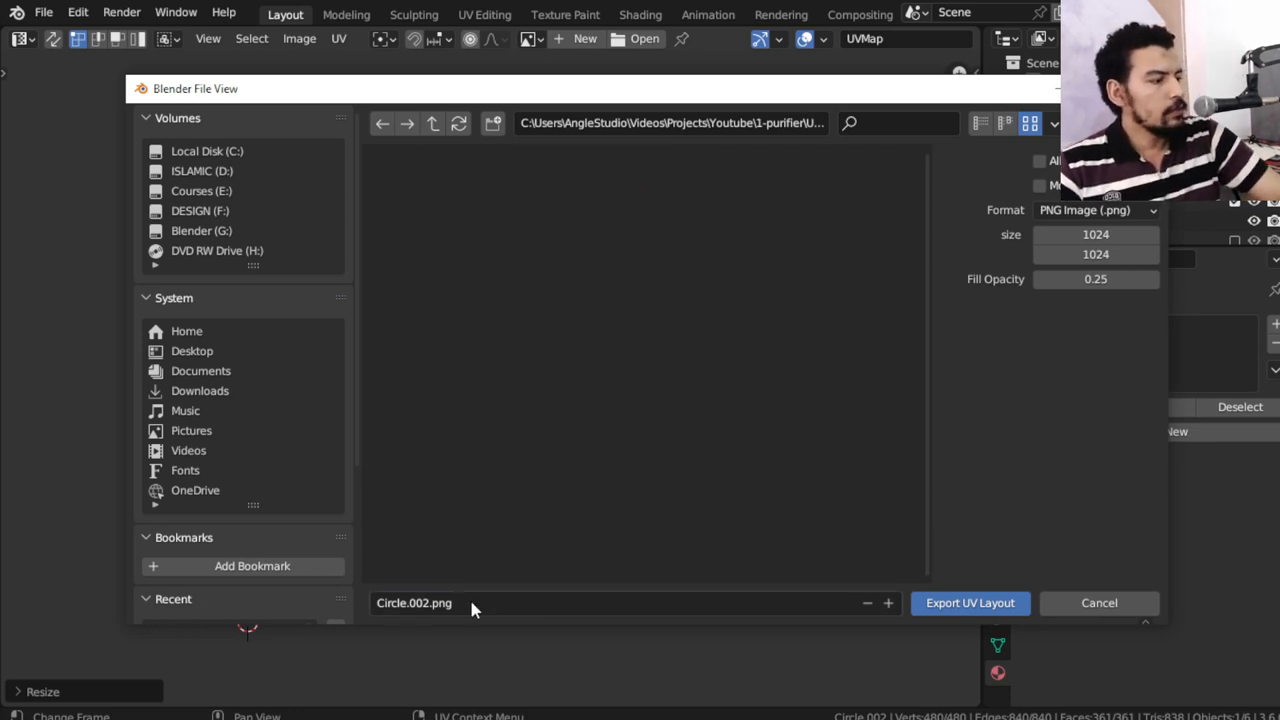
{"action": "type", "text": "UVS-top.png"}
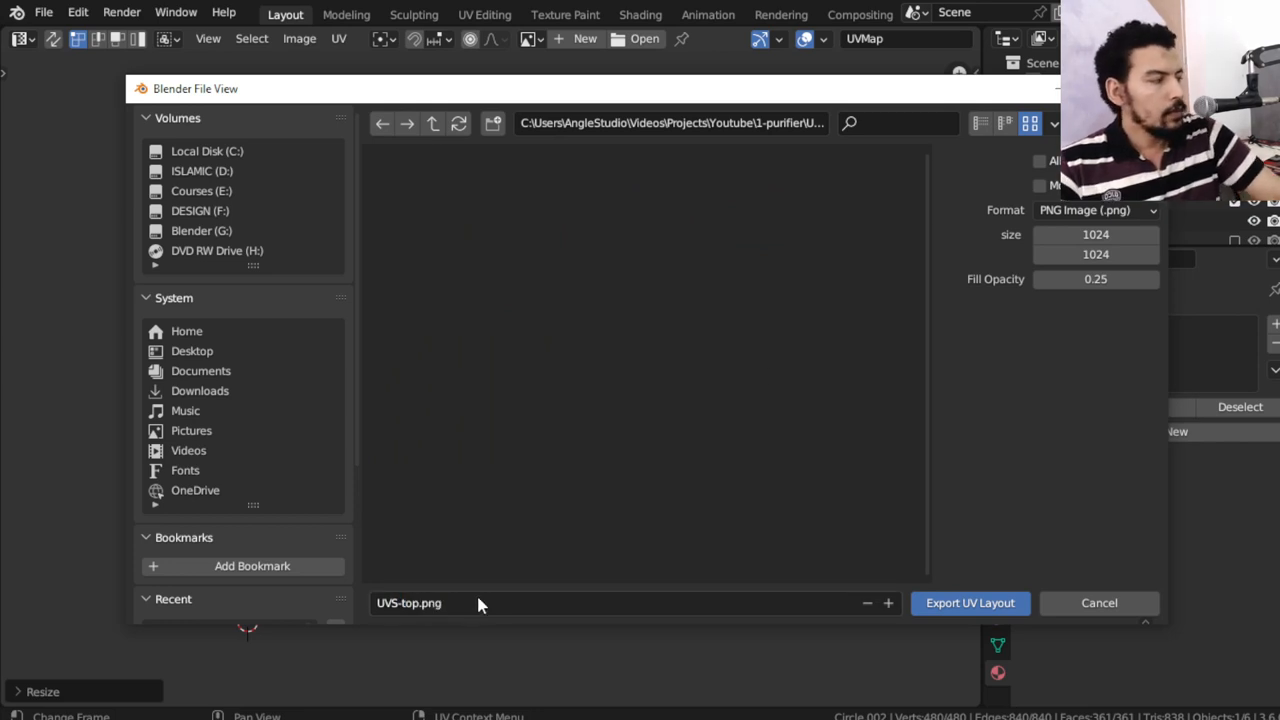
{"action": "left_click", "coordinate": [1095, 234]}
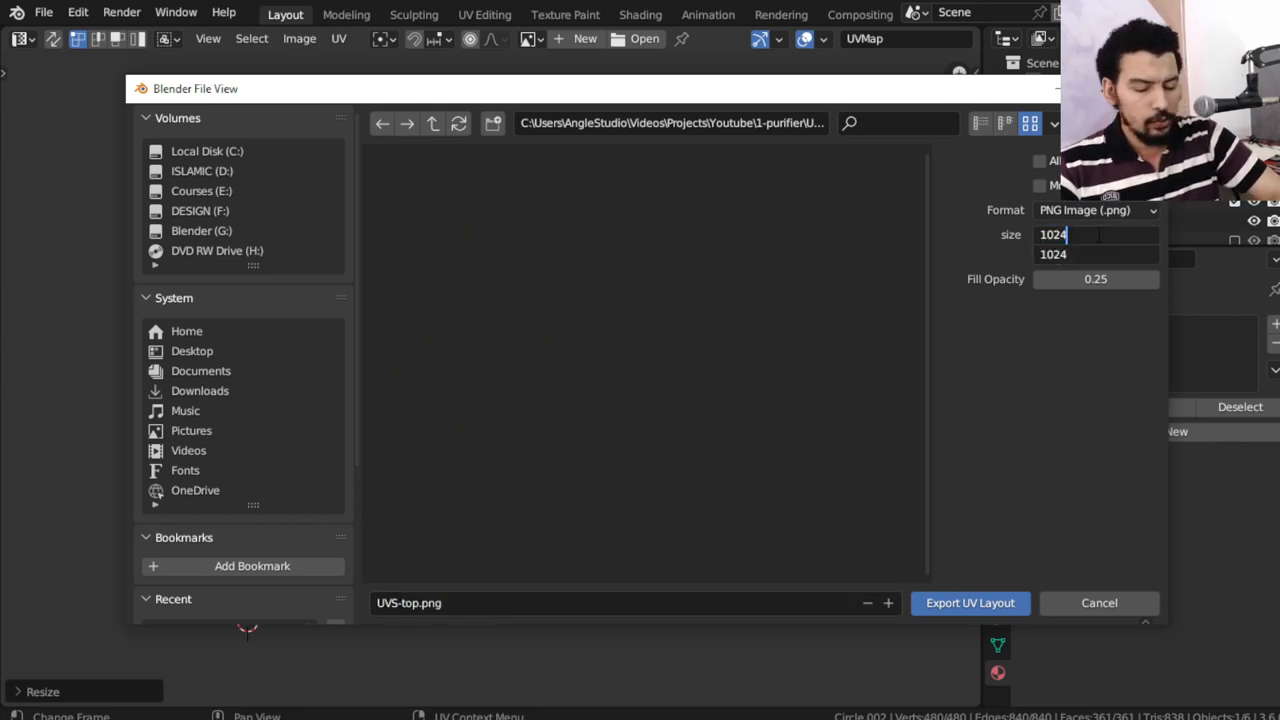
{"action": "type", "text": "2048"}
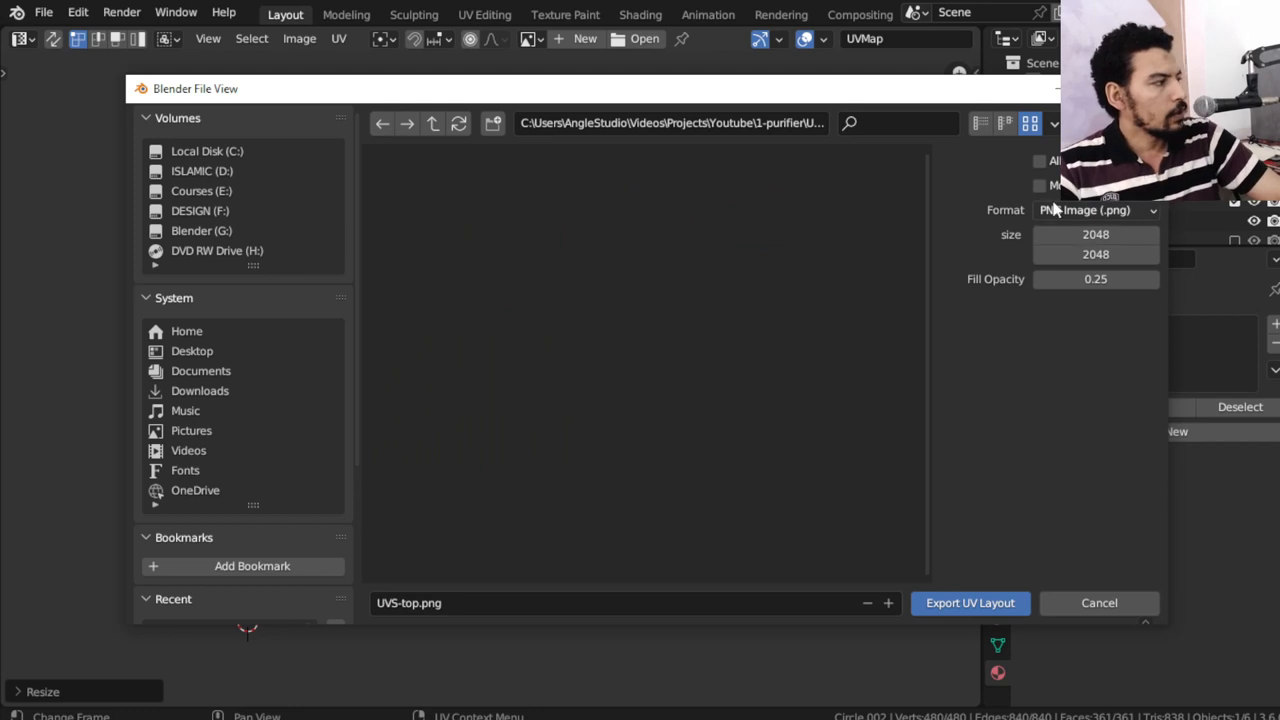
{"action": "left_click", "coordinate": [1040, 161]}
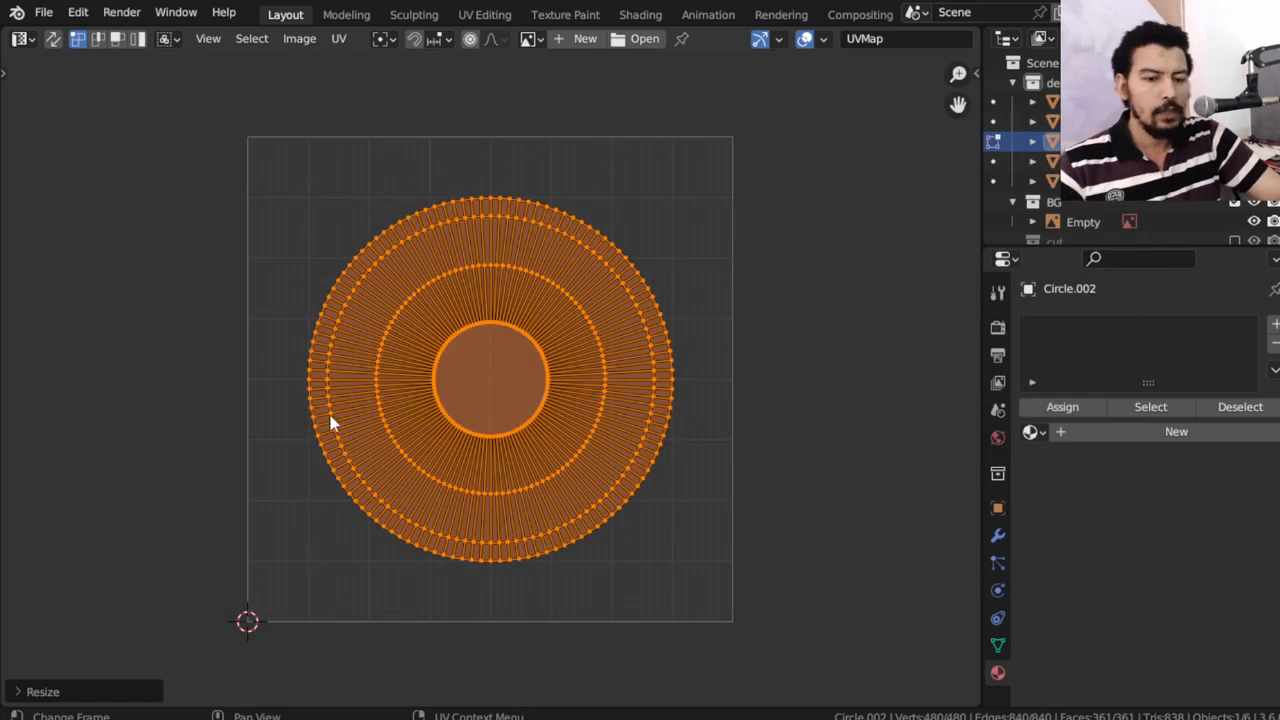
{"action": "mouse_move", "coordinate": [527, 247]}
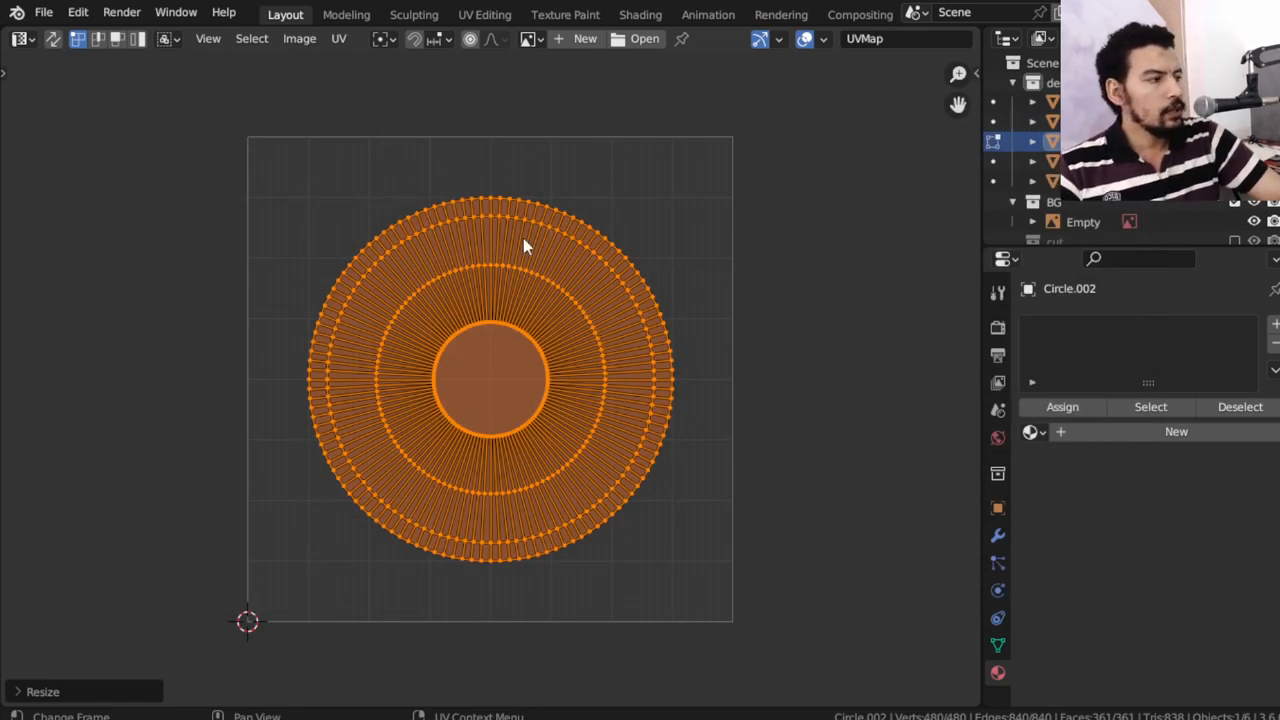
{"action": "mouse_move", "coordinate": [445, 558]}
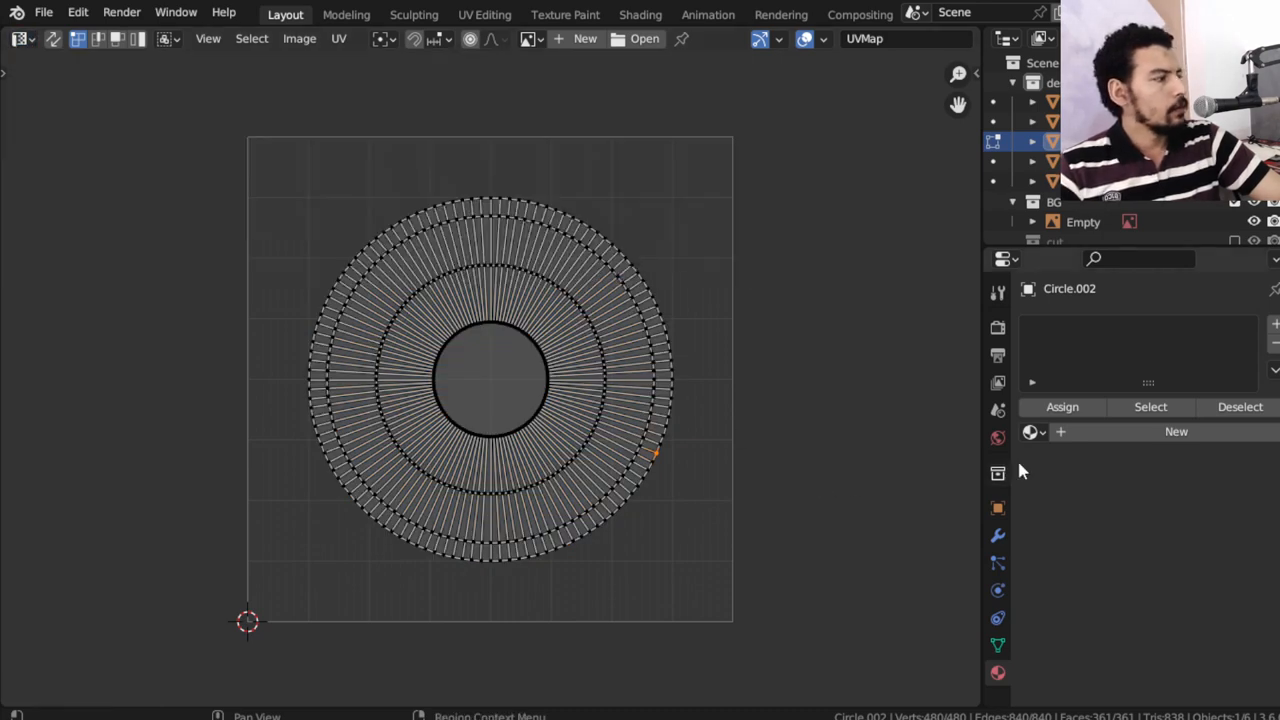
Give the top piece a copy of Logo-front, rename it 'Top-oid', and show its shader nodes
{"action": "left_click", "coordinate": [1176, 431]}
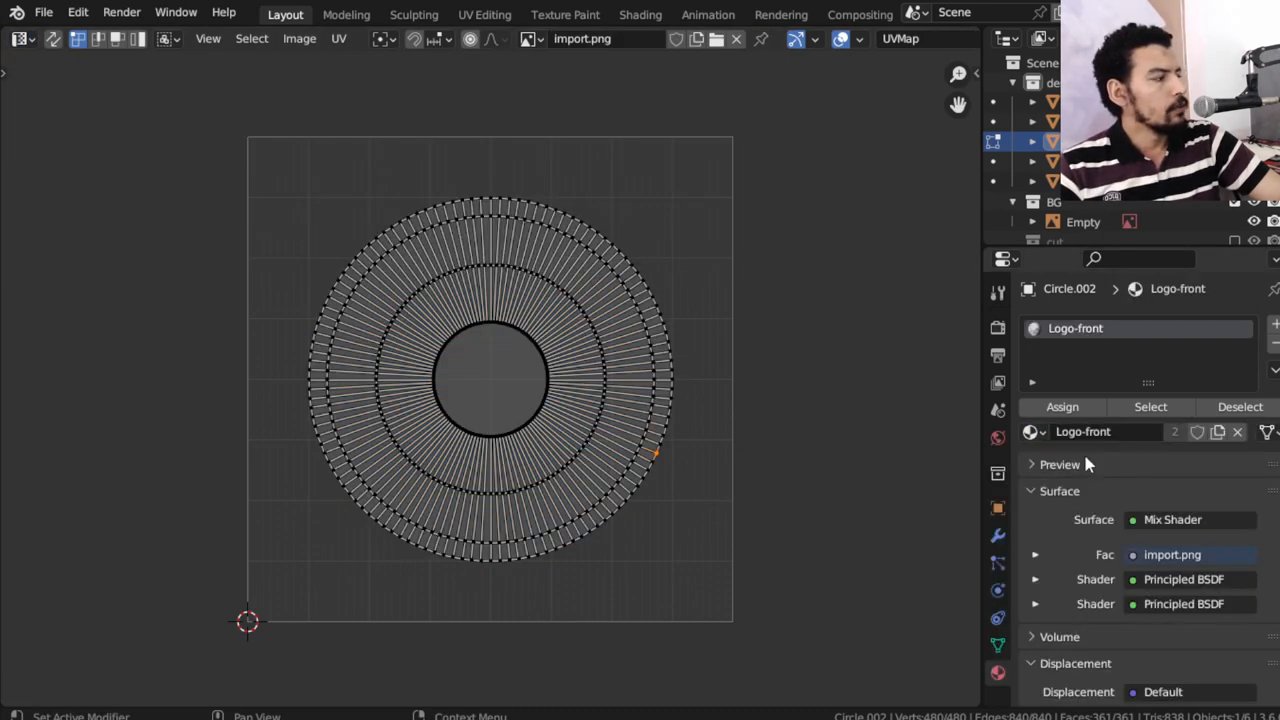
{"action": "double_click", "coordinate": [1095, 431]}
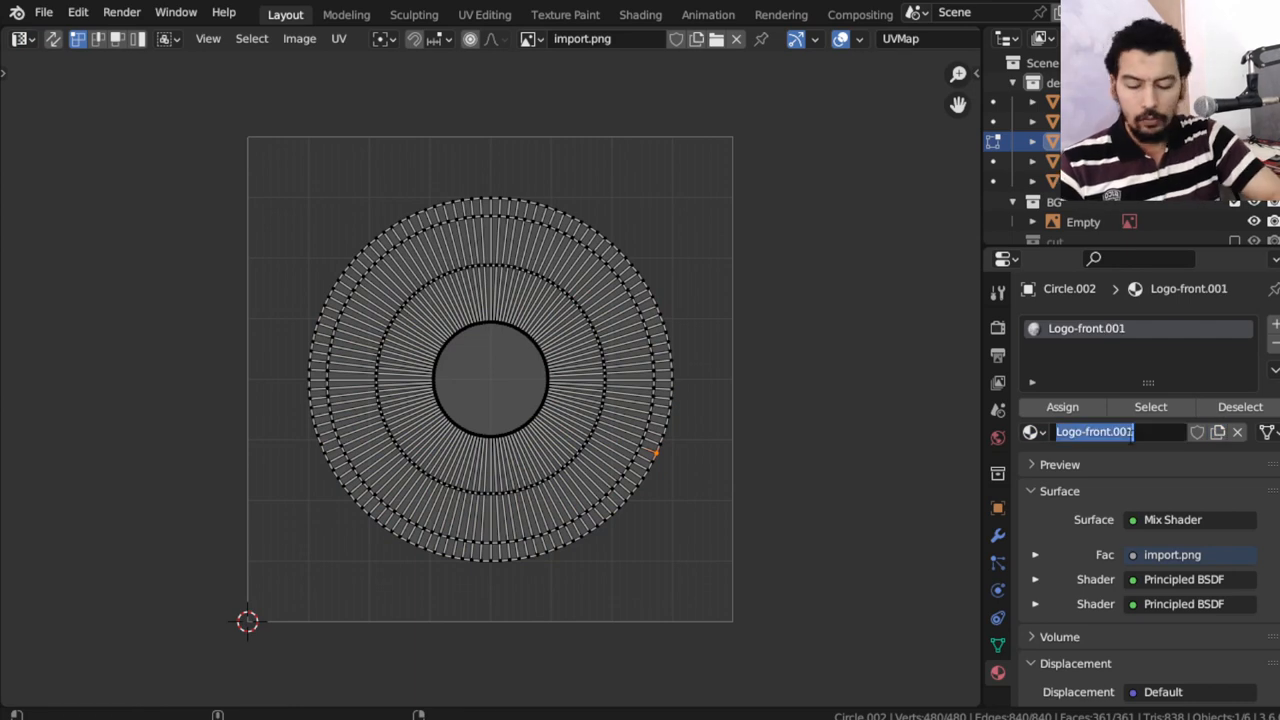
{"action": "type", "text": "Top-oid"}
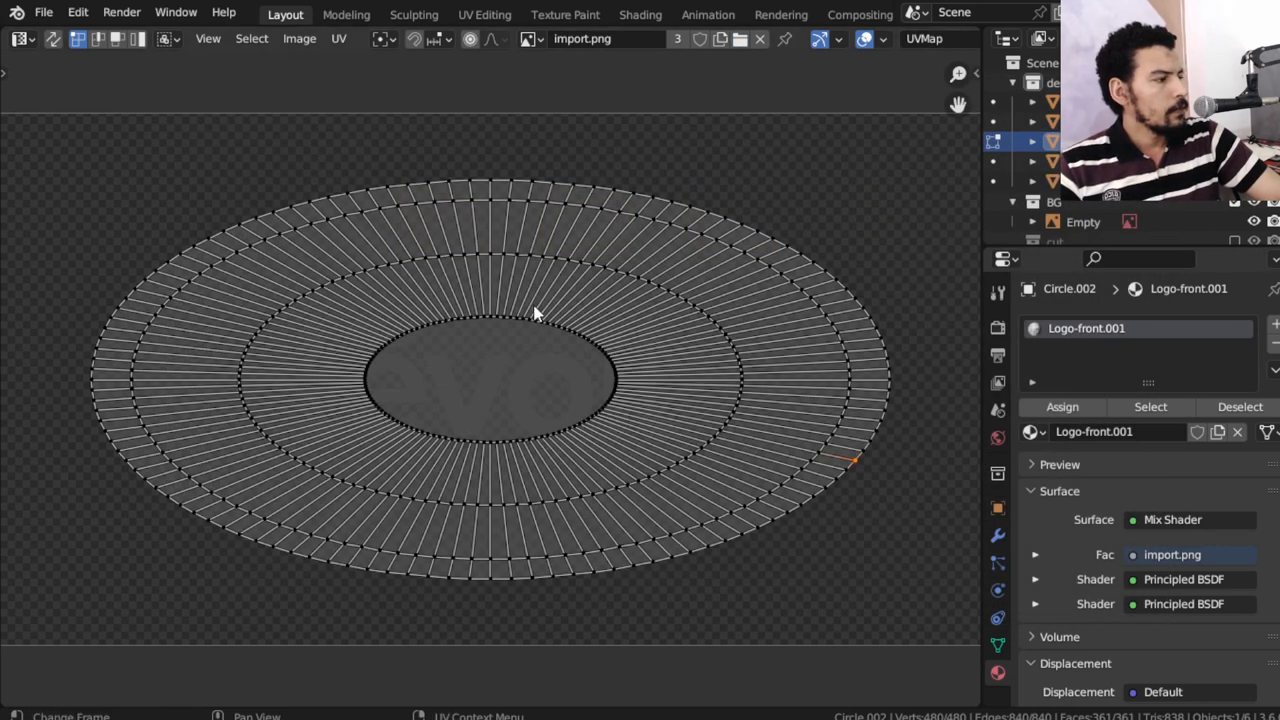
{"action": "left_click", "coordinate": [20, 38]}
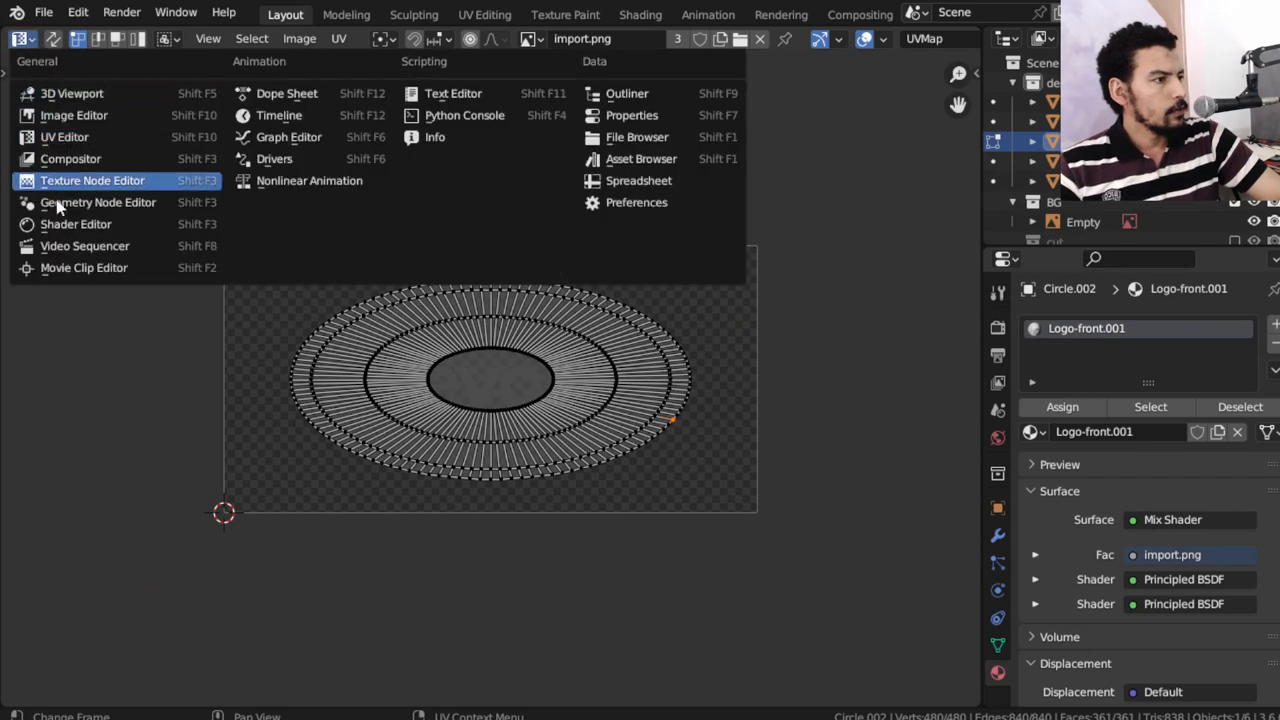
{"action": "left_click", "coordinate": [92, 180]}
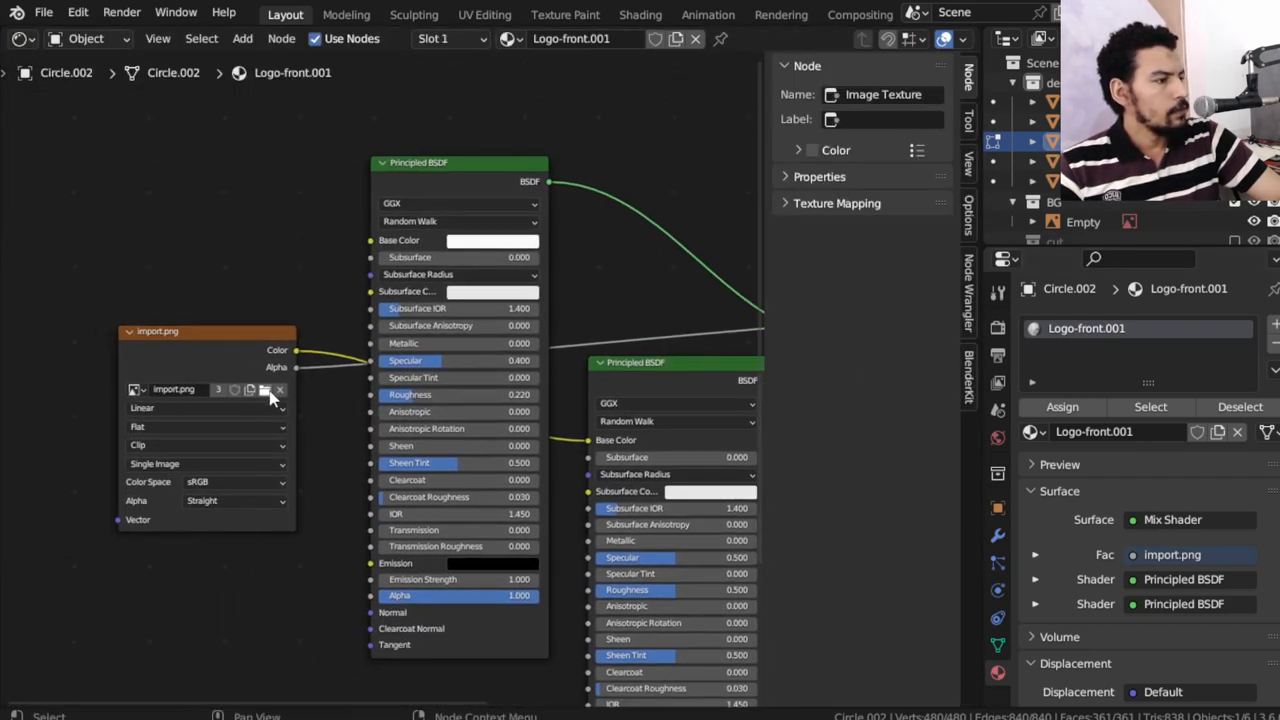
Load icons-png.png as the logo material's image texture
{"action": "left_click", "coordinate": [265, 390]}
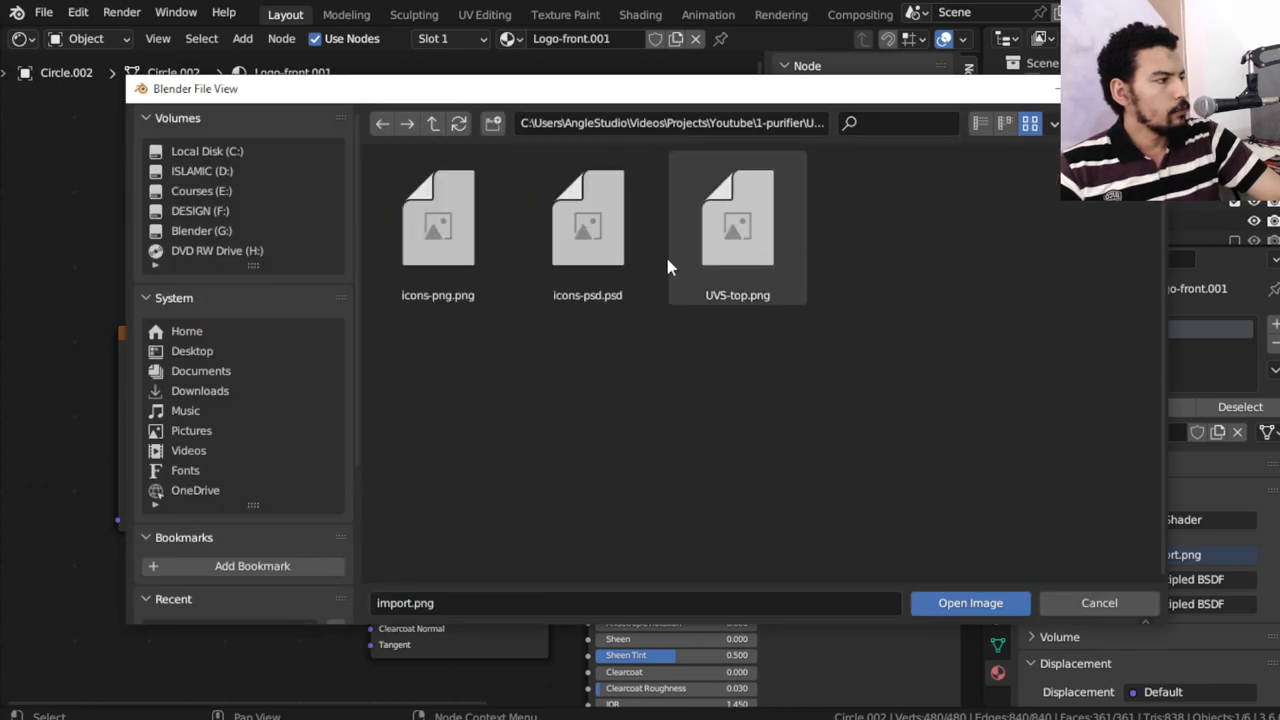
{"action": "left_click", "coordinate": [437, 217]}
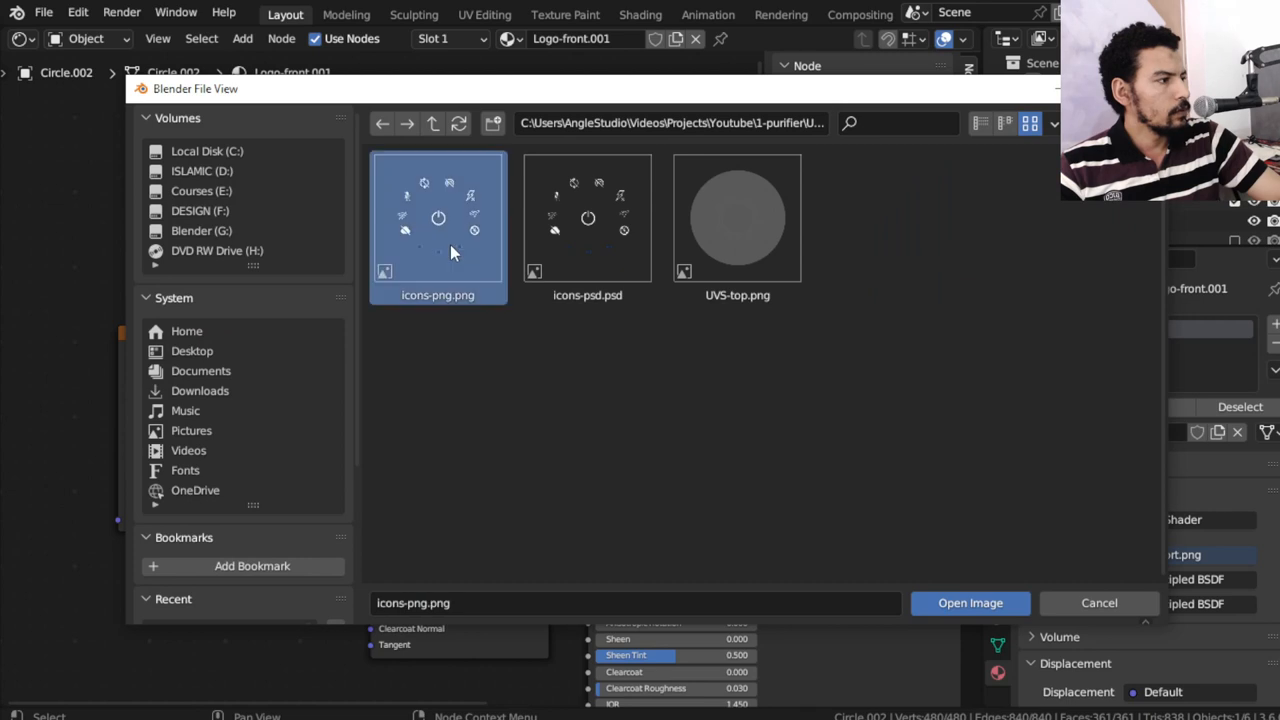
{"action": "left_click", "coordinate": [969, 602]}
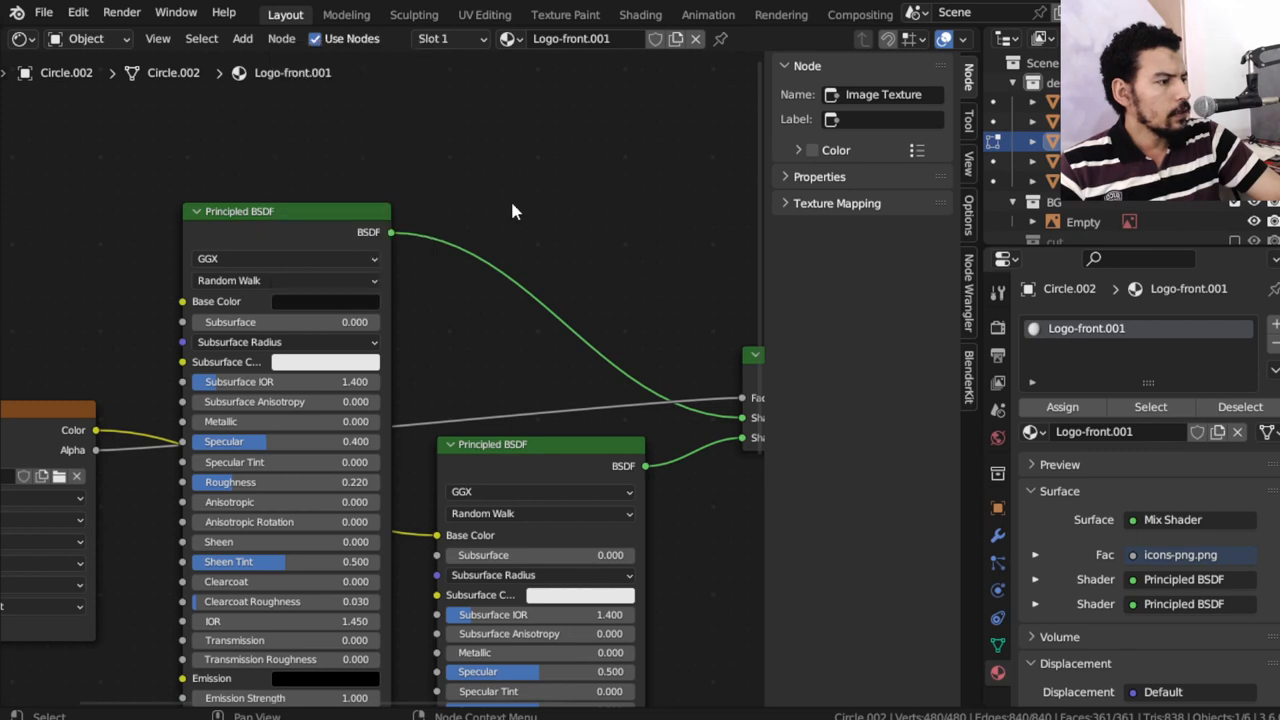
Set the first Principled BSDF to Metallic 1, Specular 0.2 and Roughness 0.4
{"action": "left_click", "coordinate": [20, 38]}
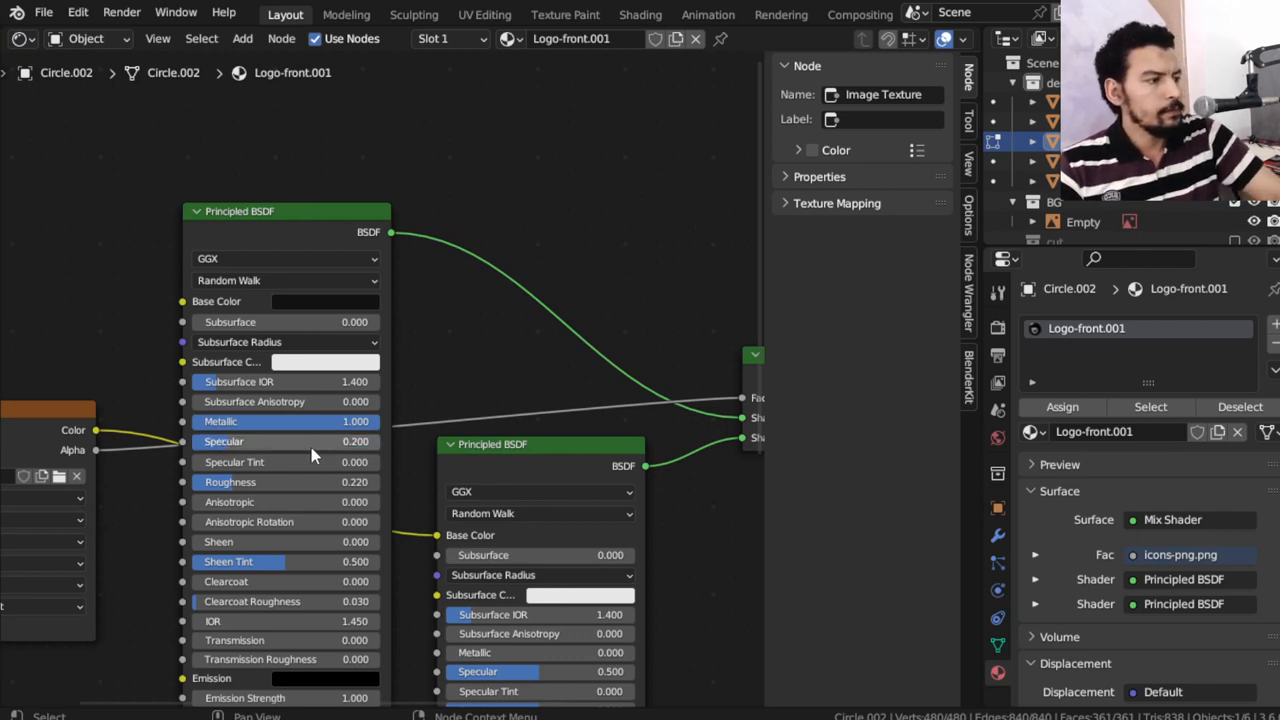
{"action": "left_click_drag", "start_coordinate": [250, 481], "coordinate": [290, 481]}
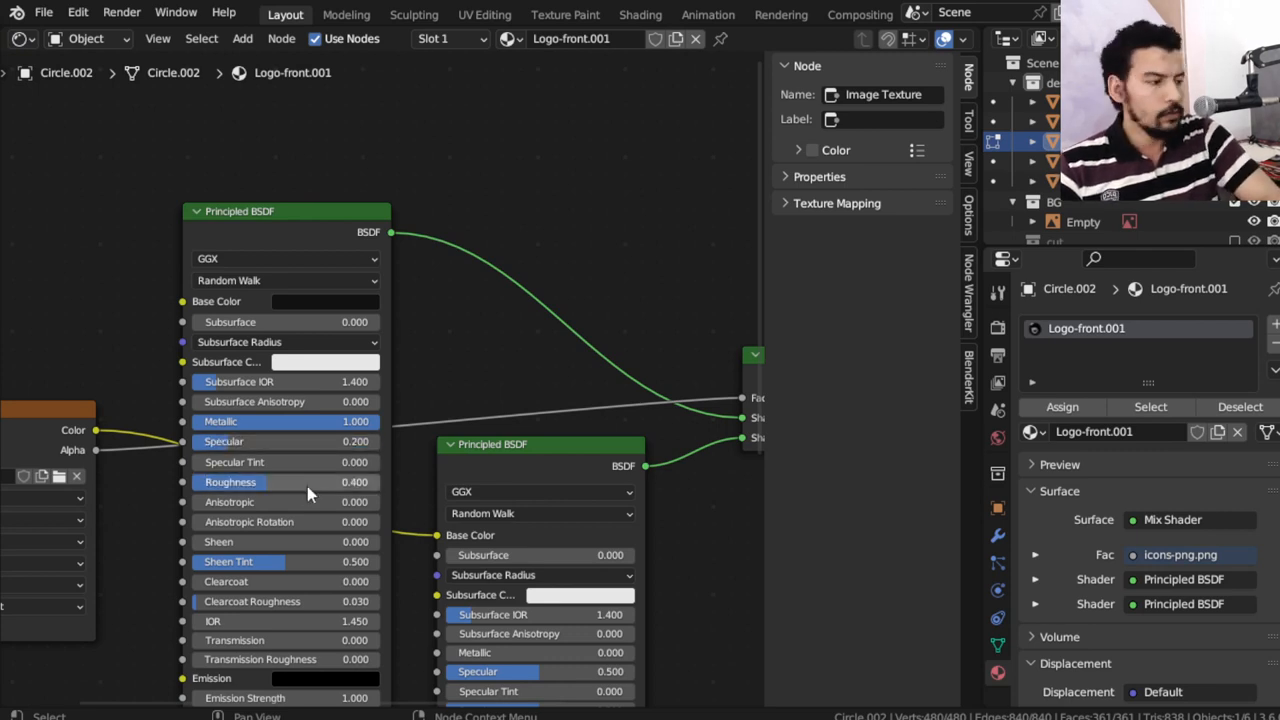
{"action": "left_click", "coordinate": [20, 38]}
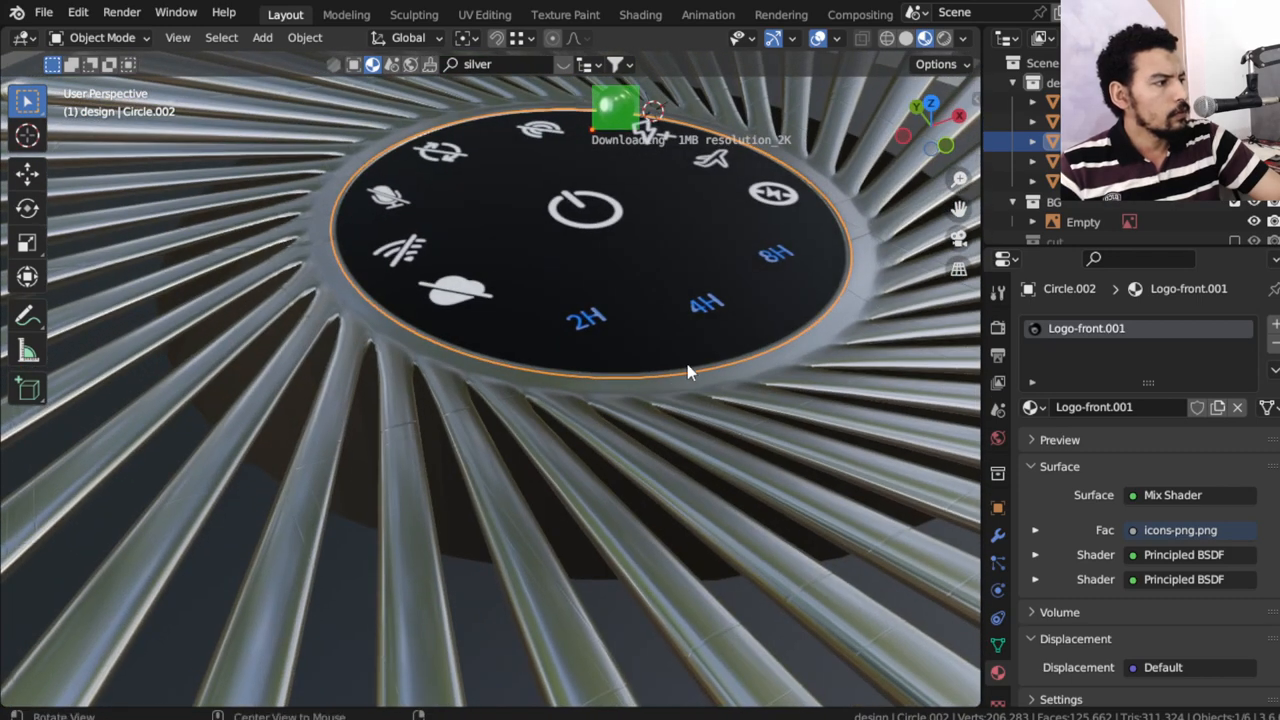
{"action": "left_click_drag", "start_coordinate": [690, 370], "coordinate": [645, 420]}
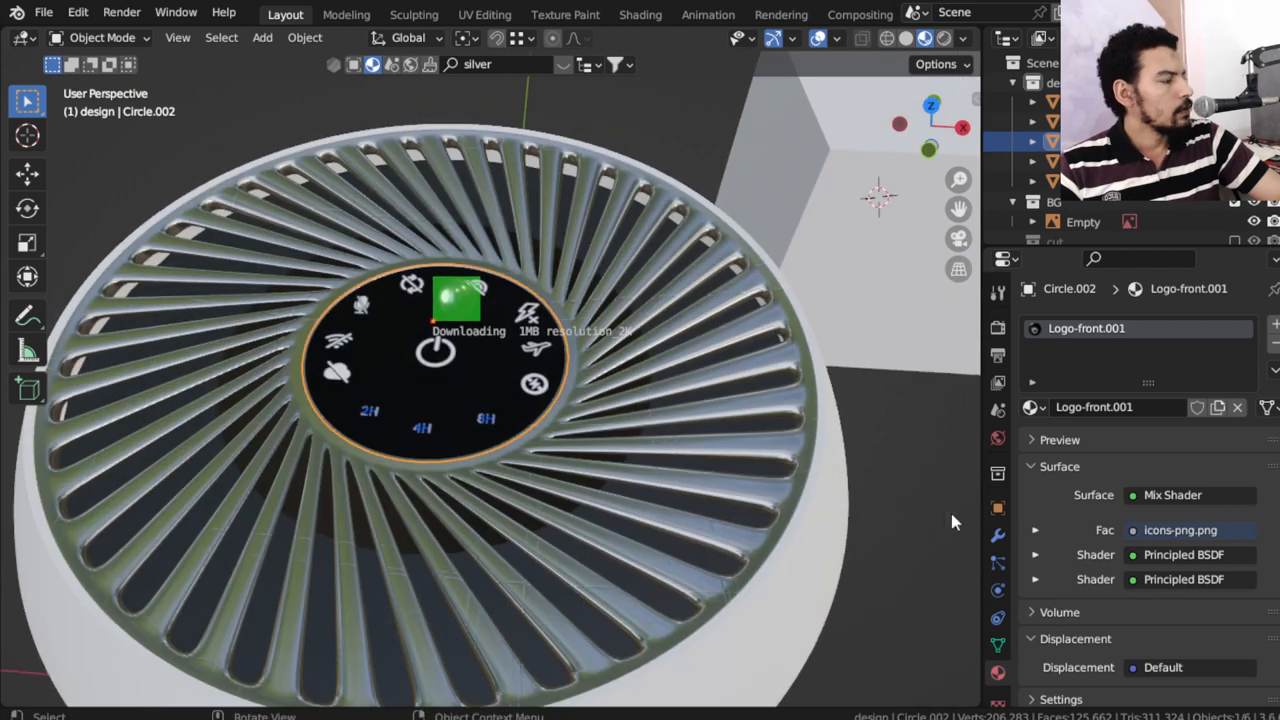
{"action": "scroll", "scroll_direction": "down", "scroll_amount": 3}
{"action": "type", "text": "t"}
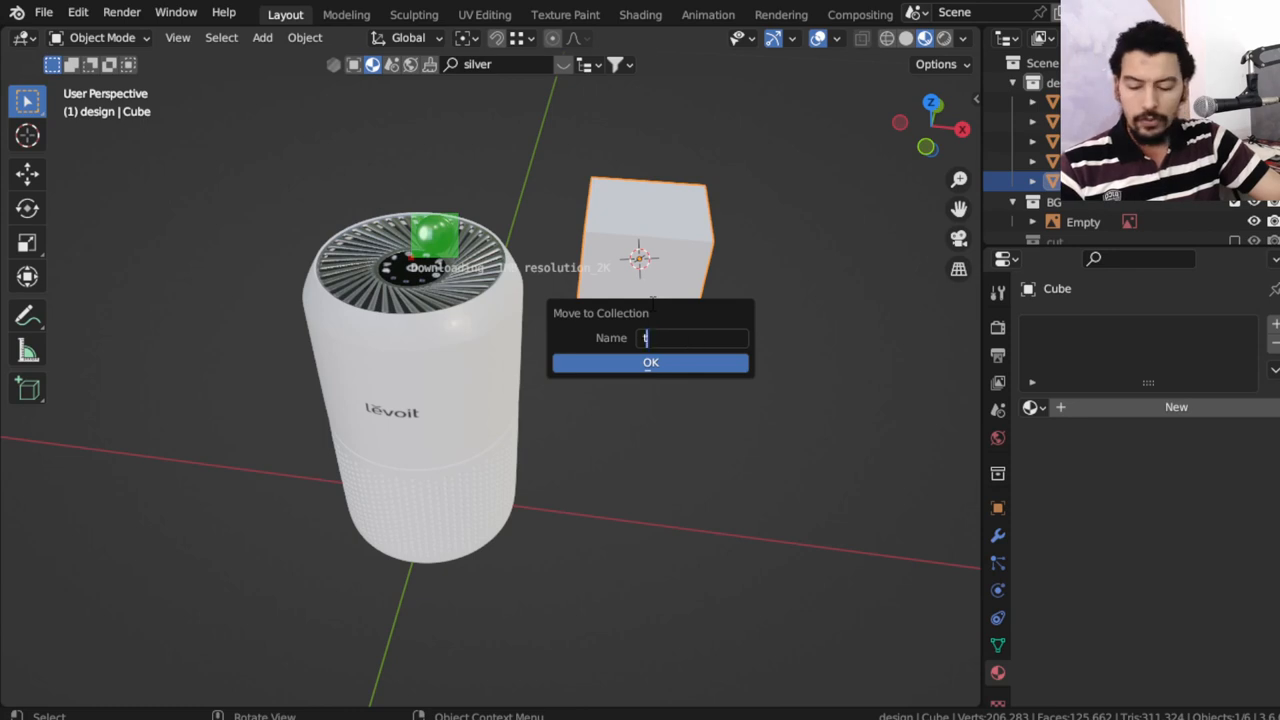
Move the stray cube into a new collection named trash, then save
{"action": "type", "text": "rash"}
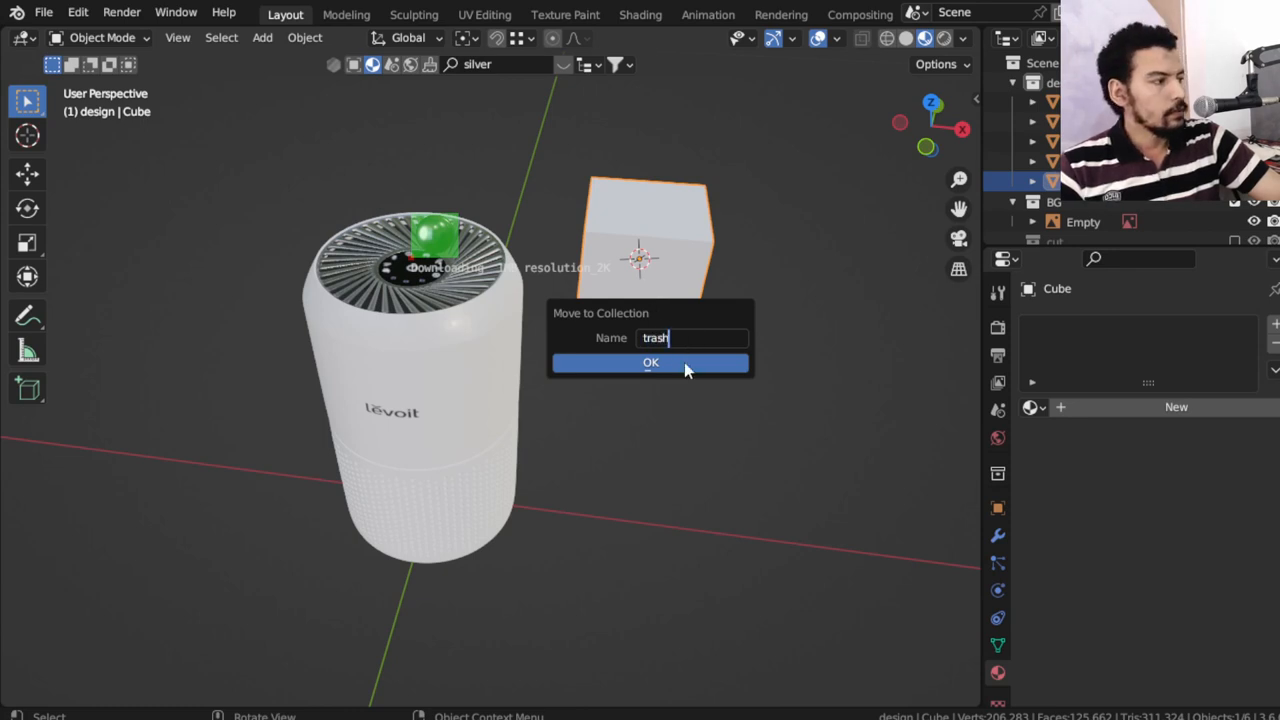
{"action": "left_click", "coordinate": [650, 362]}
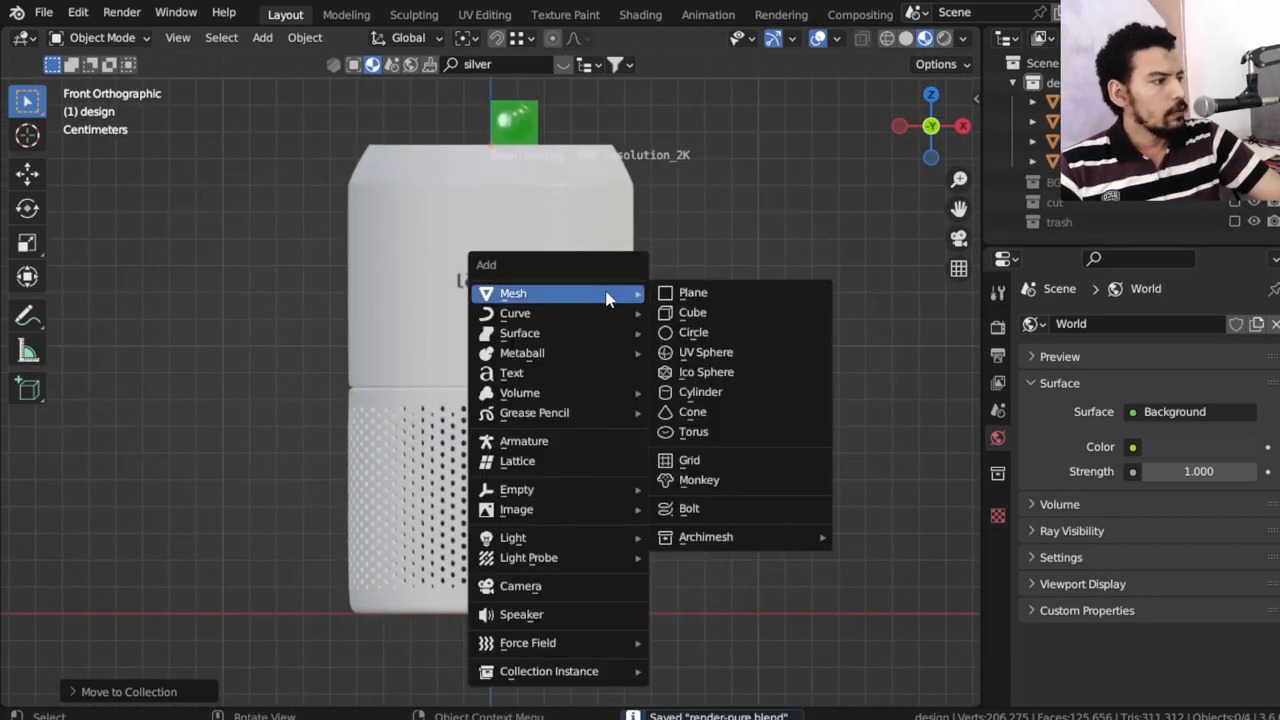
Add a backdrop plane inside a new collection named camera
{"action": "left_click", "coordinate": [693, 292]}
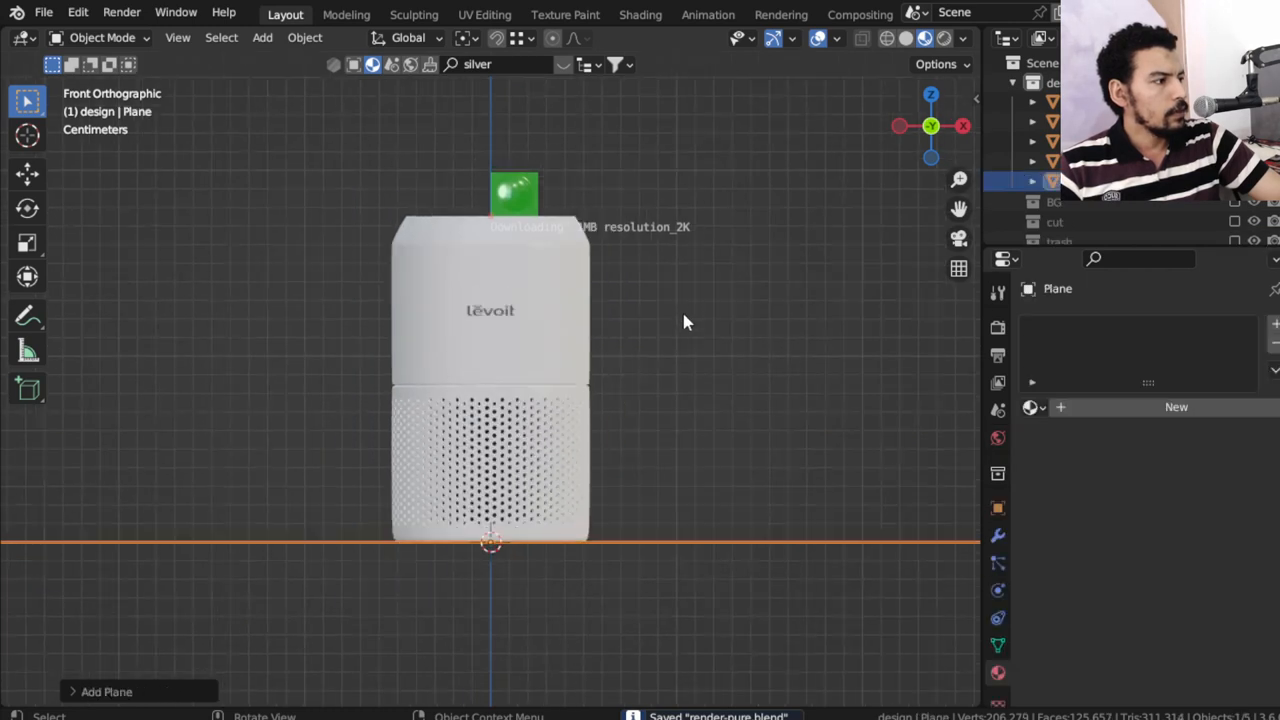
{"action": "mouse_move", "coordinate": [595, 374]}
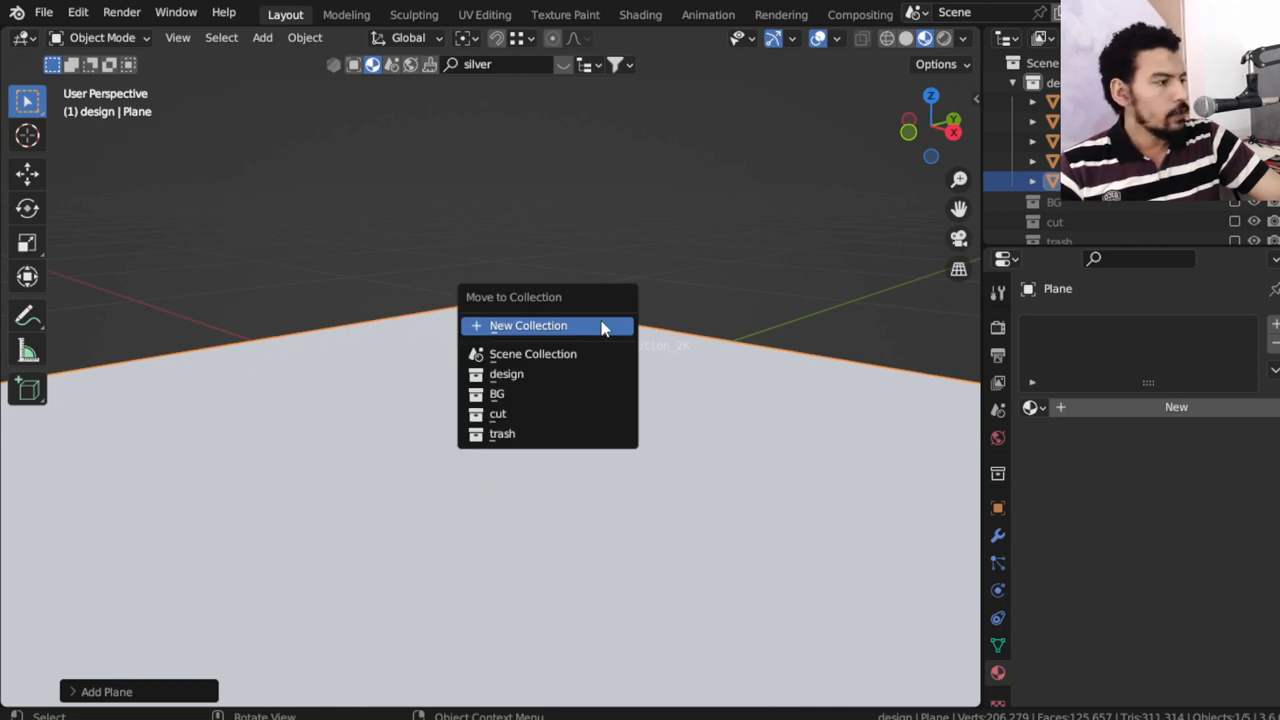
{"action": "mouse_move", "coordinate": [560, 393]}
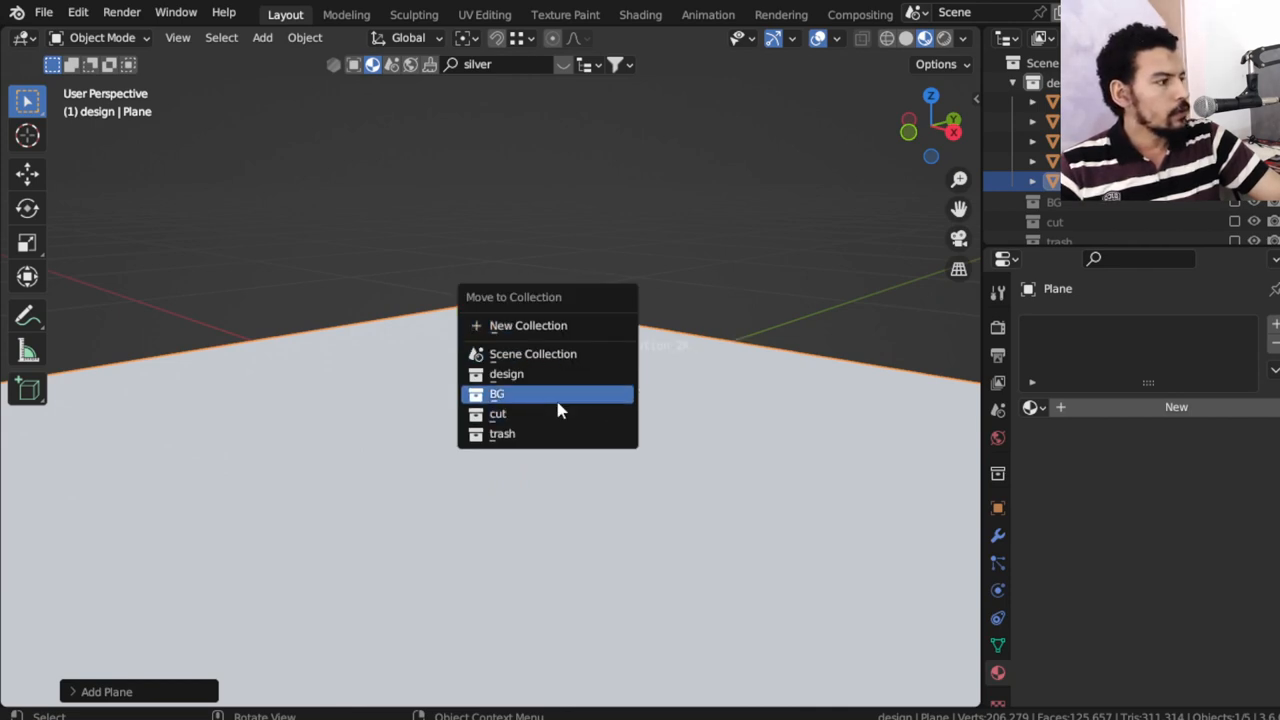
{"action": "left_click", "coordinate": [528, 325]}
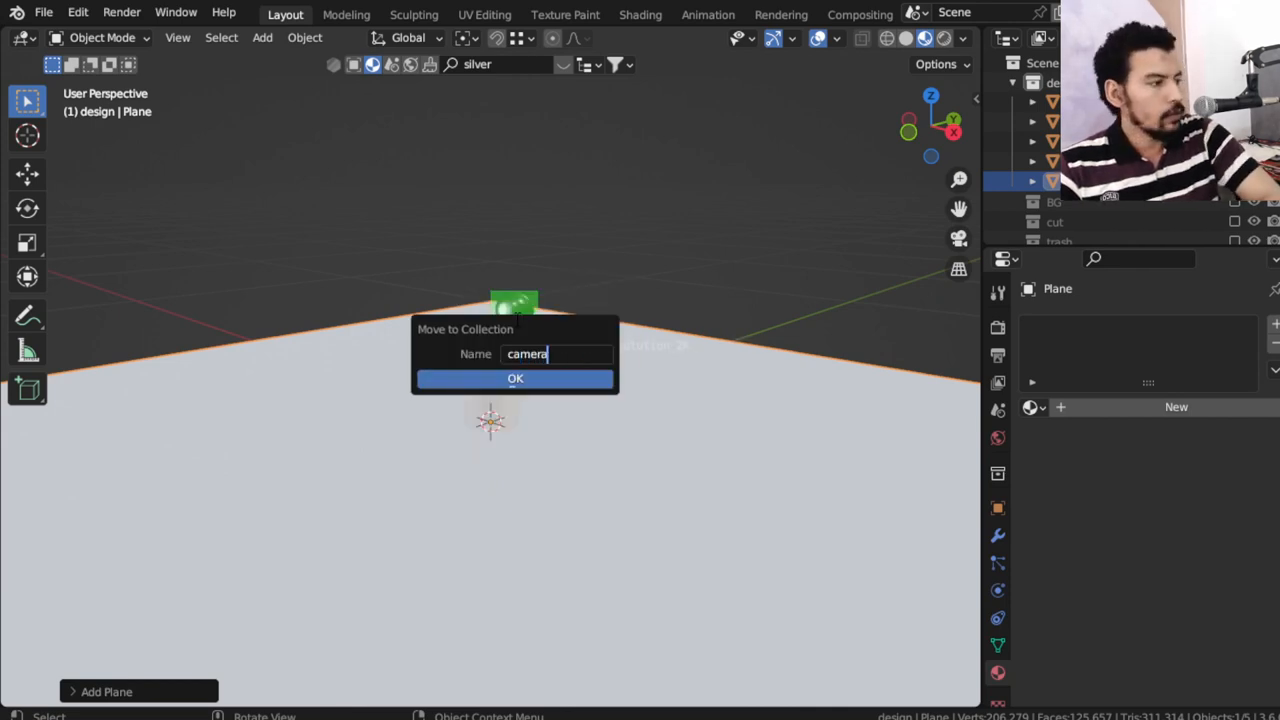
{"action": "left_click", "coordinate": [514, 378]}
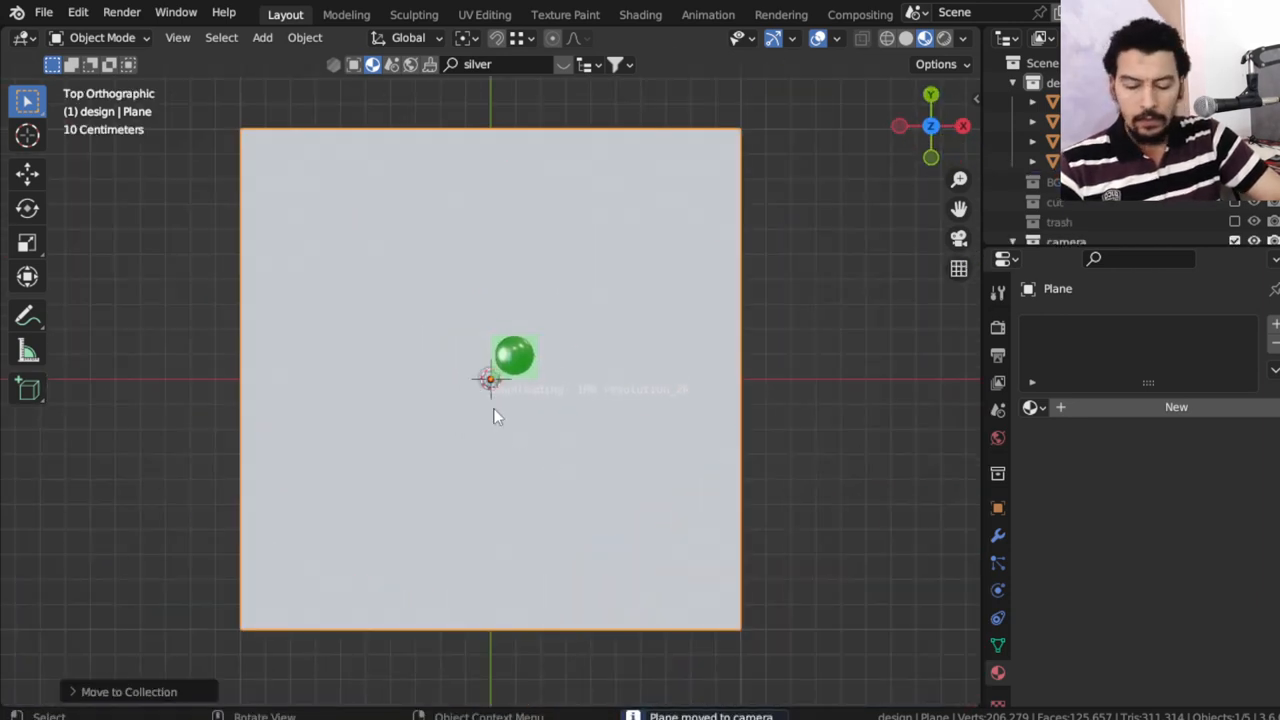
Curve the backdrop with a raised edge and a 37 cm, 8-segment bevel
{"action": "key", "text": "Tab"}
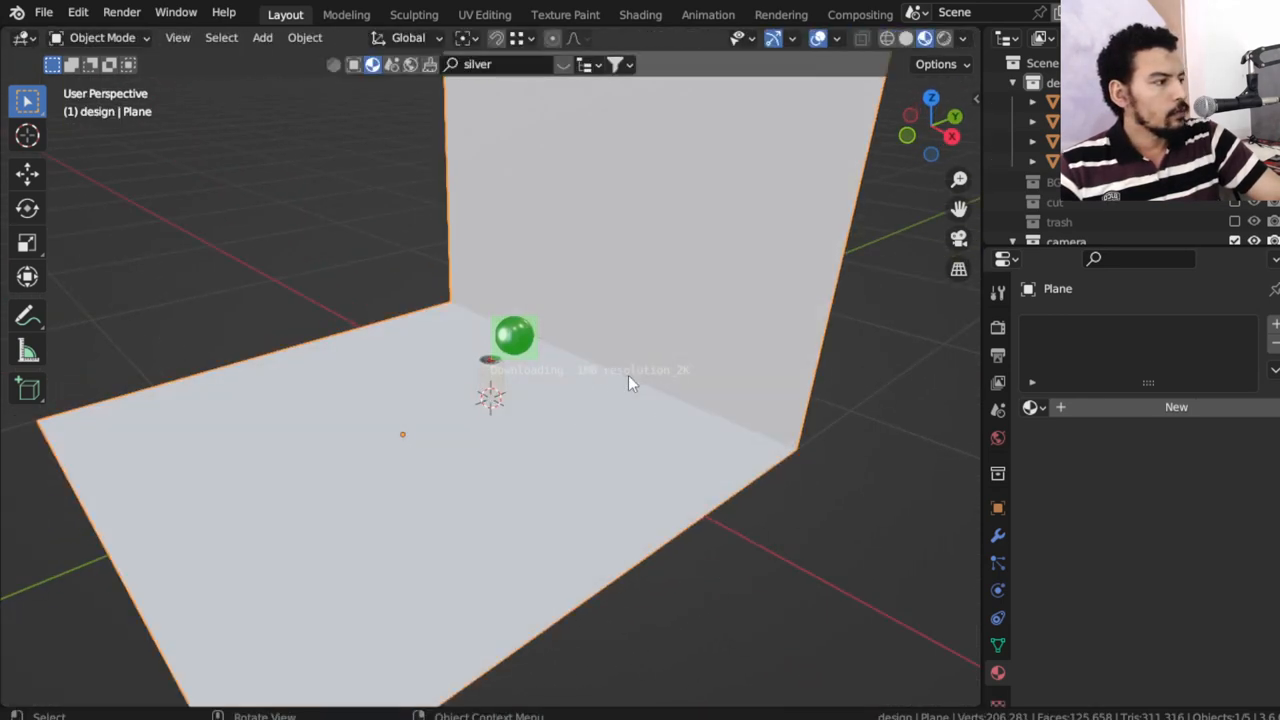
{"action": "key", "text": "Tab"}
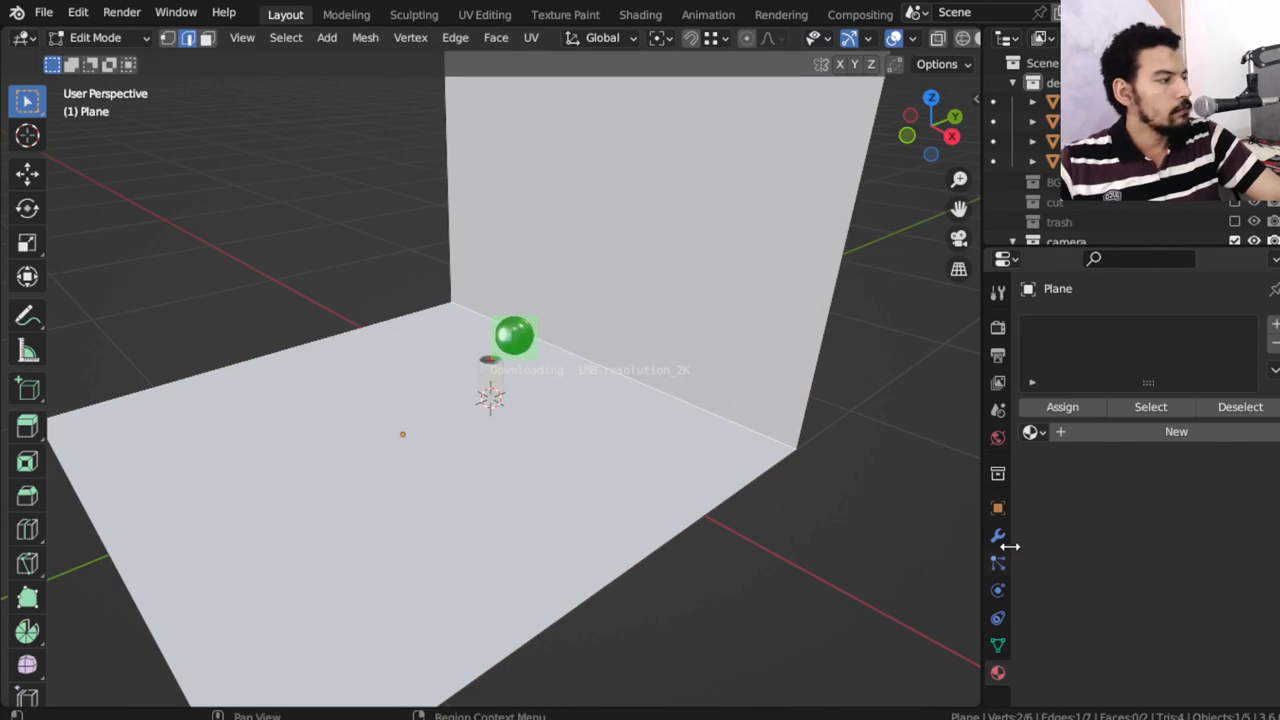
{"action": "left_click", "coordinate": [997, 535]}
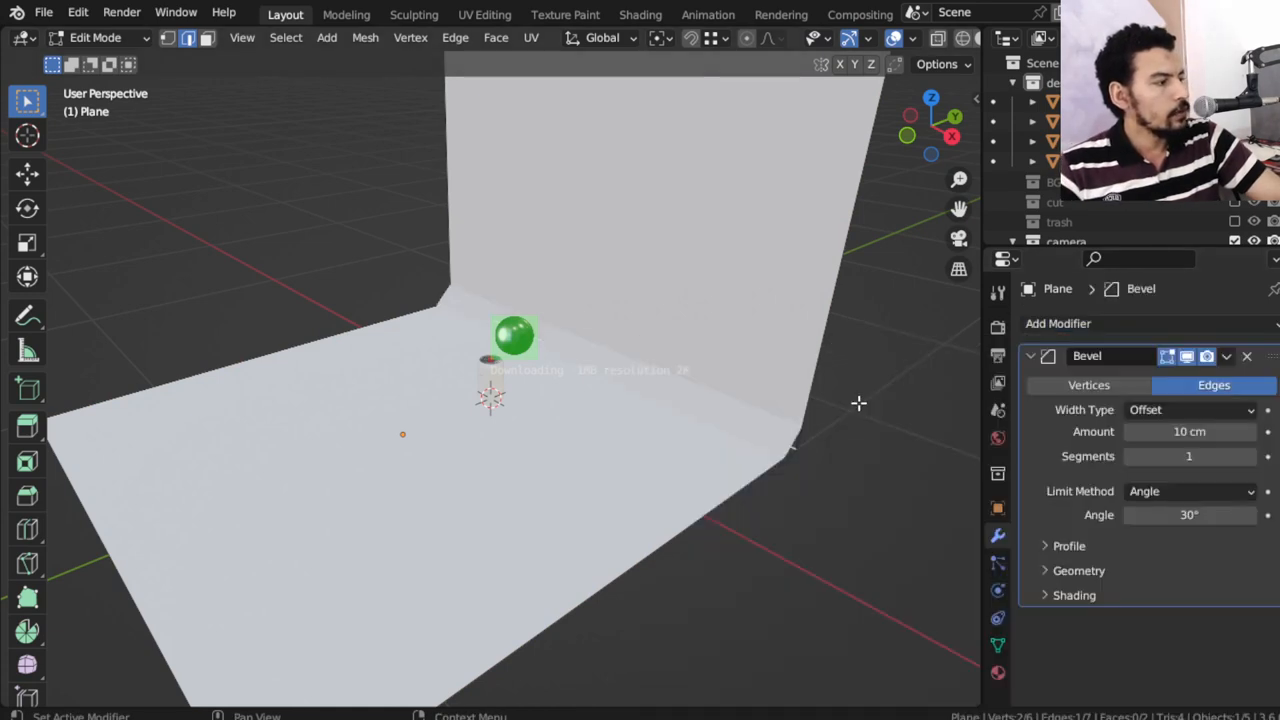
{"action": "left_click", "coordinate": [1189, 456]}
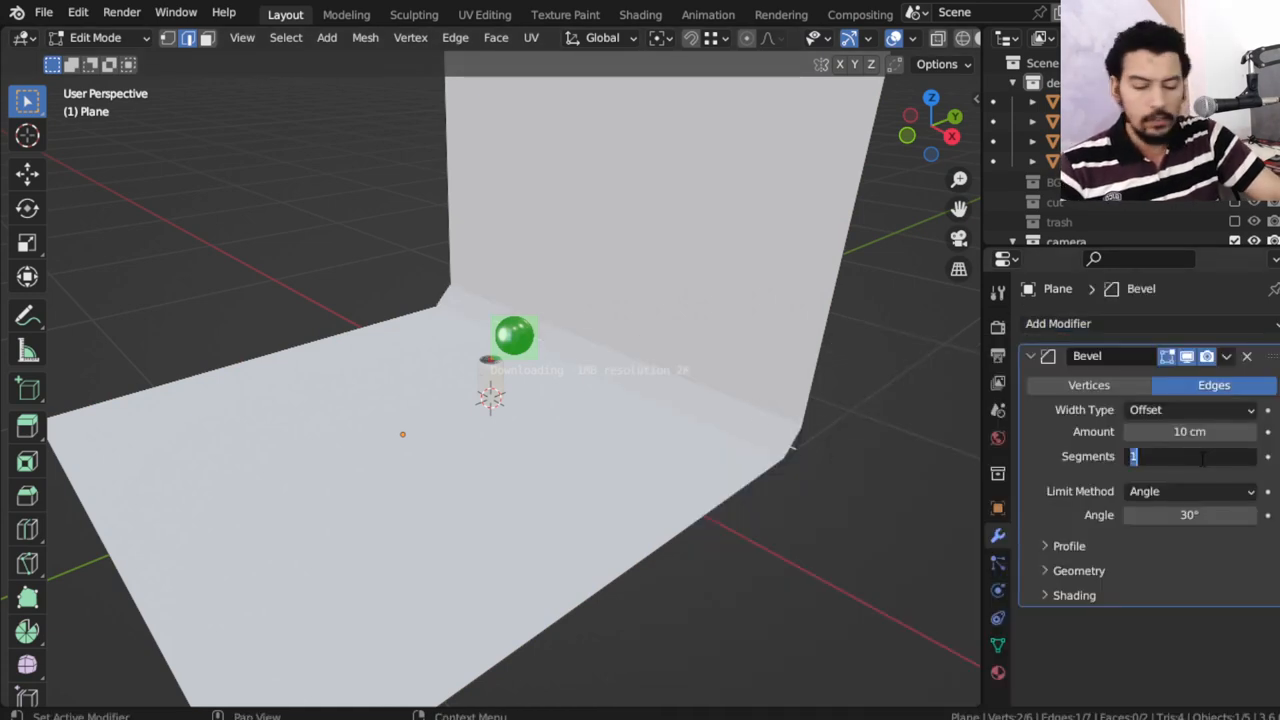
{"action": "type", "text": "8"}
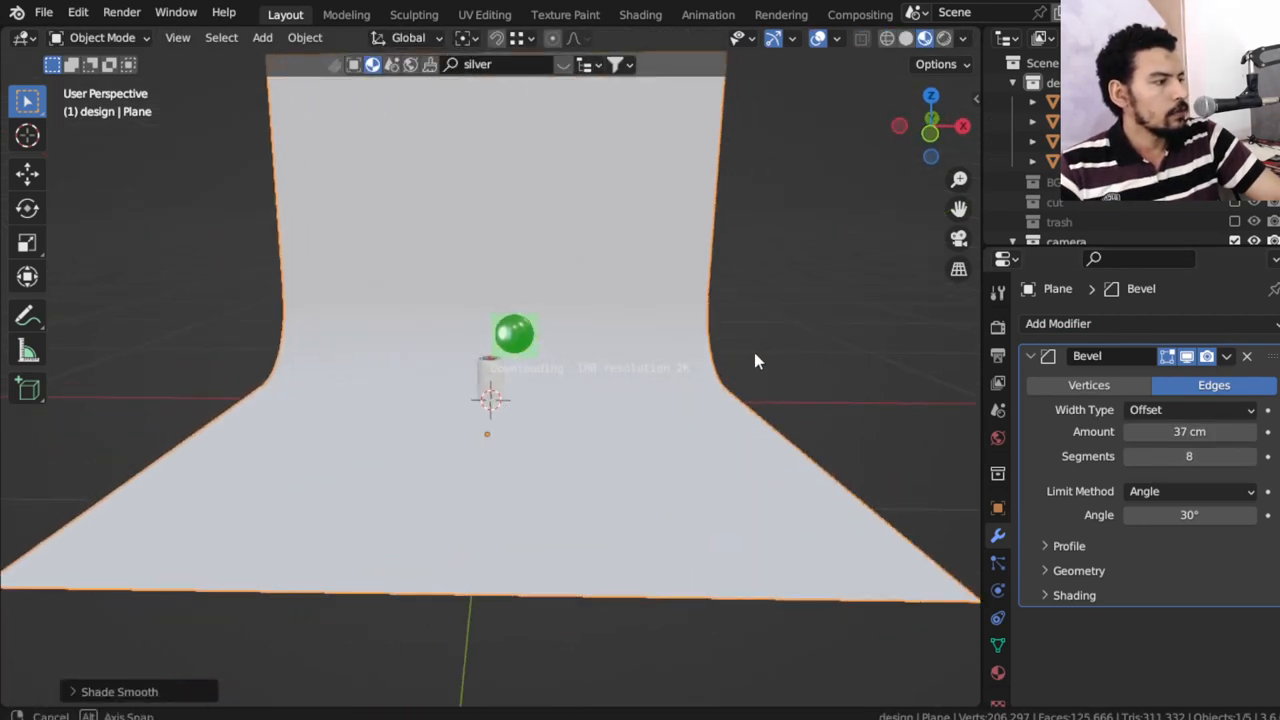
Add a camera from the front view with a 100 mm focal length
{"action": "key", "text": "KP_1"}
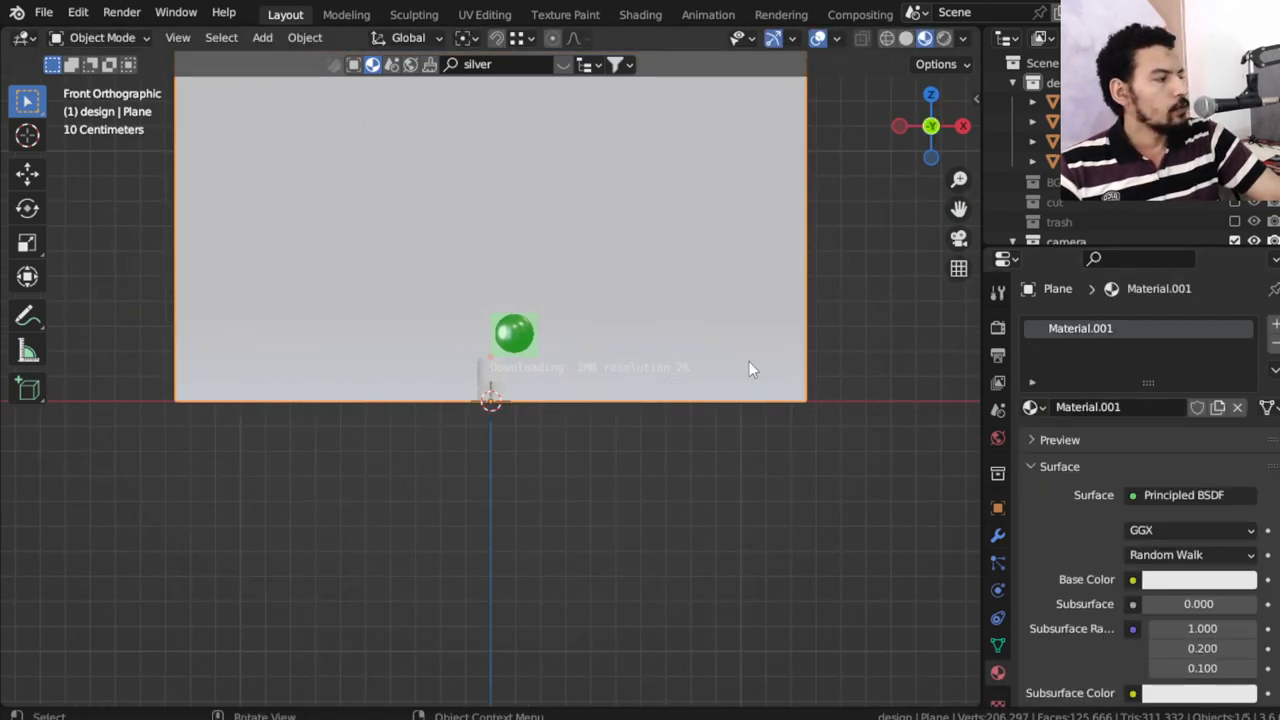
{"action": "mouse_move", "coordinate": [625, 313]}
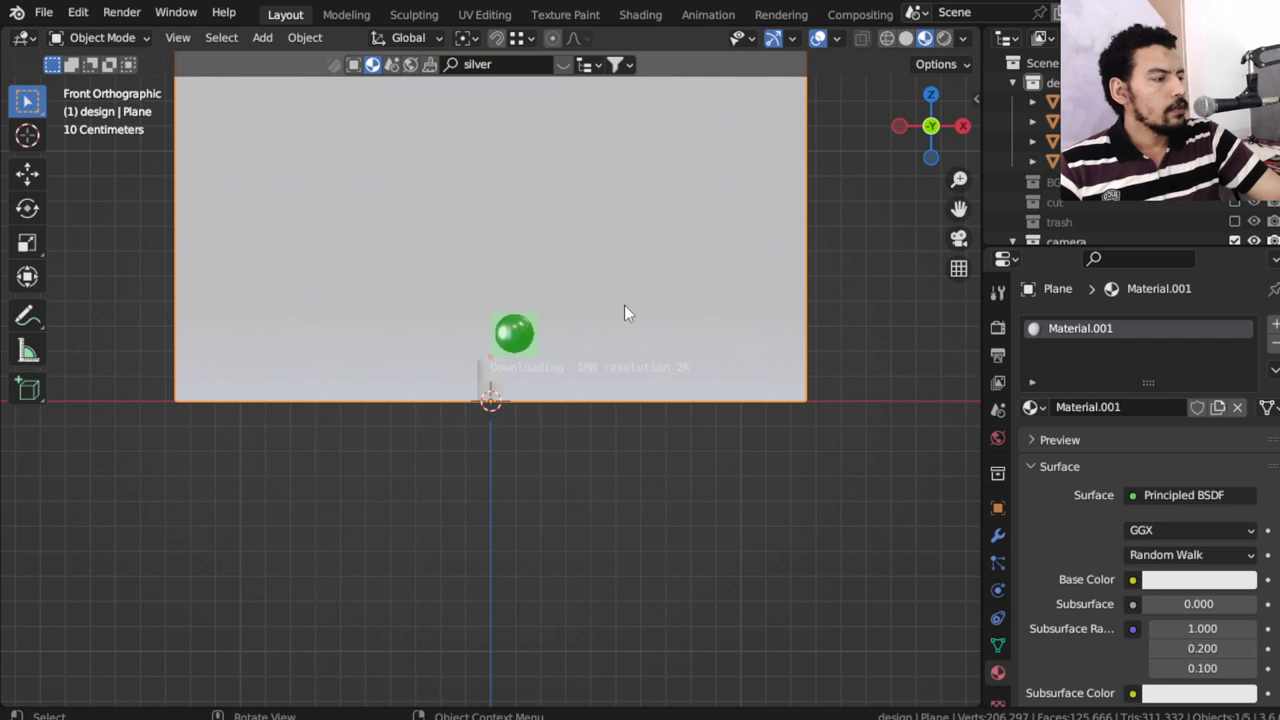
{"action": "left_click", "coordinate": [262, 37]}
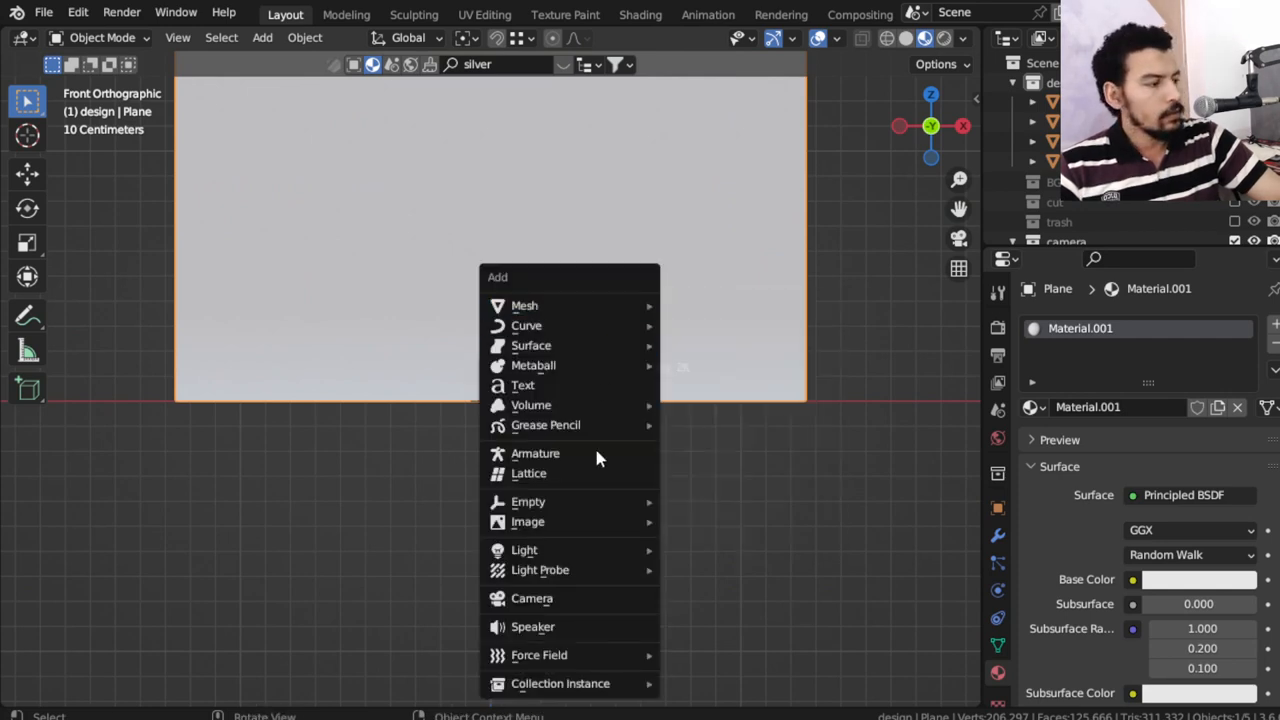
{"action": "left_click", "coordinate": [532, 598]}
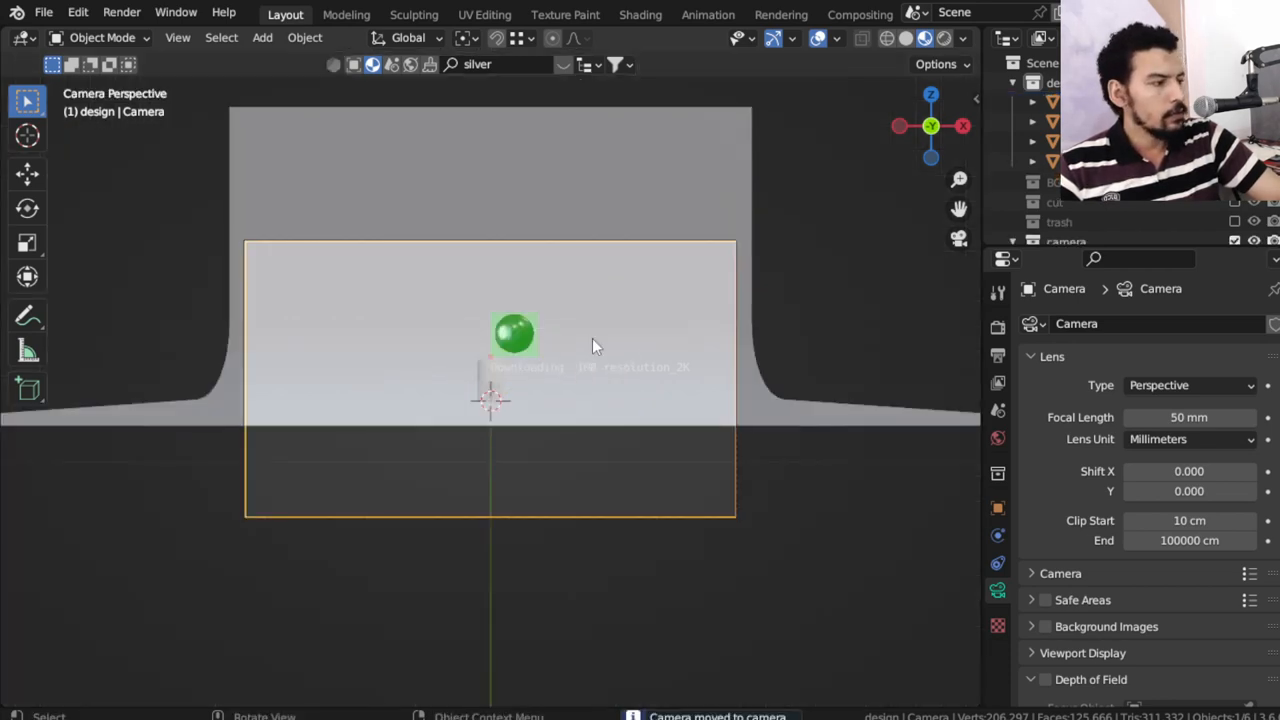
{"action": "left_click", "coordinate": [1189, 417]}
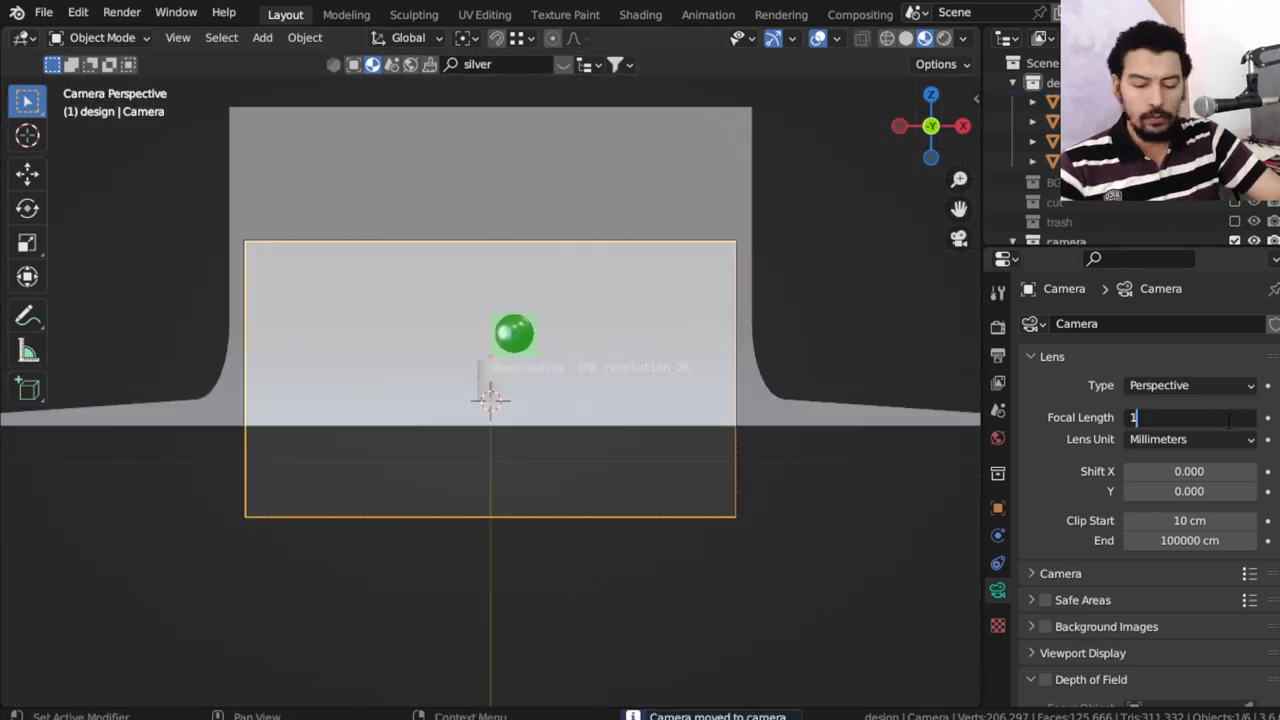
{"action": "type", "text": "100"}
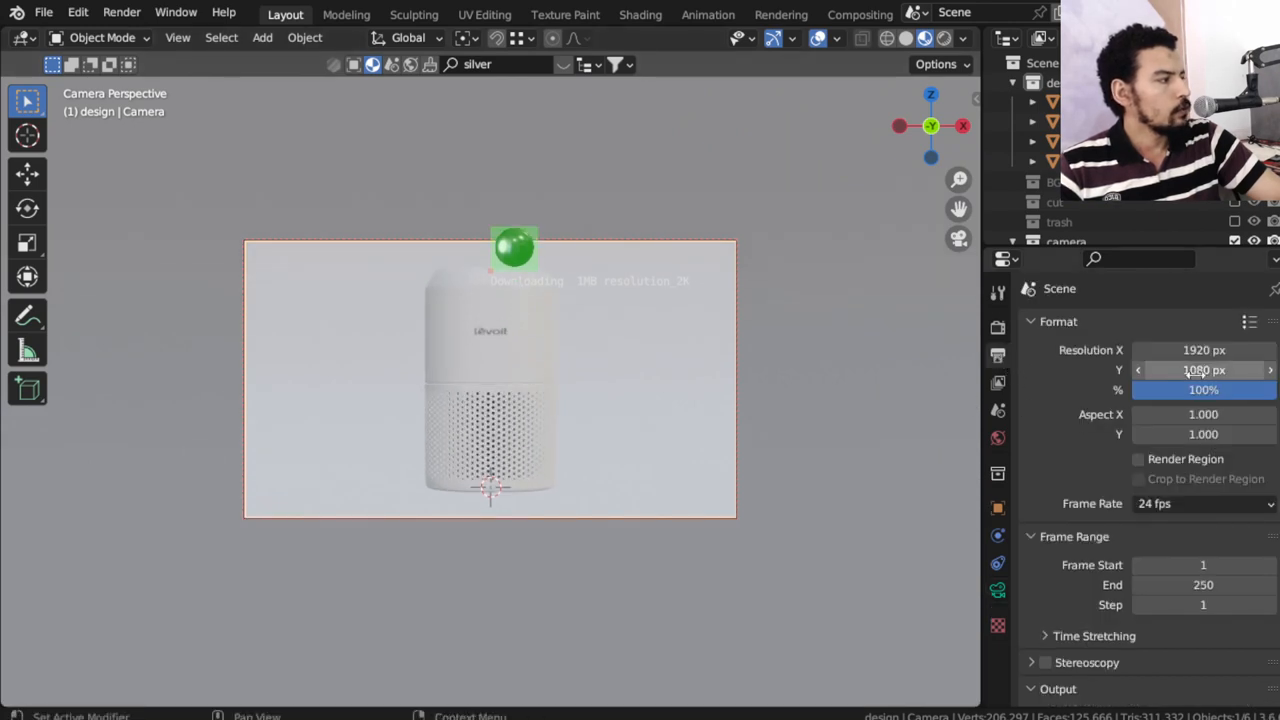
Set the render resolution to 1500 × 1500 px
{"action": "left_click", "coordinate": [1203, 350]}
{"action": "type", "text": "1500"}
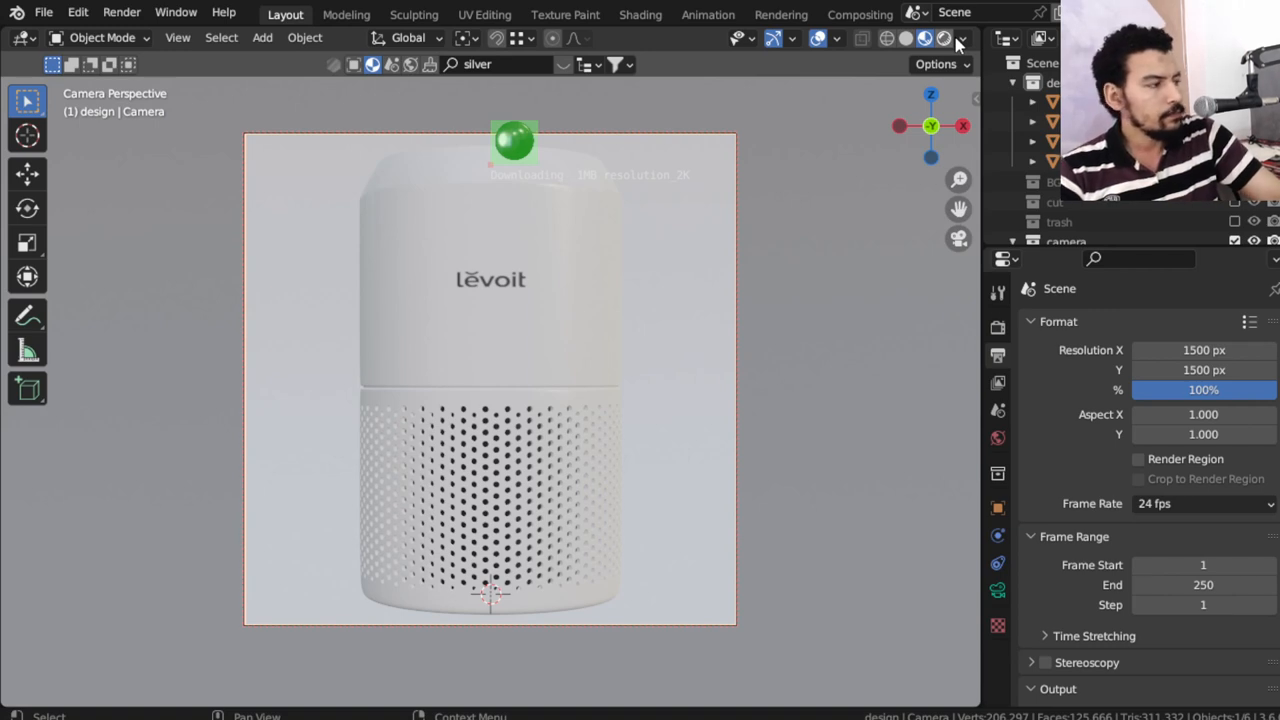
{"action": "mouse_move", "coordinate": [895, 108]}
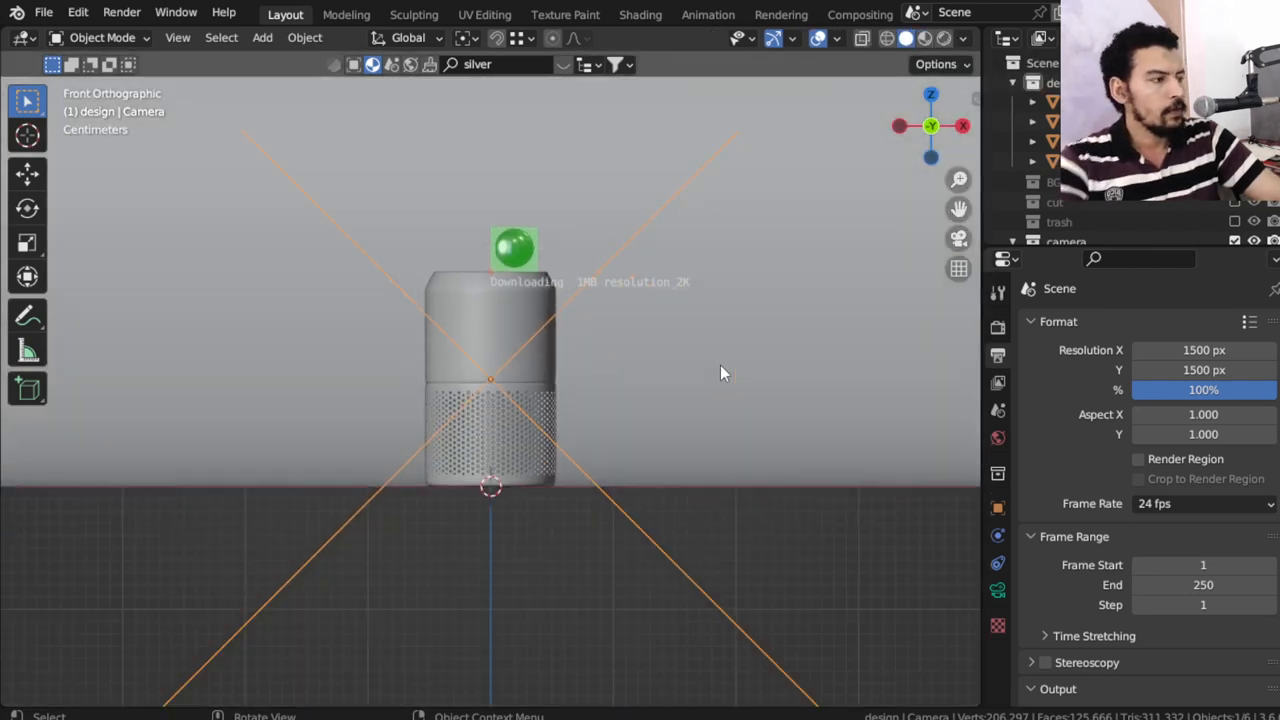
Add a plane scaled to 0.1 and tilted about 30 degrees for a strip light
{"action": "left_click", "coordinate": [262, 37]}
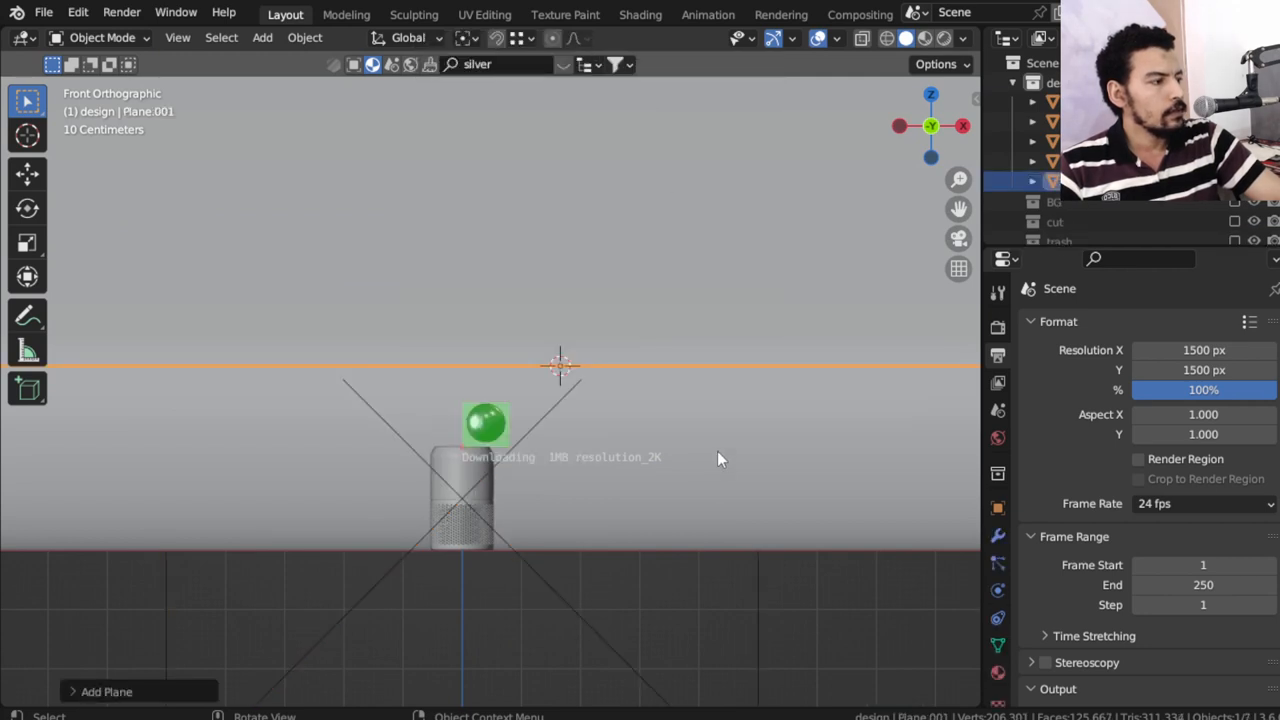
{"action": "key", "text": "s"}
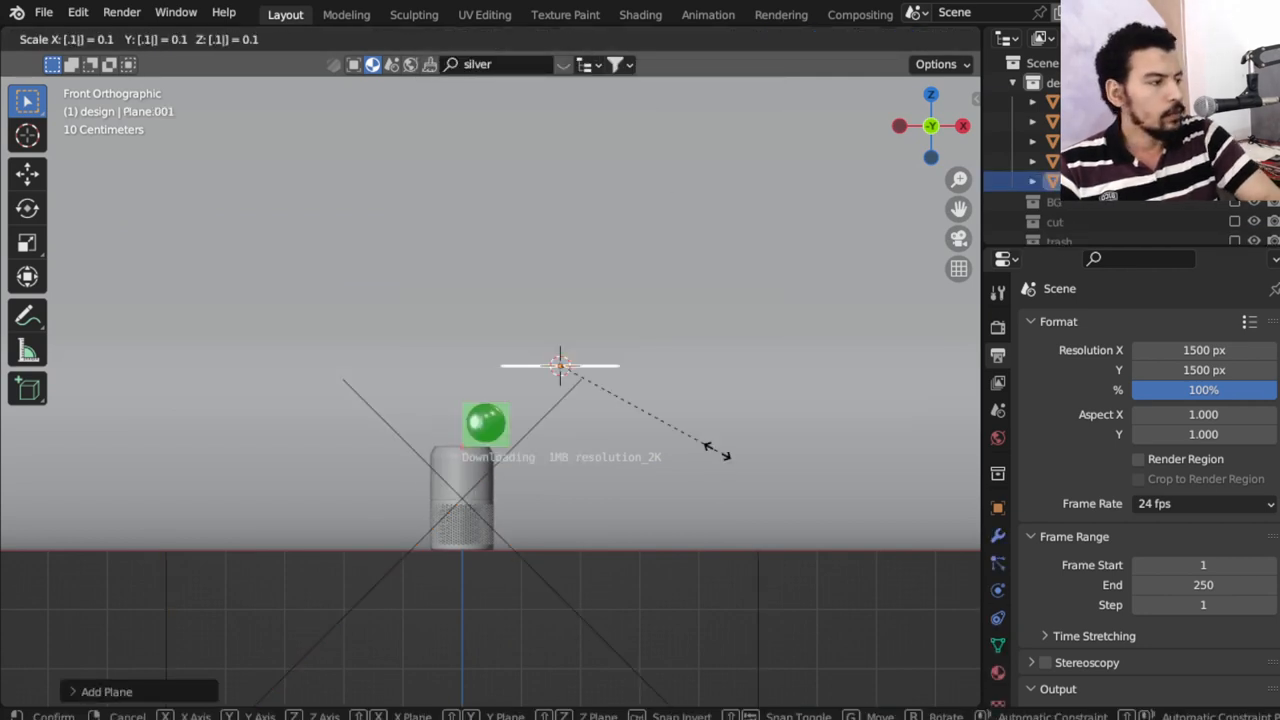
{"action": "left_click", "coordinate": [718, 453]}
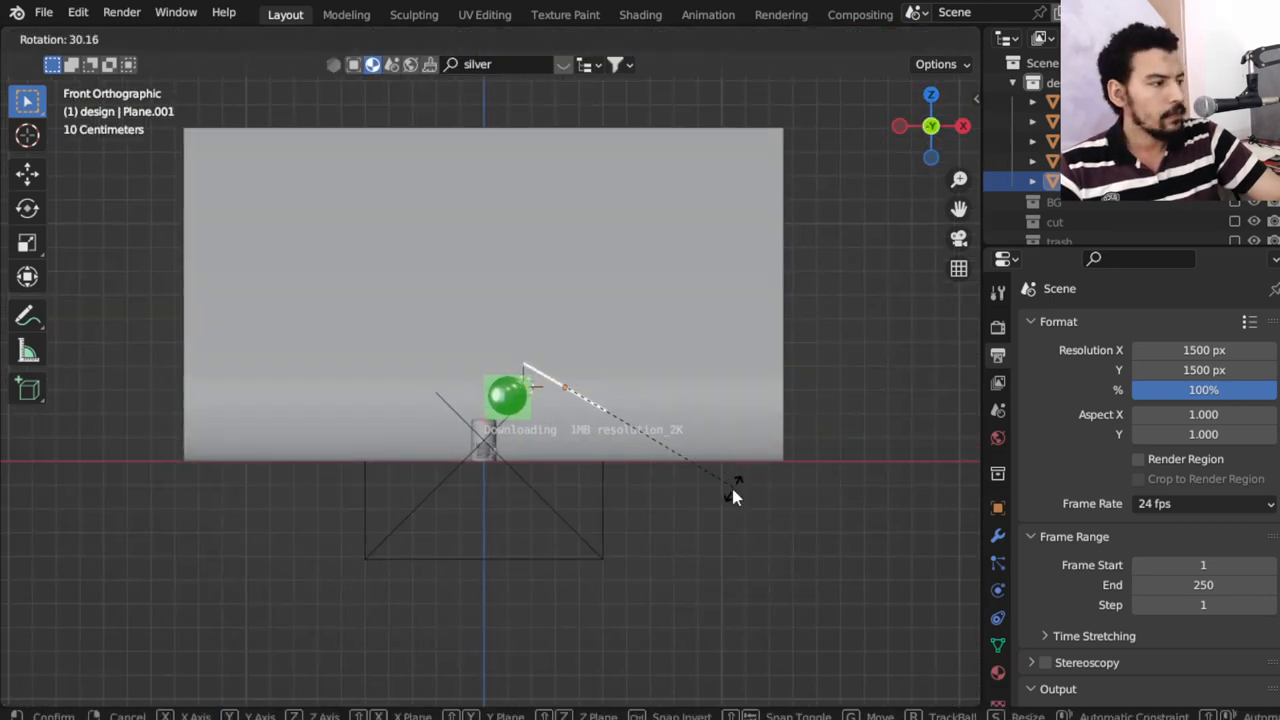
{"action": "left_click", "coordinate": [734, 494]}
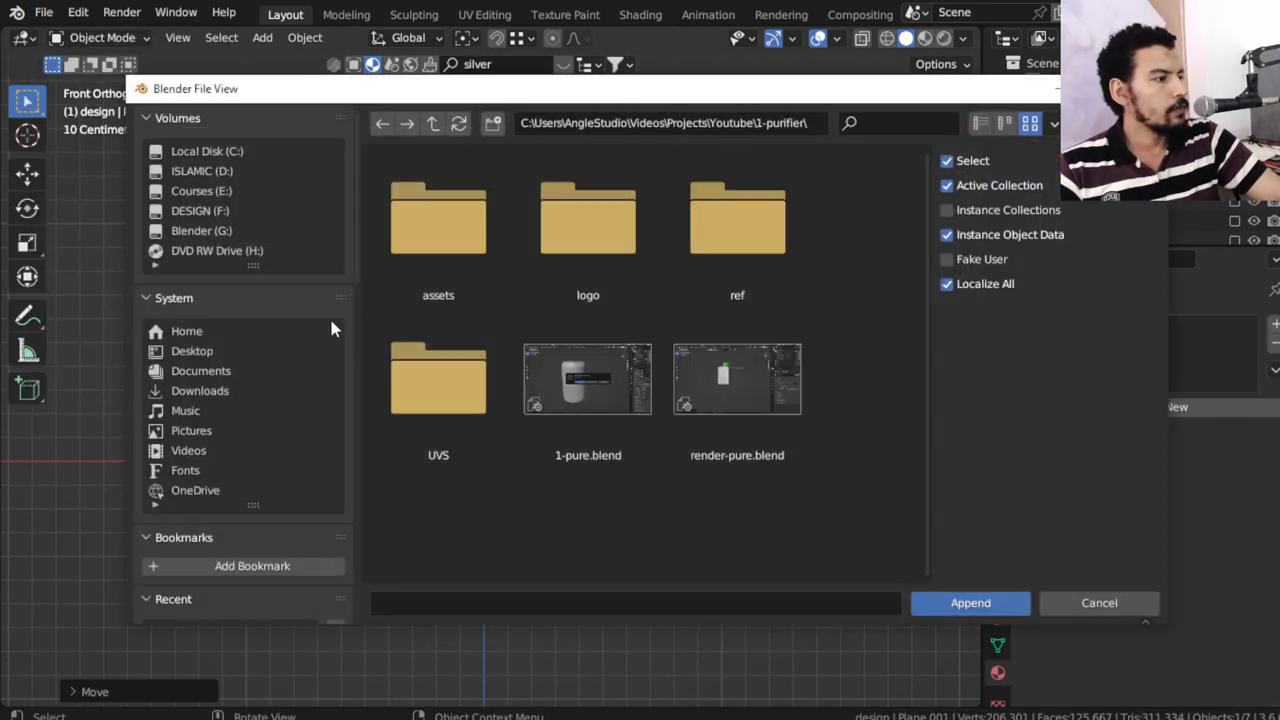
Append the Ultimate_Strip_Box material from G:\BLENDER\SHADERS and give Plane.001 a new material
{"action": "left_click", "coordinate": [201, 230]}
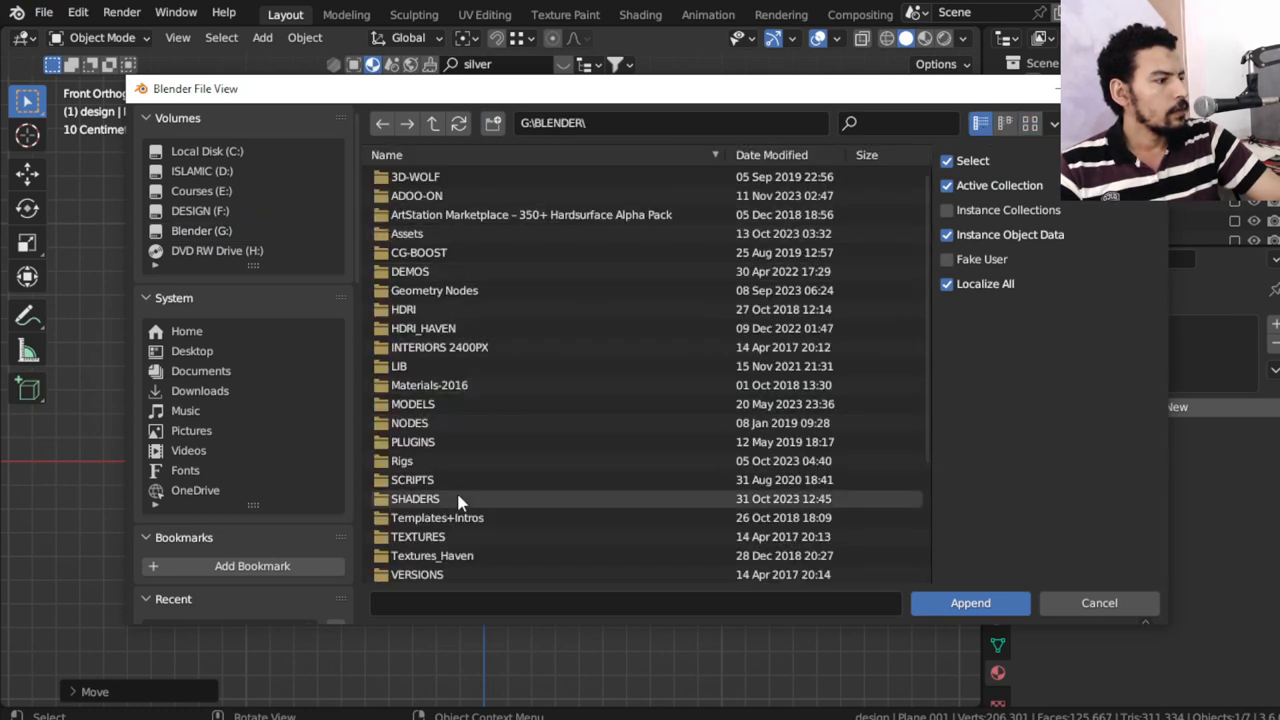
{"action": "double_click", "coordinate": [415, 498]}
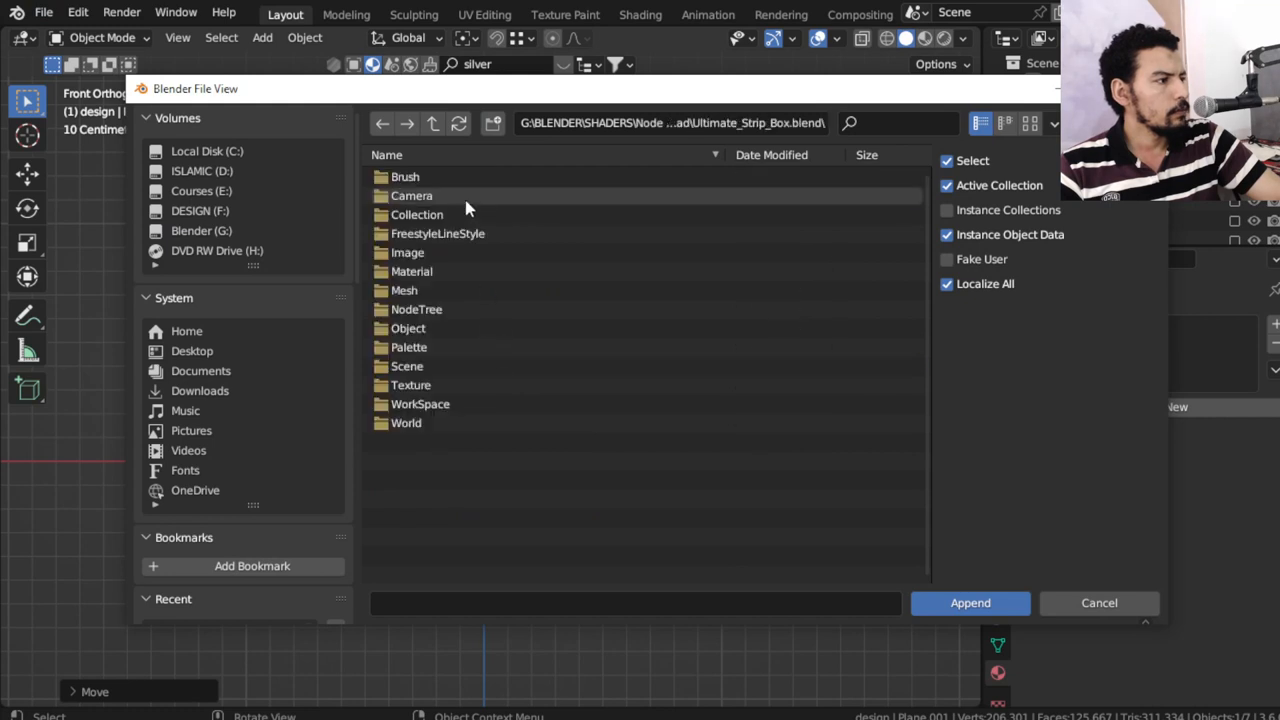
{"action": "mouse_move", "coordinate": [484, 271]}
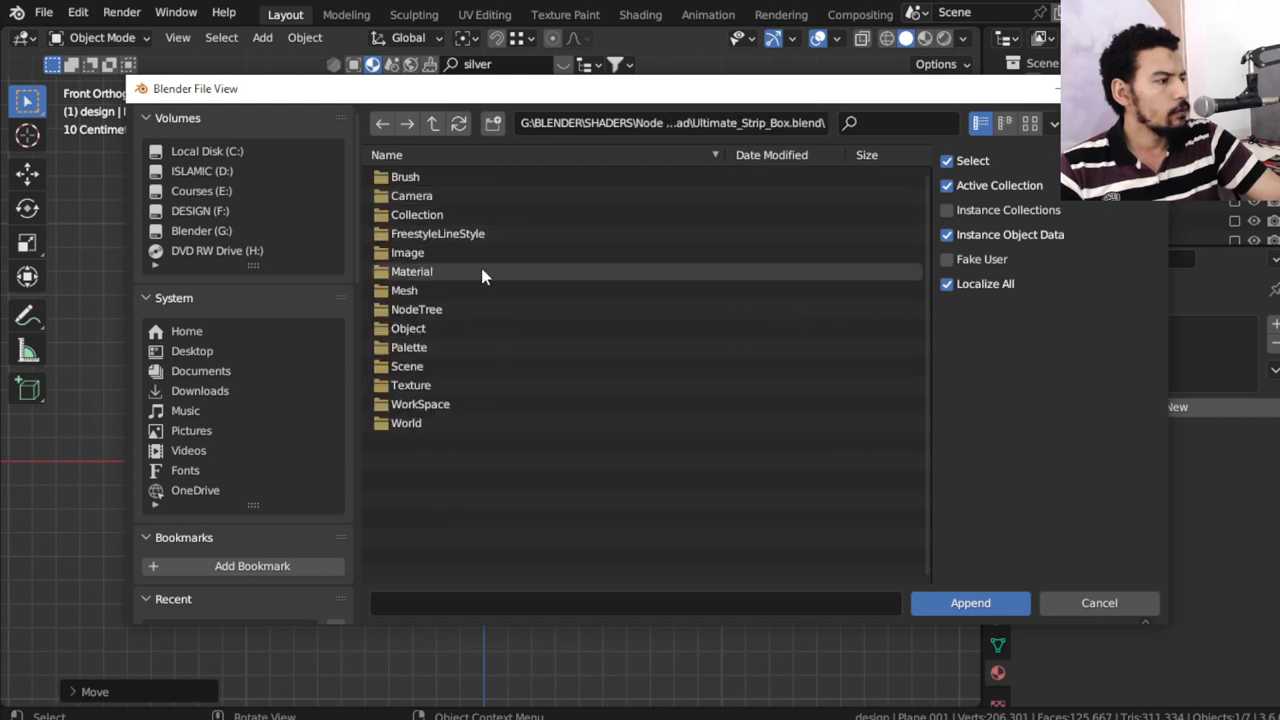
{"action": "mouse_move", "coordinate": [438, 283]}
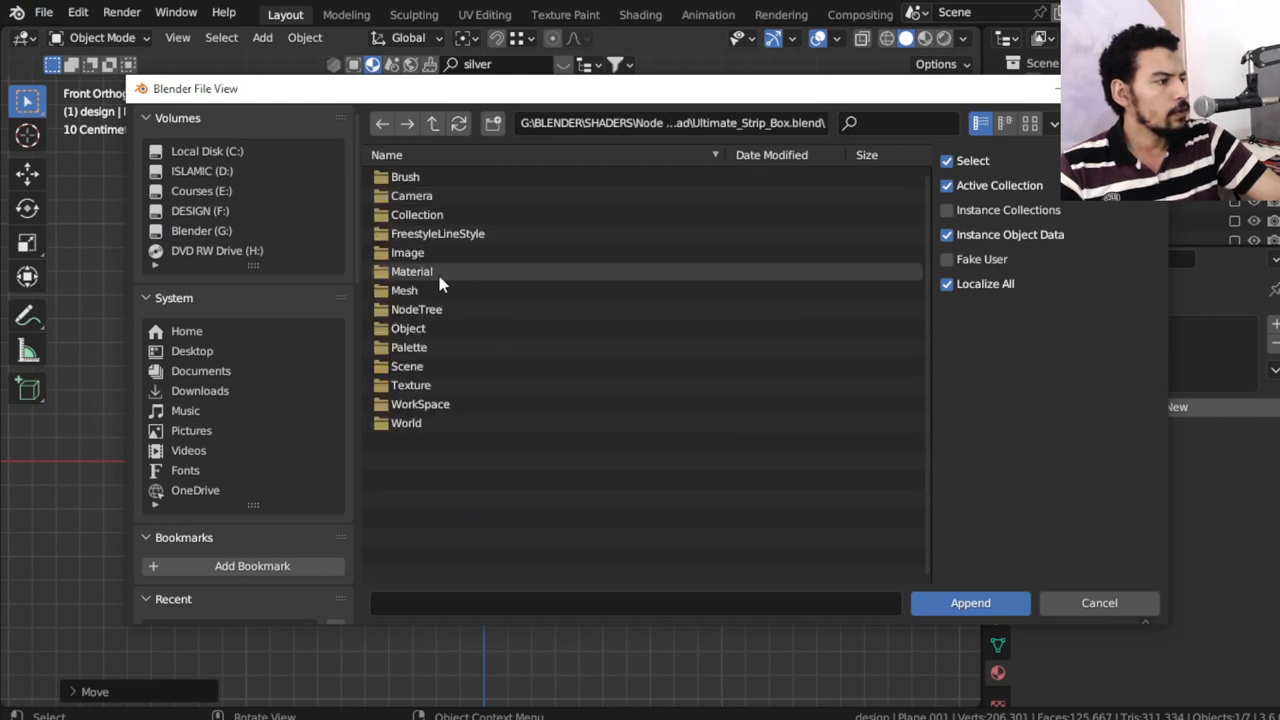
{"action": "left_click", "coordinate": [969, 602]}
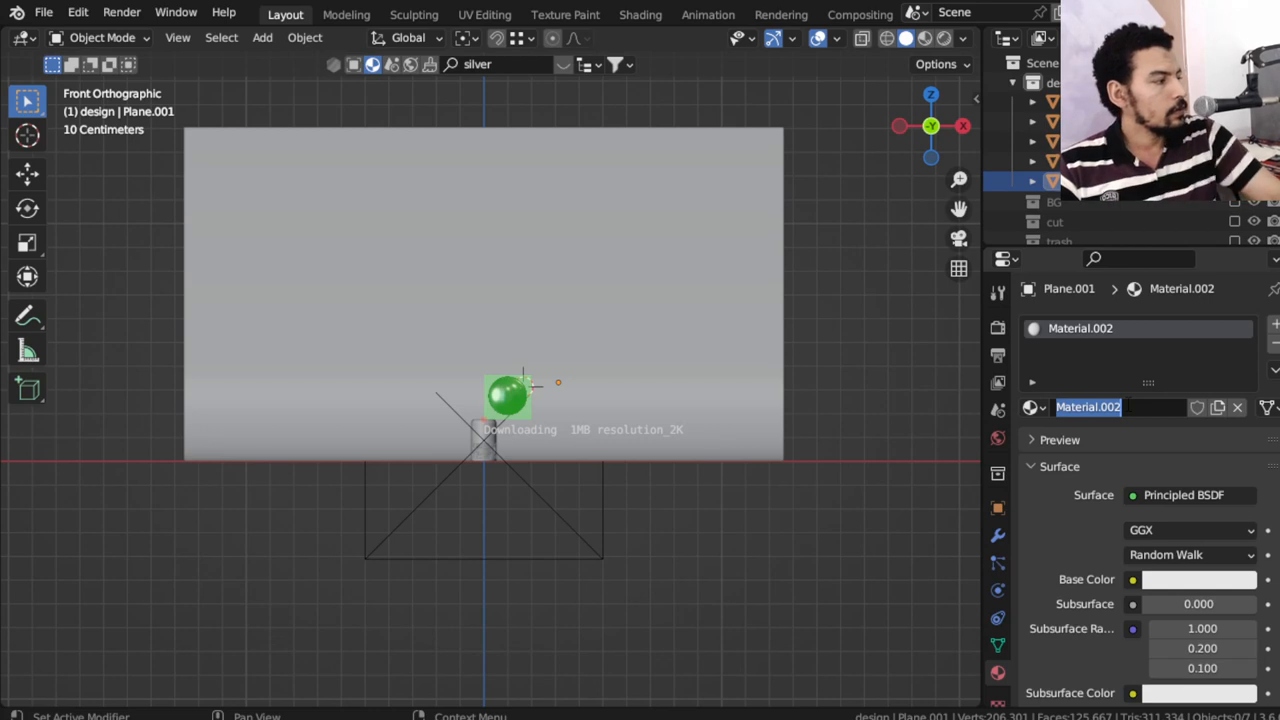
Rename the material light-main and wire the Ultimate Strip Box Double-X output to Surface
{"action": "type", "text": "light"}
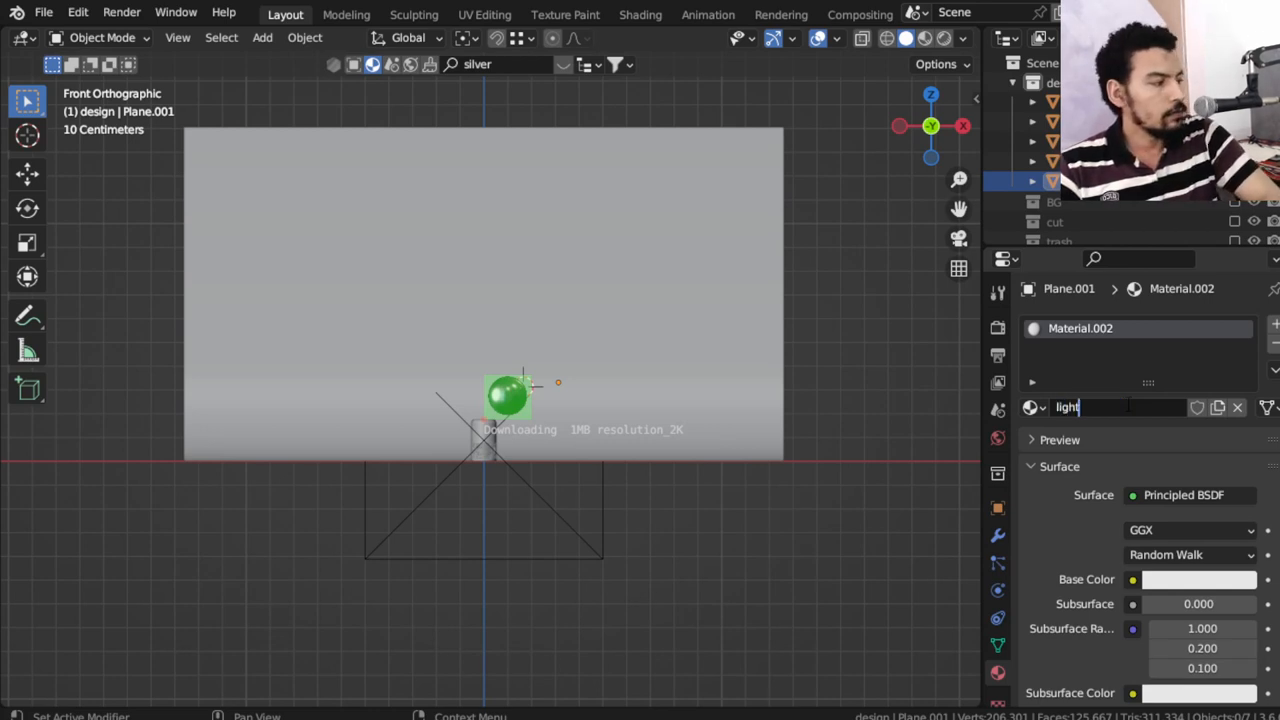
{"action": "type", "text": "-main"}
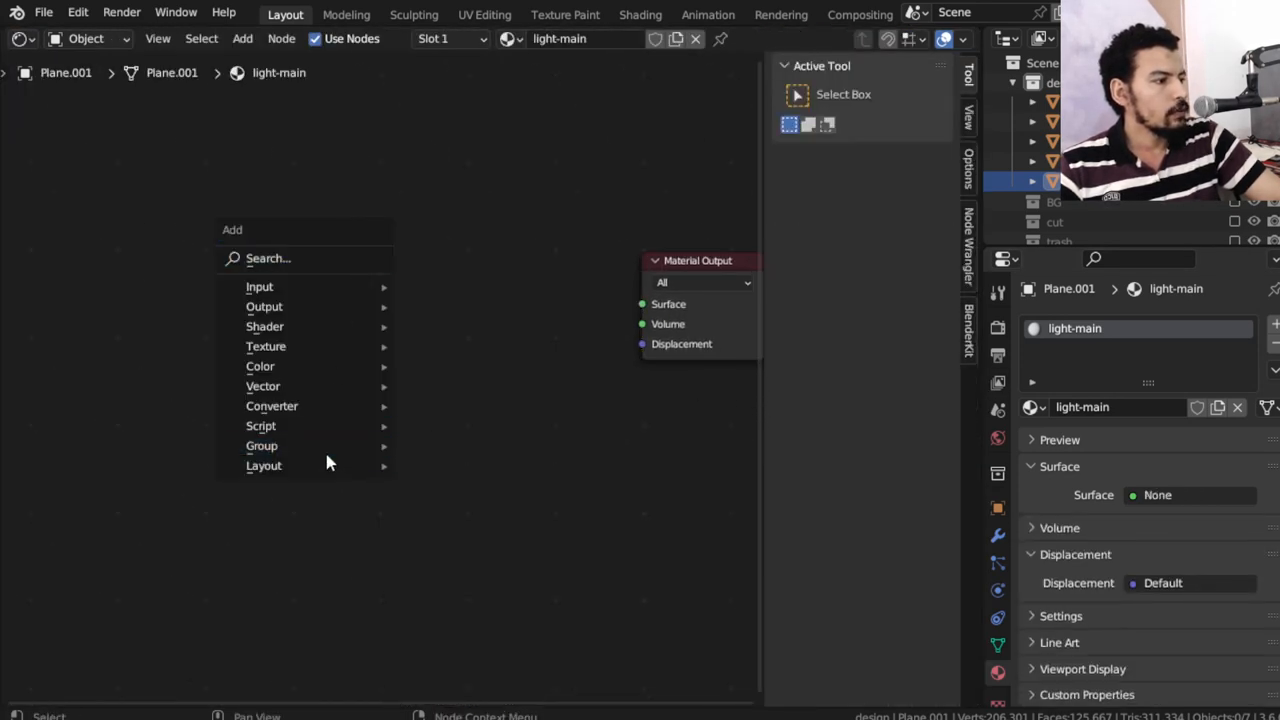
{"action": "left_click", "coordinate": [261, 445]}
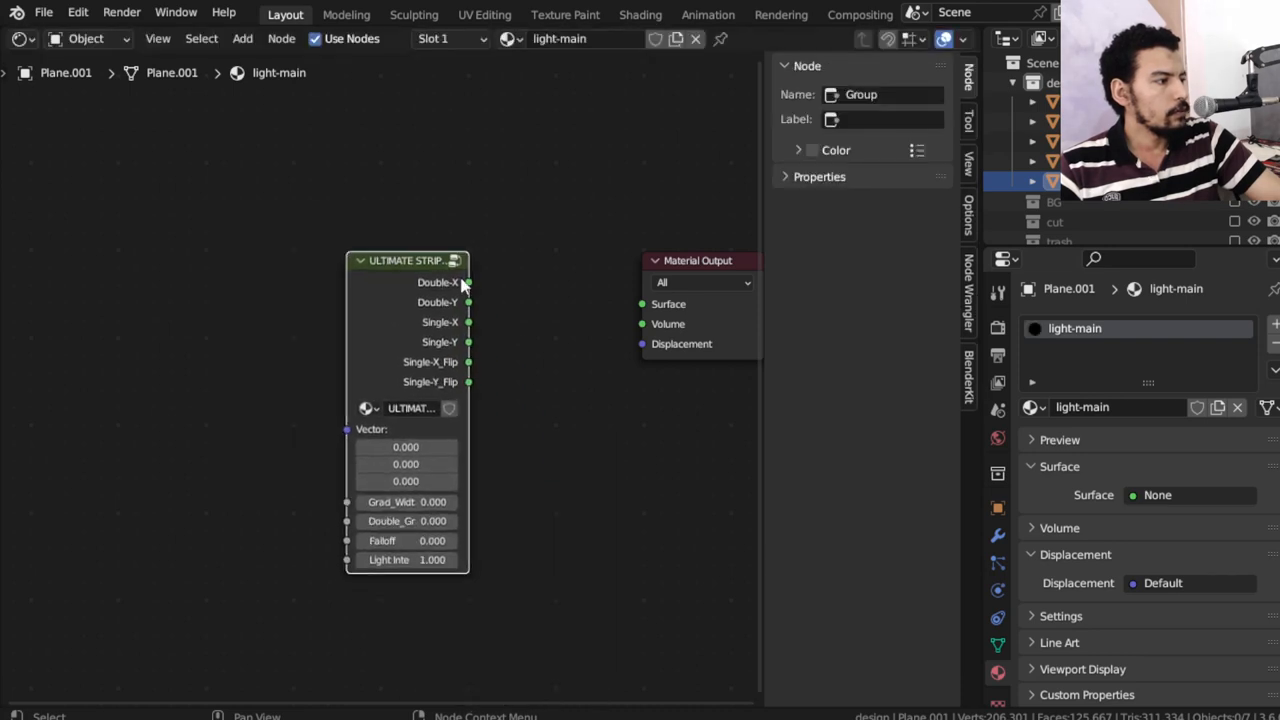
{"action": "left_click_drag", "start_coordinate": [468, 282], "coordinate": [642, 304]}
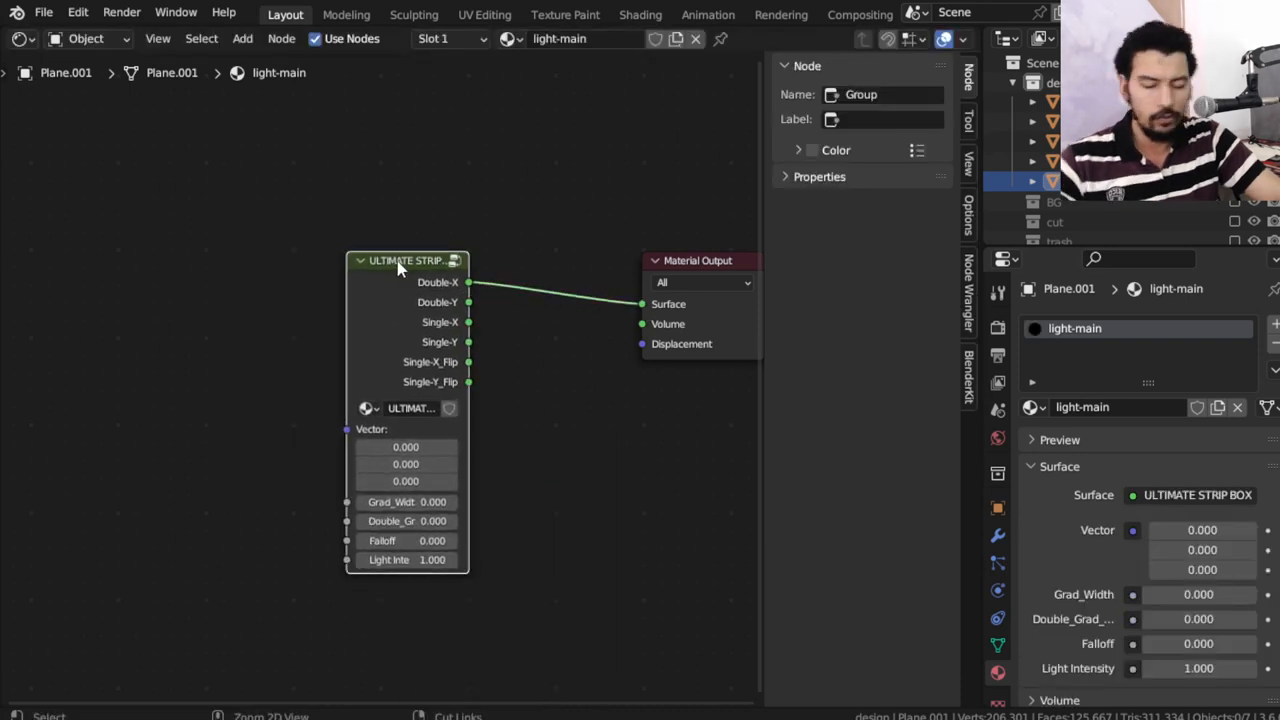
{"action": "left_click_drag", "start_coordinate": [347, 428], "coordinate": [147, 338]}
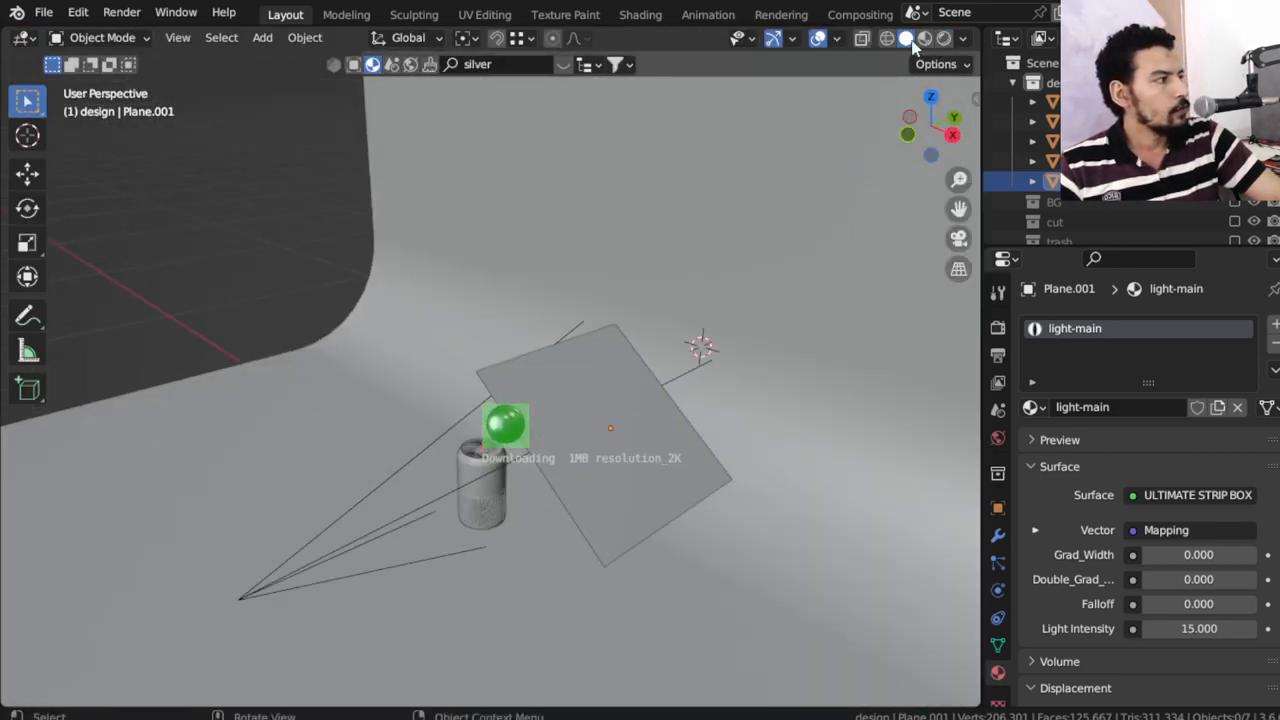
In Material Preview, duplicate the strip light, rotate the copy and widen its falloff
{"action": "left_click", "coordinate": [925, 38]}
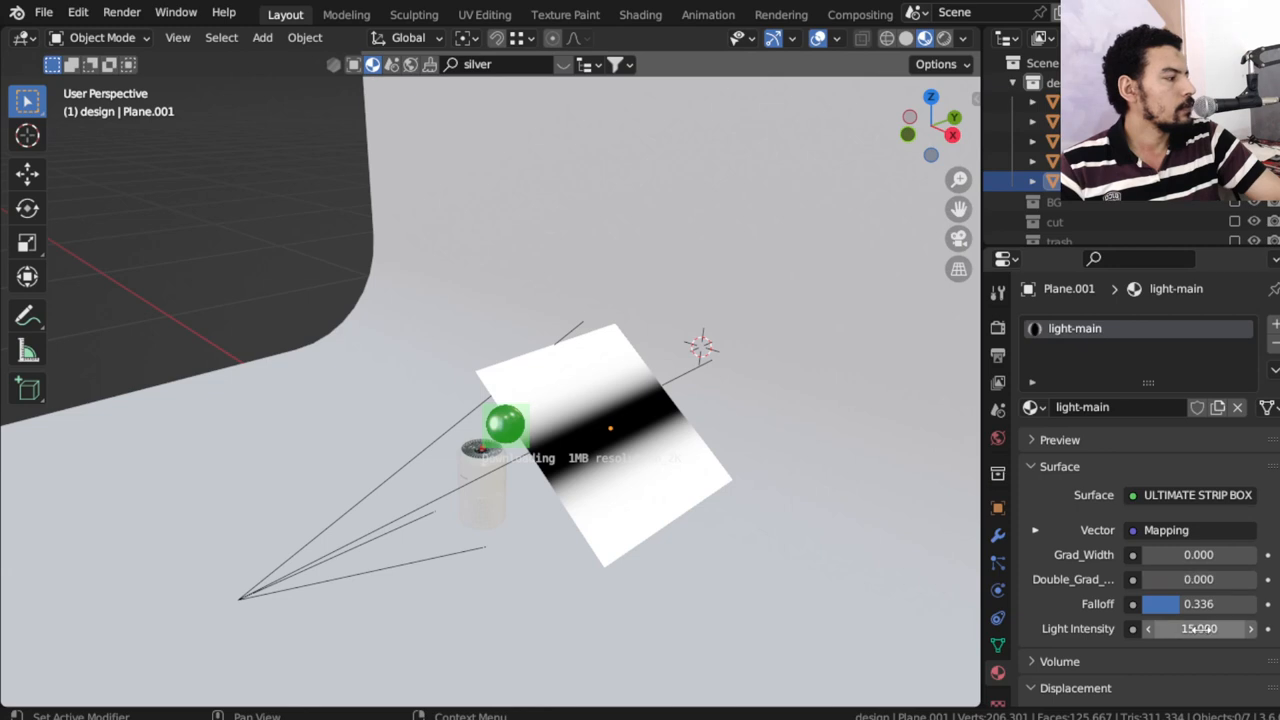
{"action": "key", "text": "KP_1"}
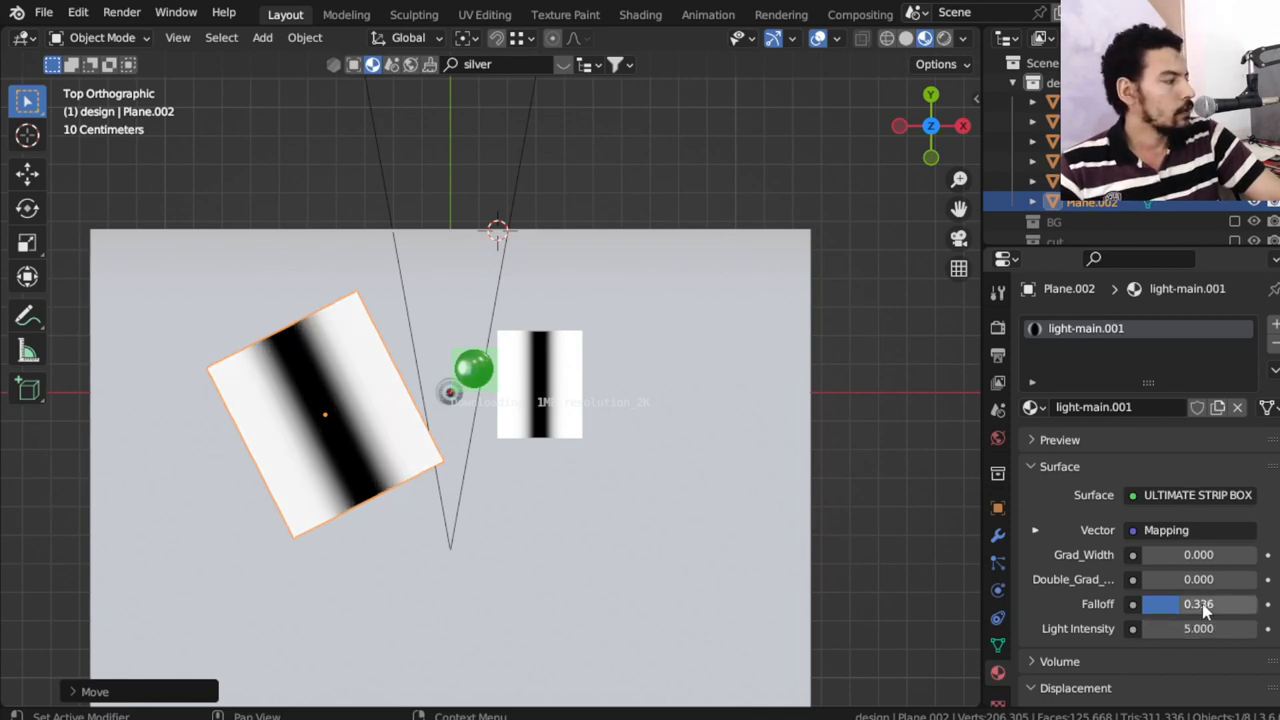
{"action": "left_click_drag", "start_coordinate": [1160, 603], "coordinate": [1200, 603]}
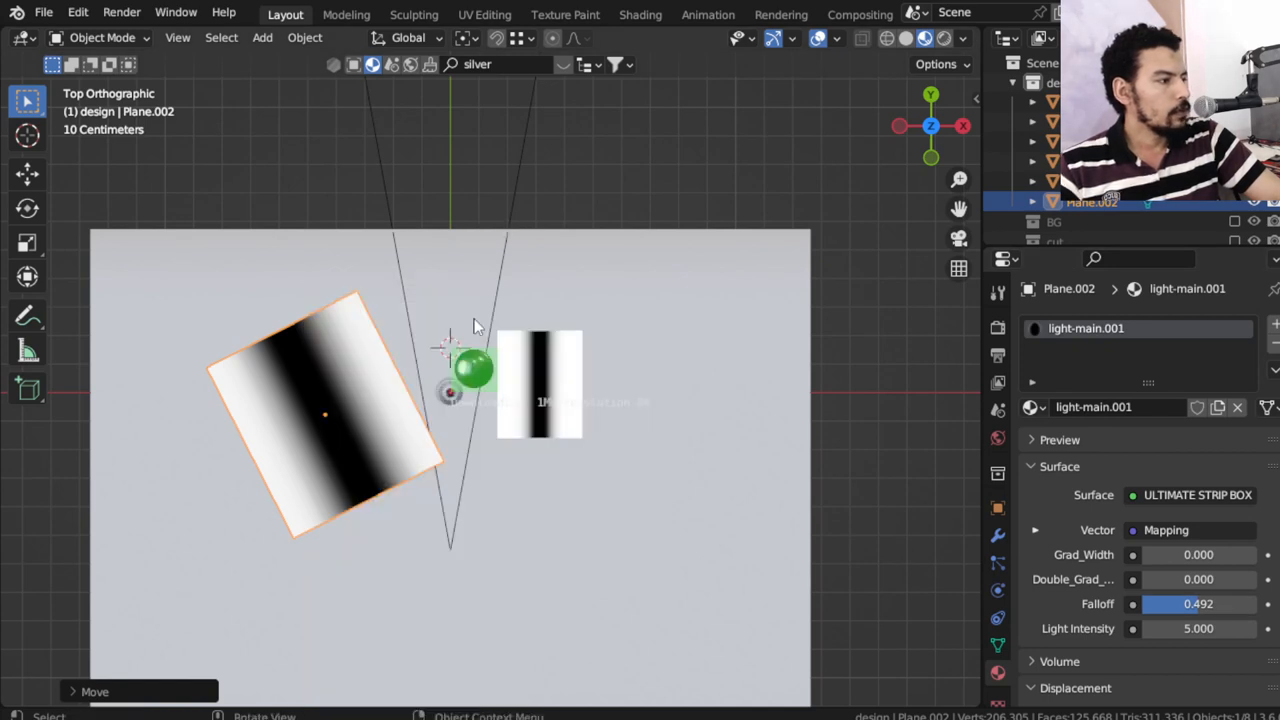
{"action": "left_click", "coordinate": [539, 385]}
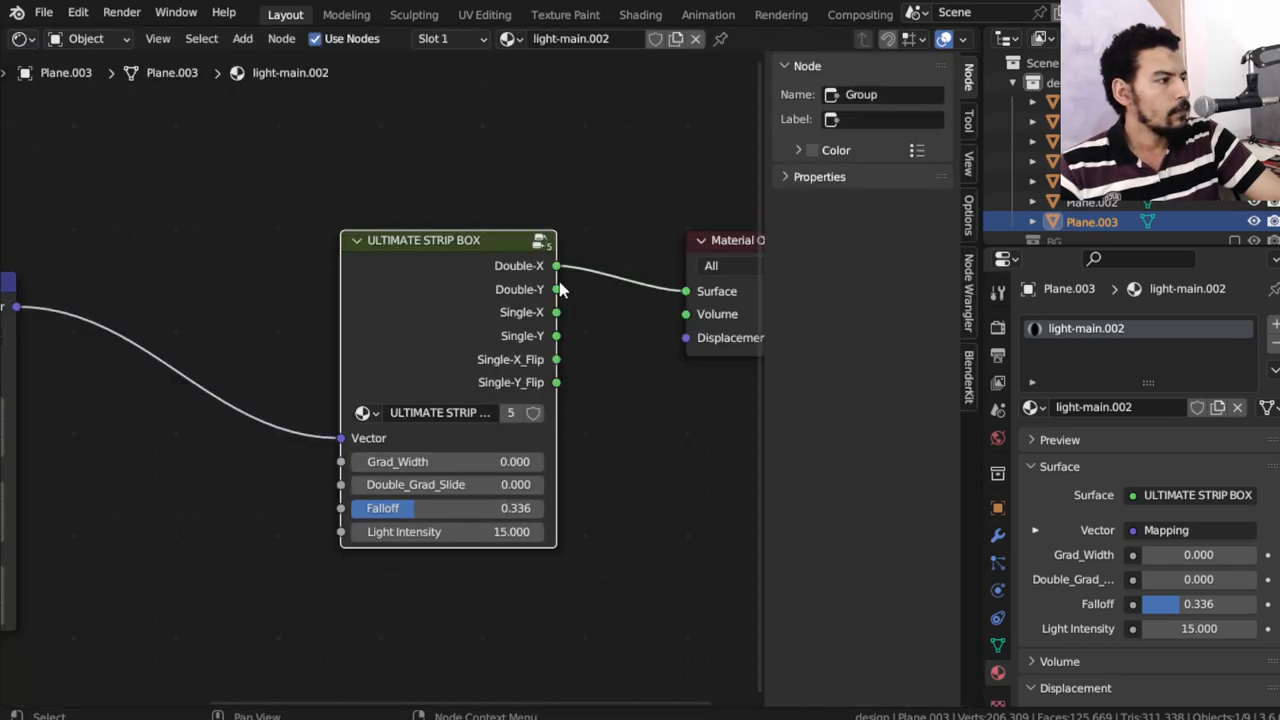
{"action": "mouse_move", "coordinate": [555, 328]}
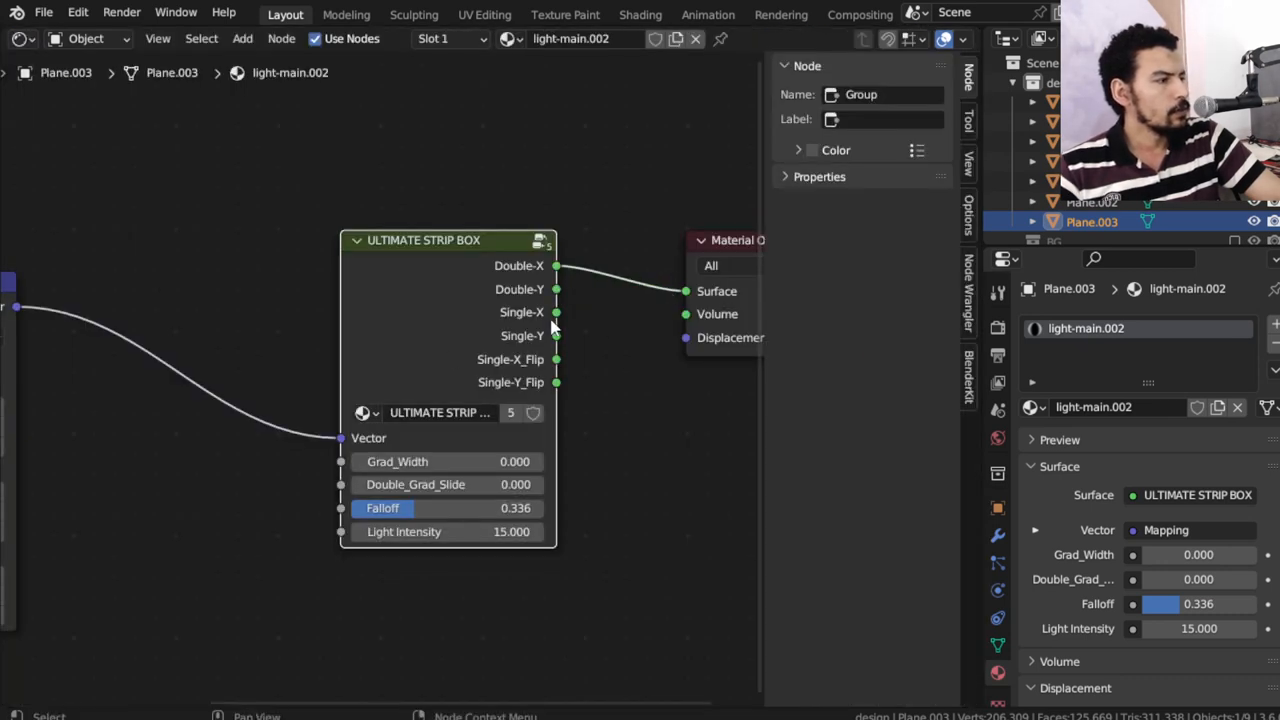
Switch Plane.003 to Single-X with falloff 1.0, intensity 17.8, and move it overhead
{"action": "left_click", "coordinate": [20, 39]}
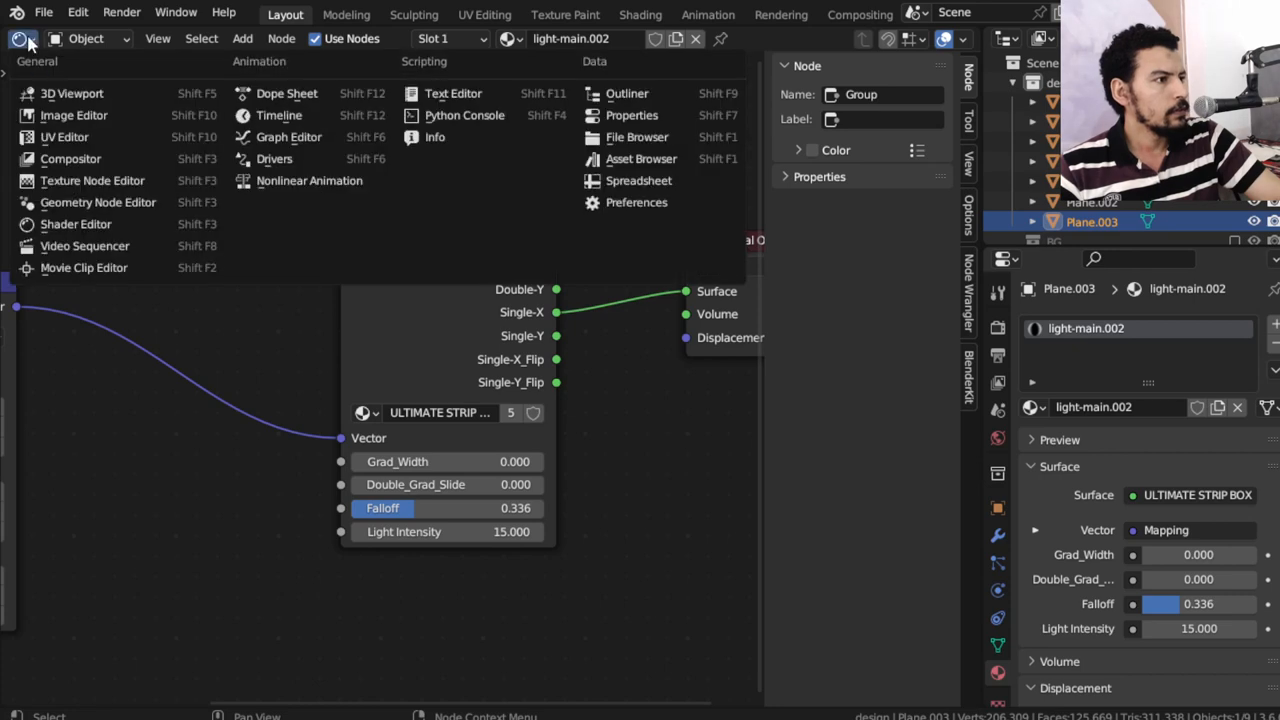
{"action": "left_click", "coordinate": [71, 93]}
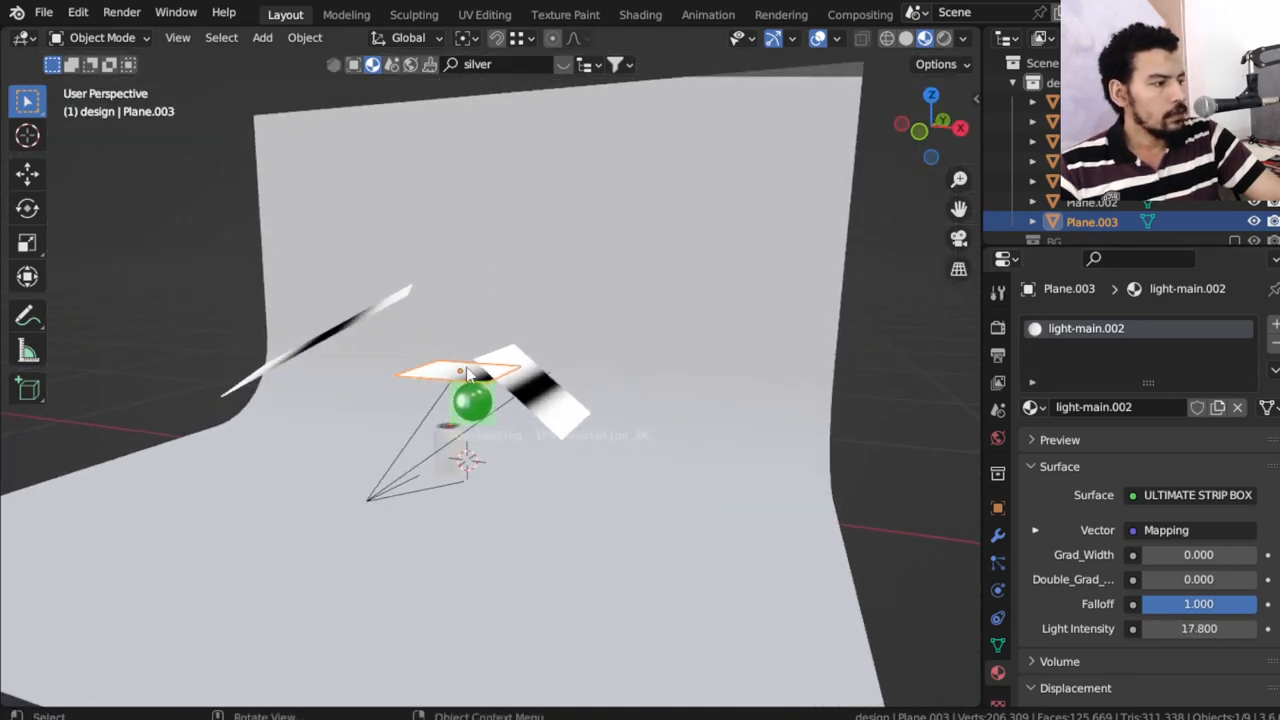
{"action": "left_click_drag", "start_coordinate": [465, 375], "coordinate": [460, 320]}
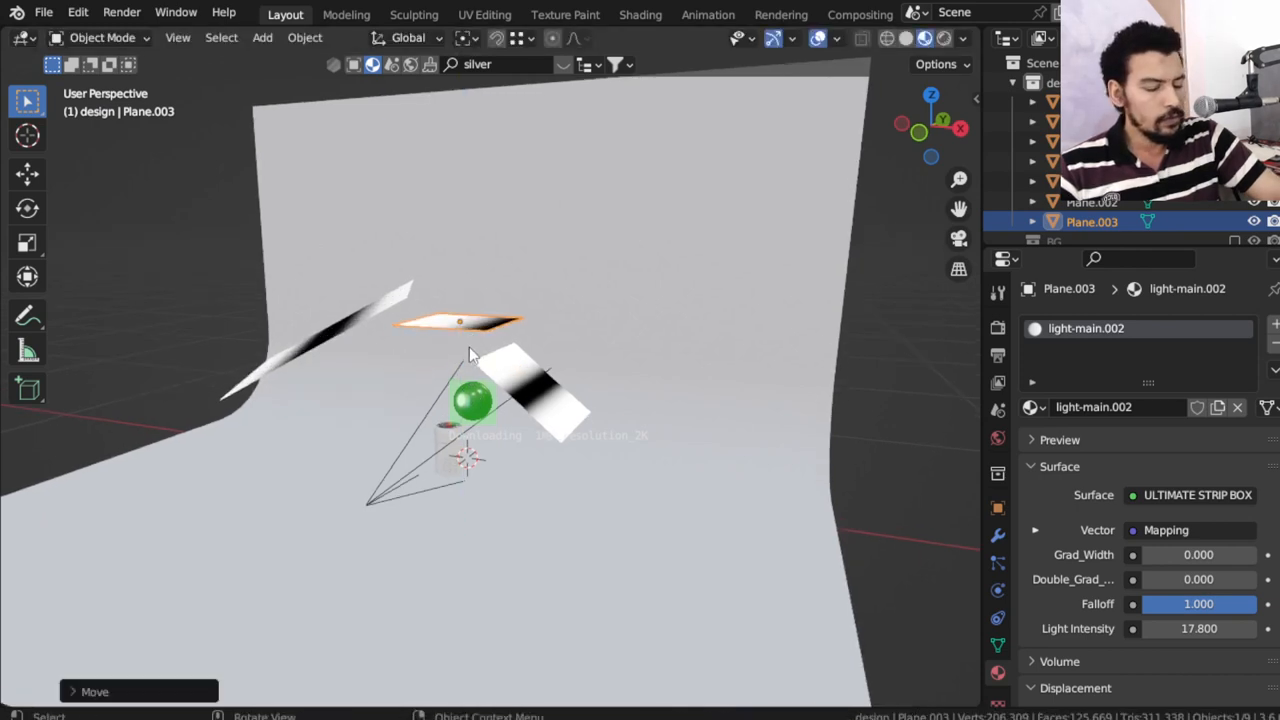
View through the camera with Rendered shading to see the lit purifier in Cycles
{"action": "left_click", "coordinate": [924, 38]}
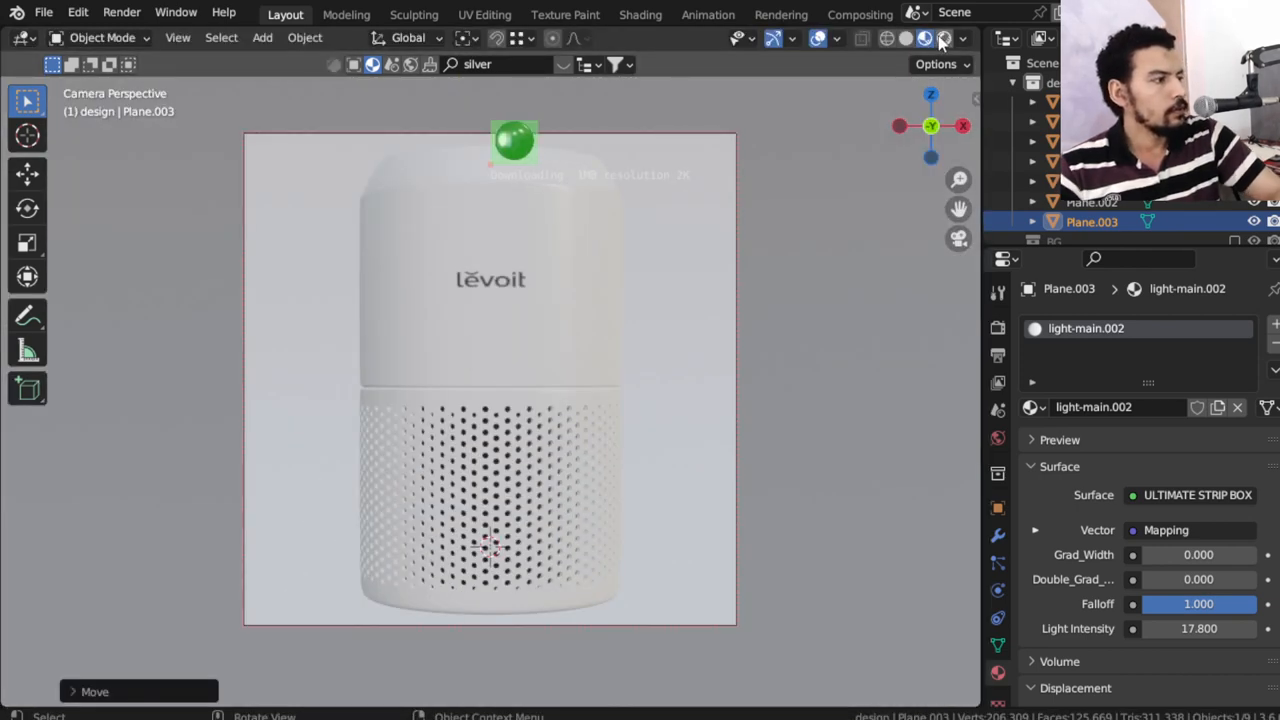
{"action": "left_click", "coordinate": [918, 38]}
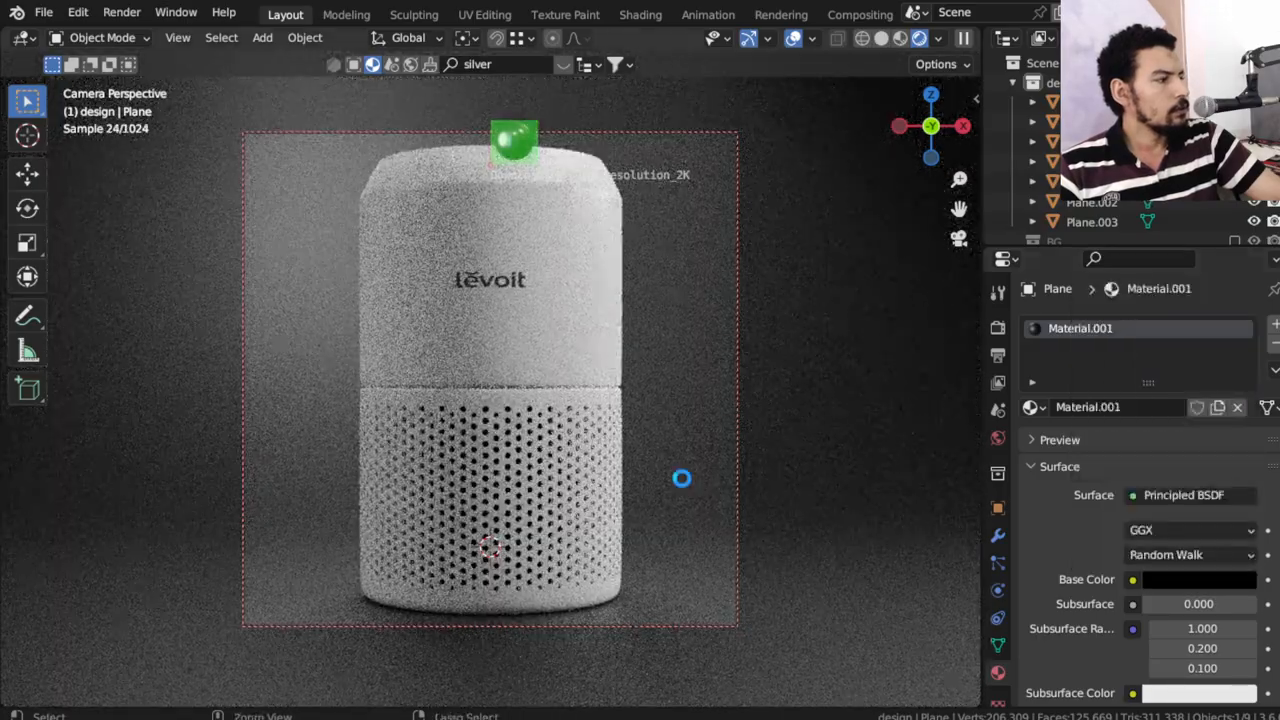
{"action": "key", "text": "Tab"}
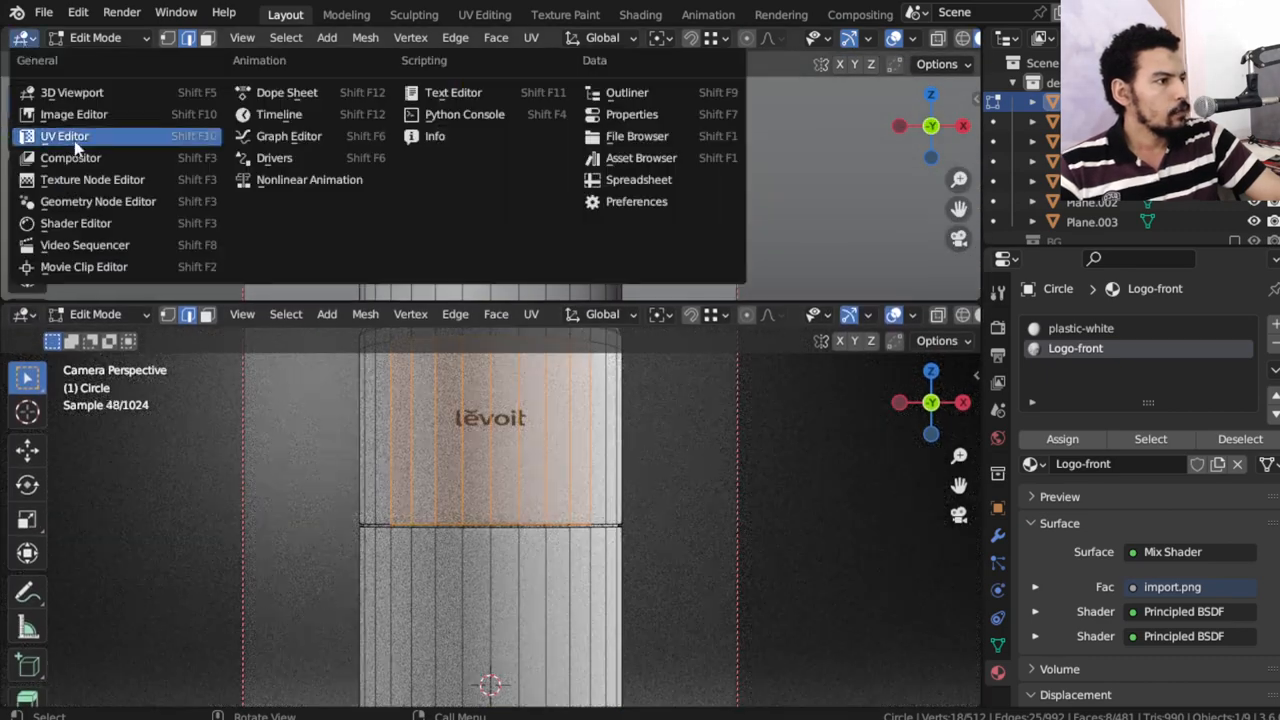
Switch the top area to the UV Editor to view the logo faces' UV strips
{"action": "left_click", "coordinate": [64, 135]}
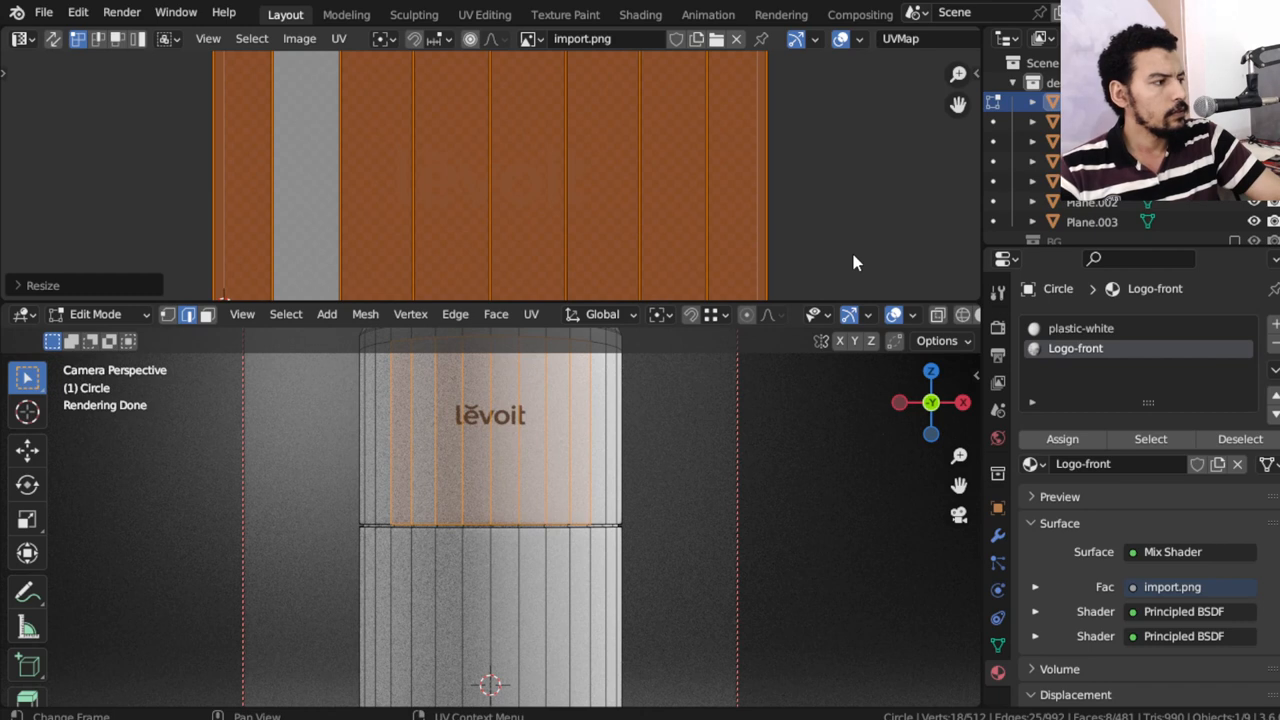
{"action": "mouse_move", "coordinate": [135, 343]}
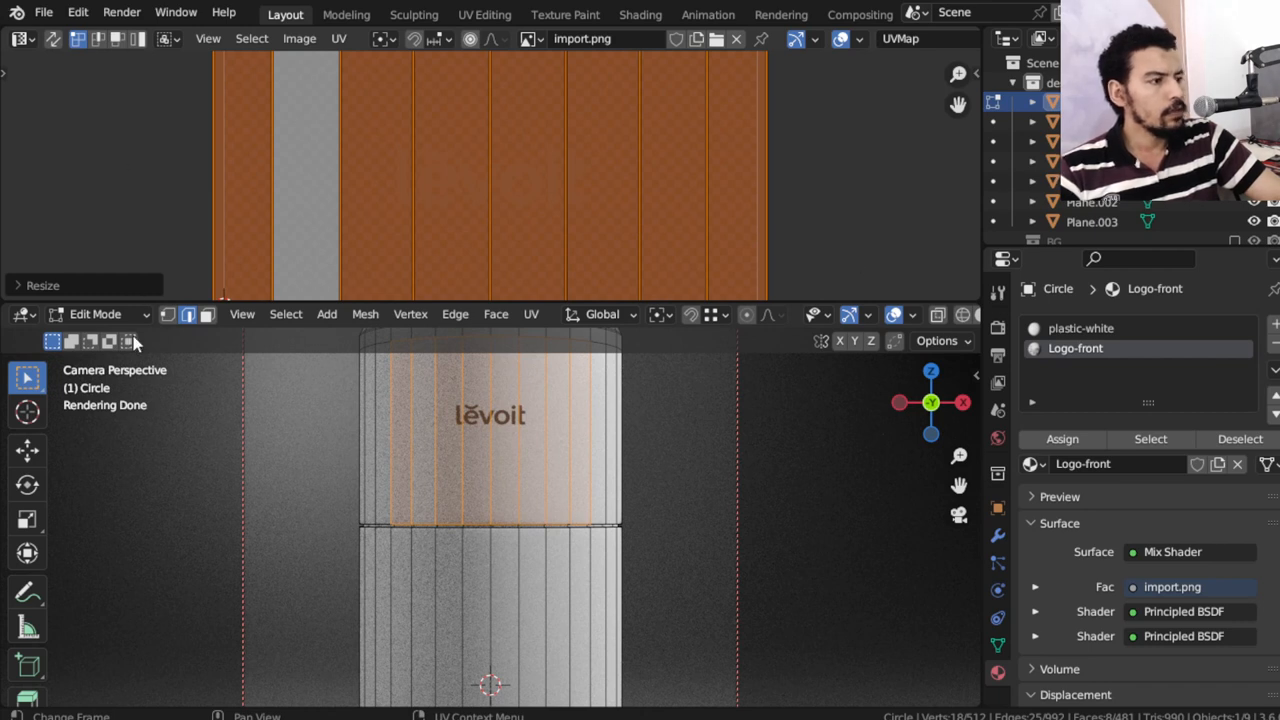
{"action": "mouse_move", "coordinate": [130, 343]}
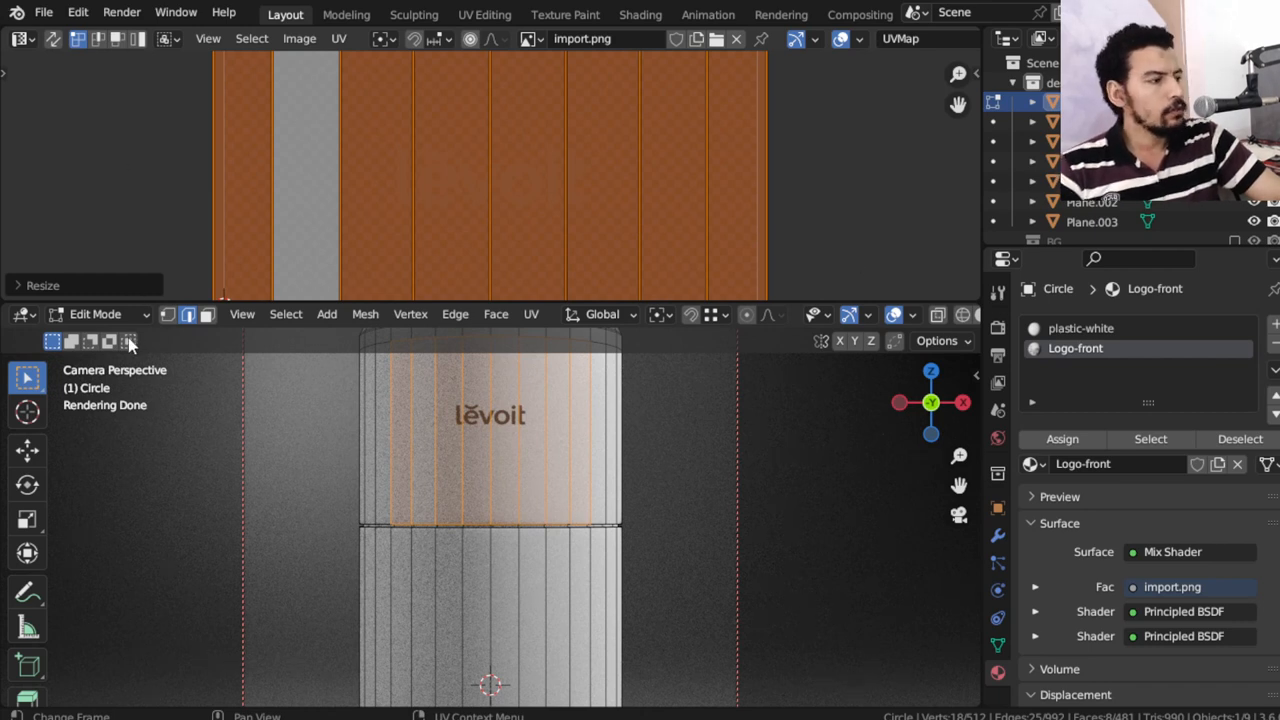
{"action": "mouse_move", "coordinate": [130, 318]}
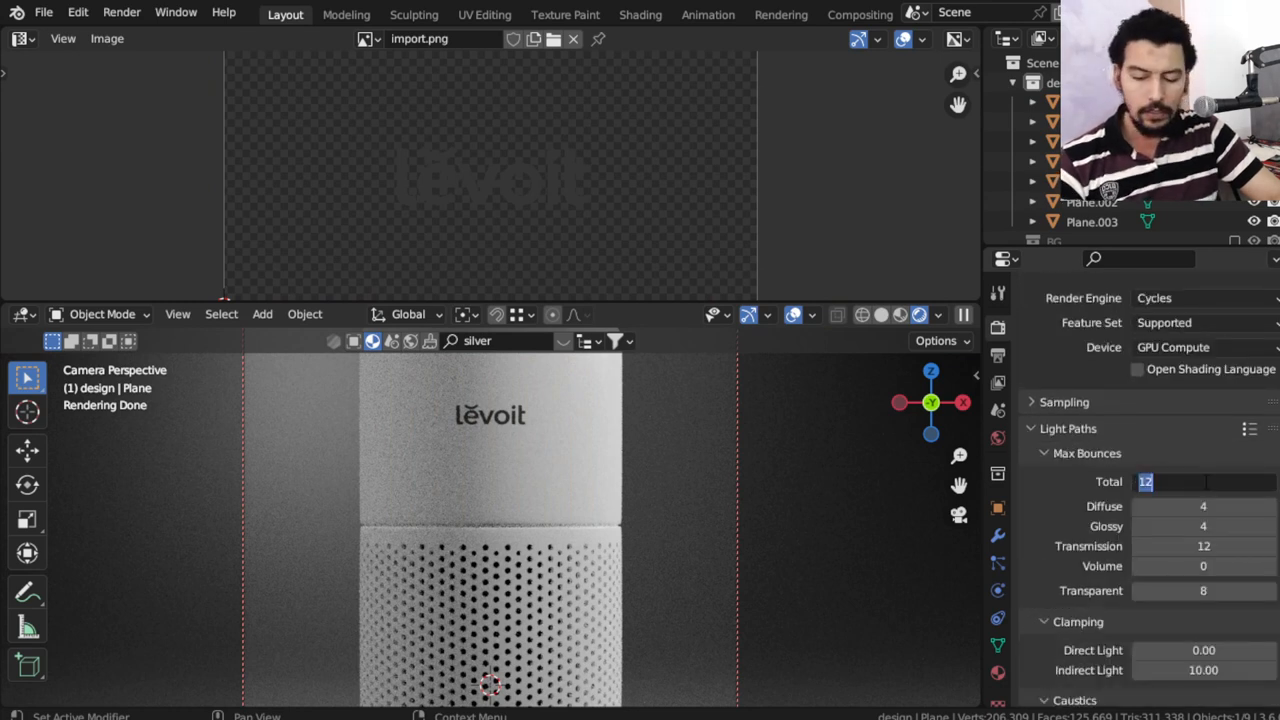
Set Light Paths Total bounces to 25 and Transparent to 40
{"action": "type", "text": "25"}
{"action": "left_click", "coordinate": [1205, 590]}
{"action": "type", "text": "12"}
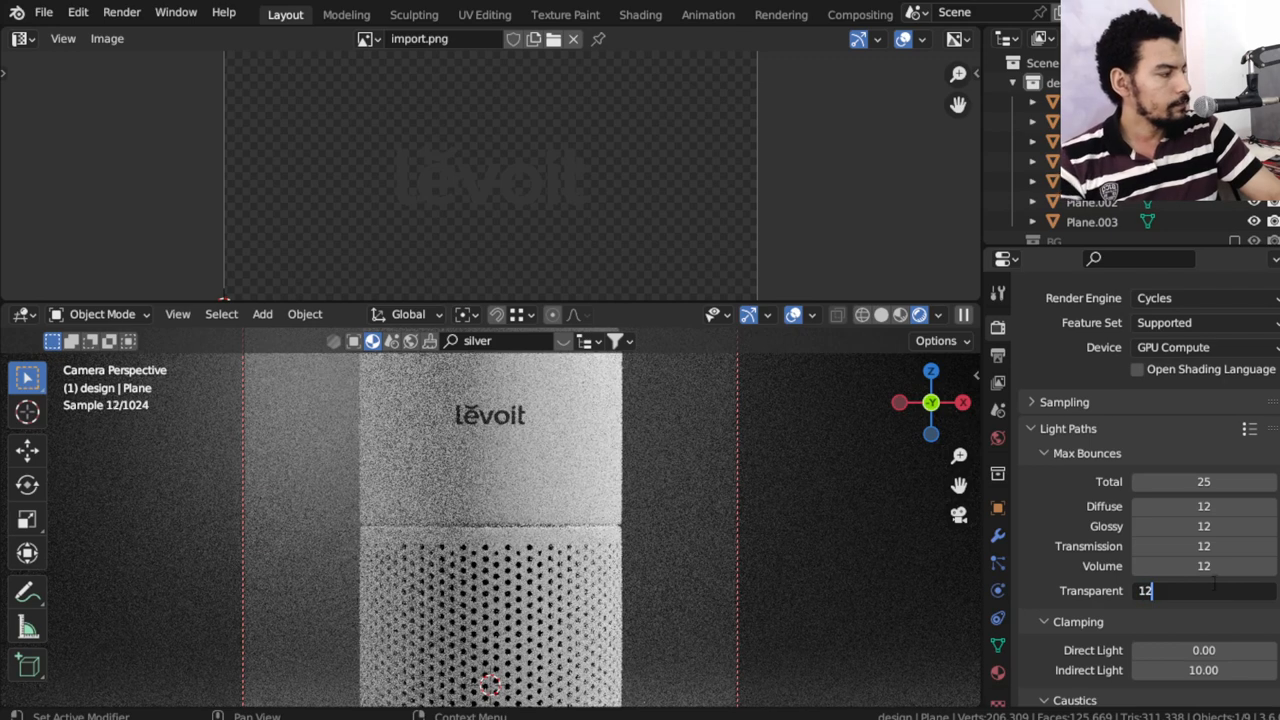
{"action": "type", "text": "40"}
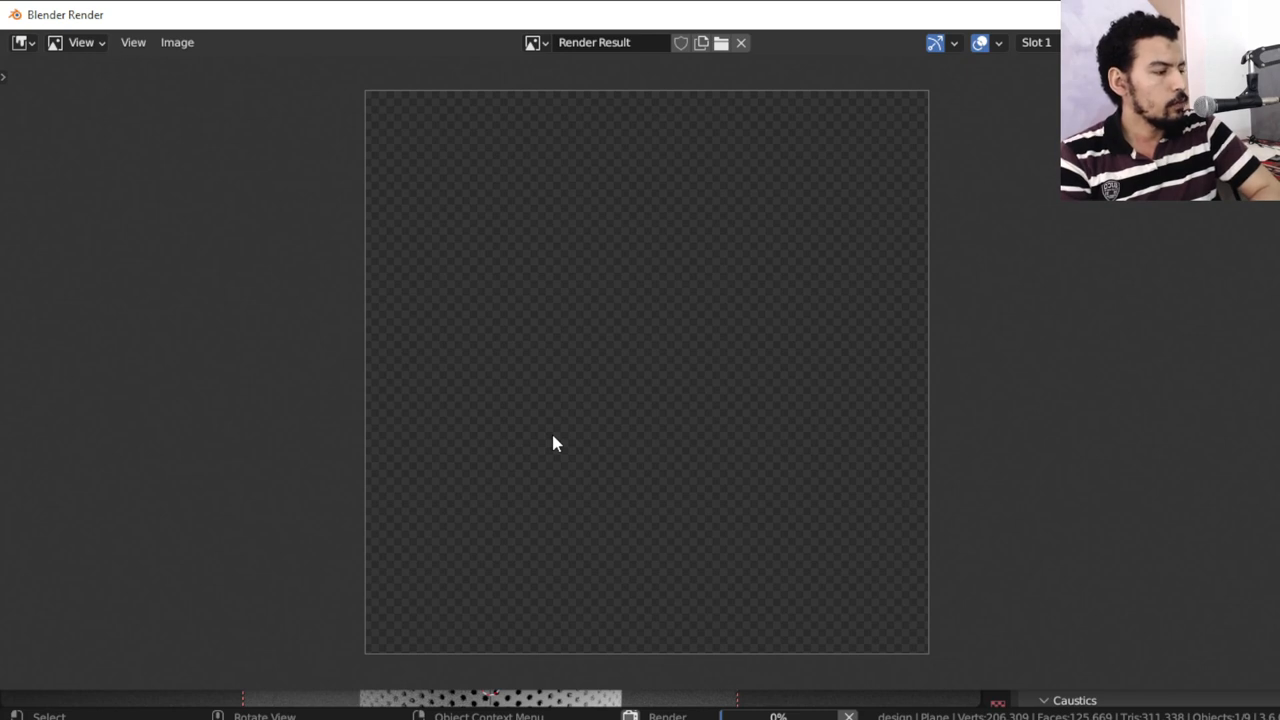
{"action": "mouse_move", "coordinate": [475, 443]}
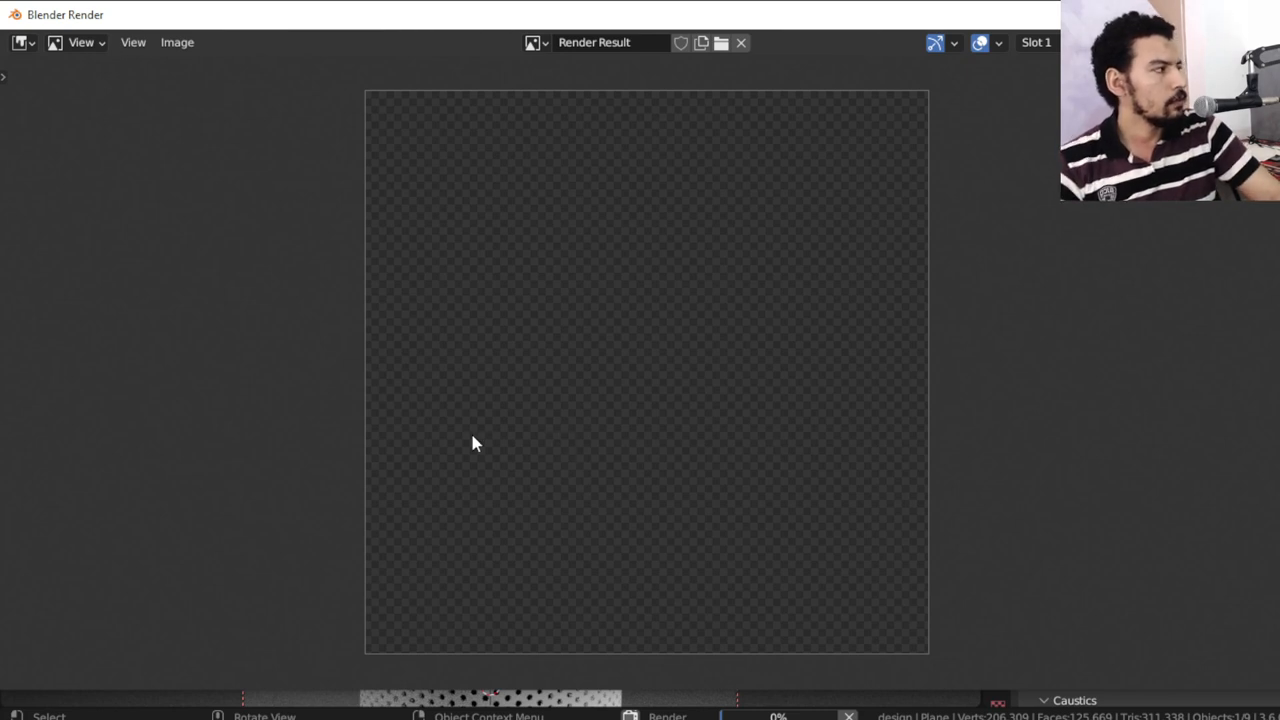